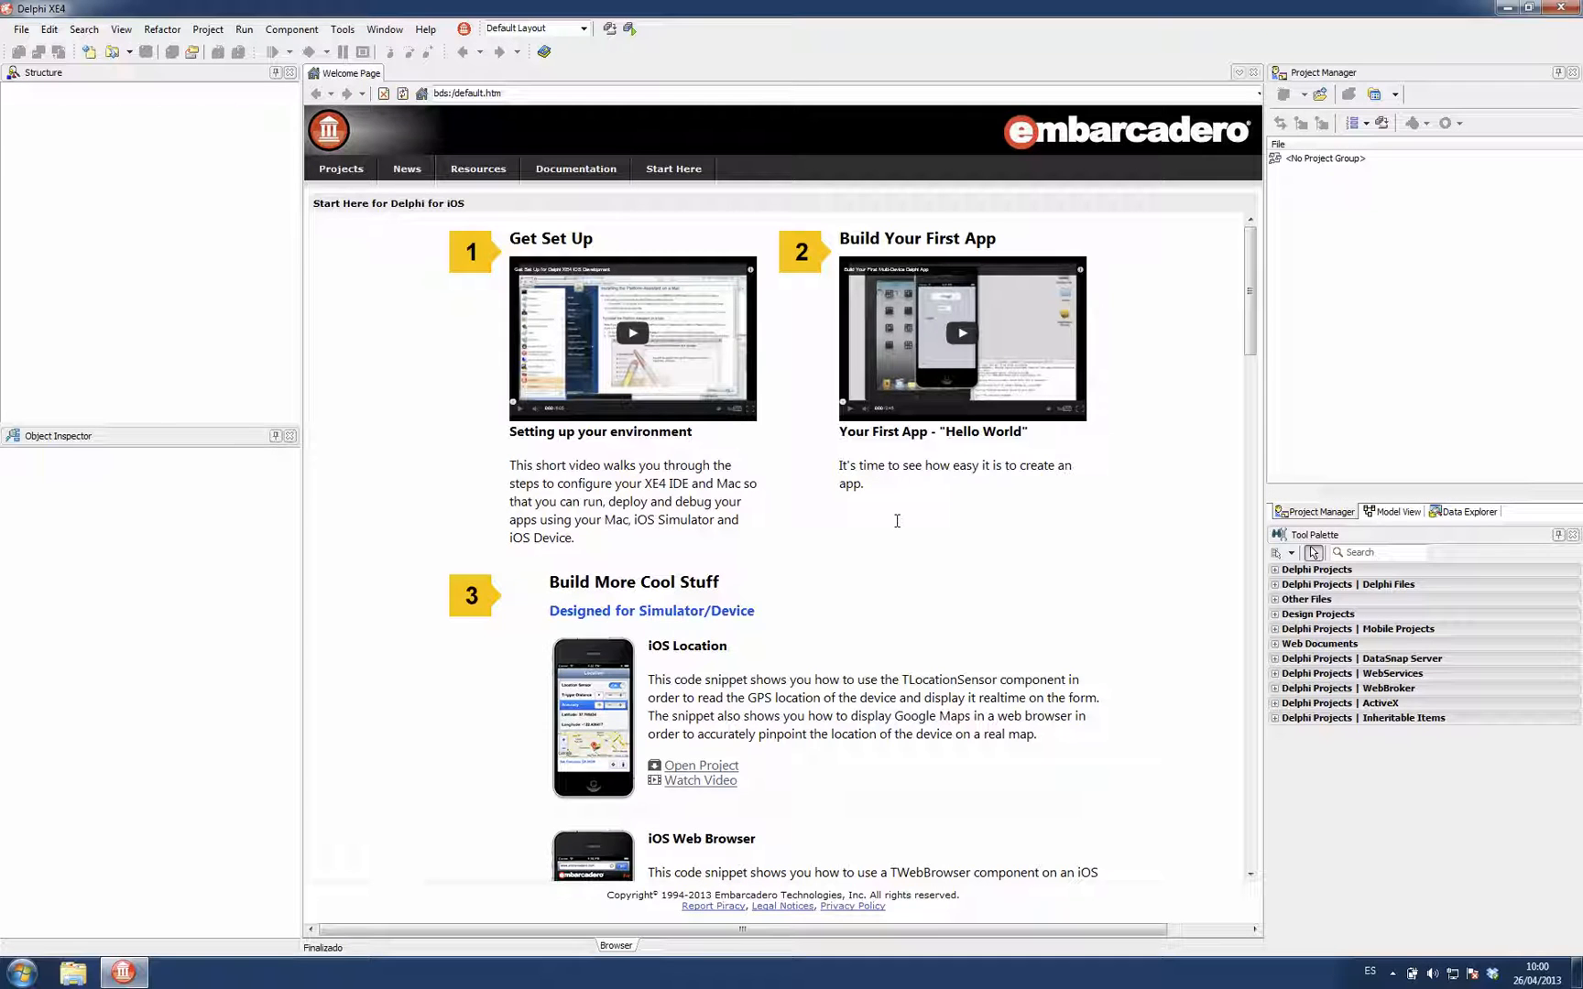
mouse_move(393, 436)
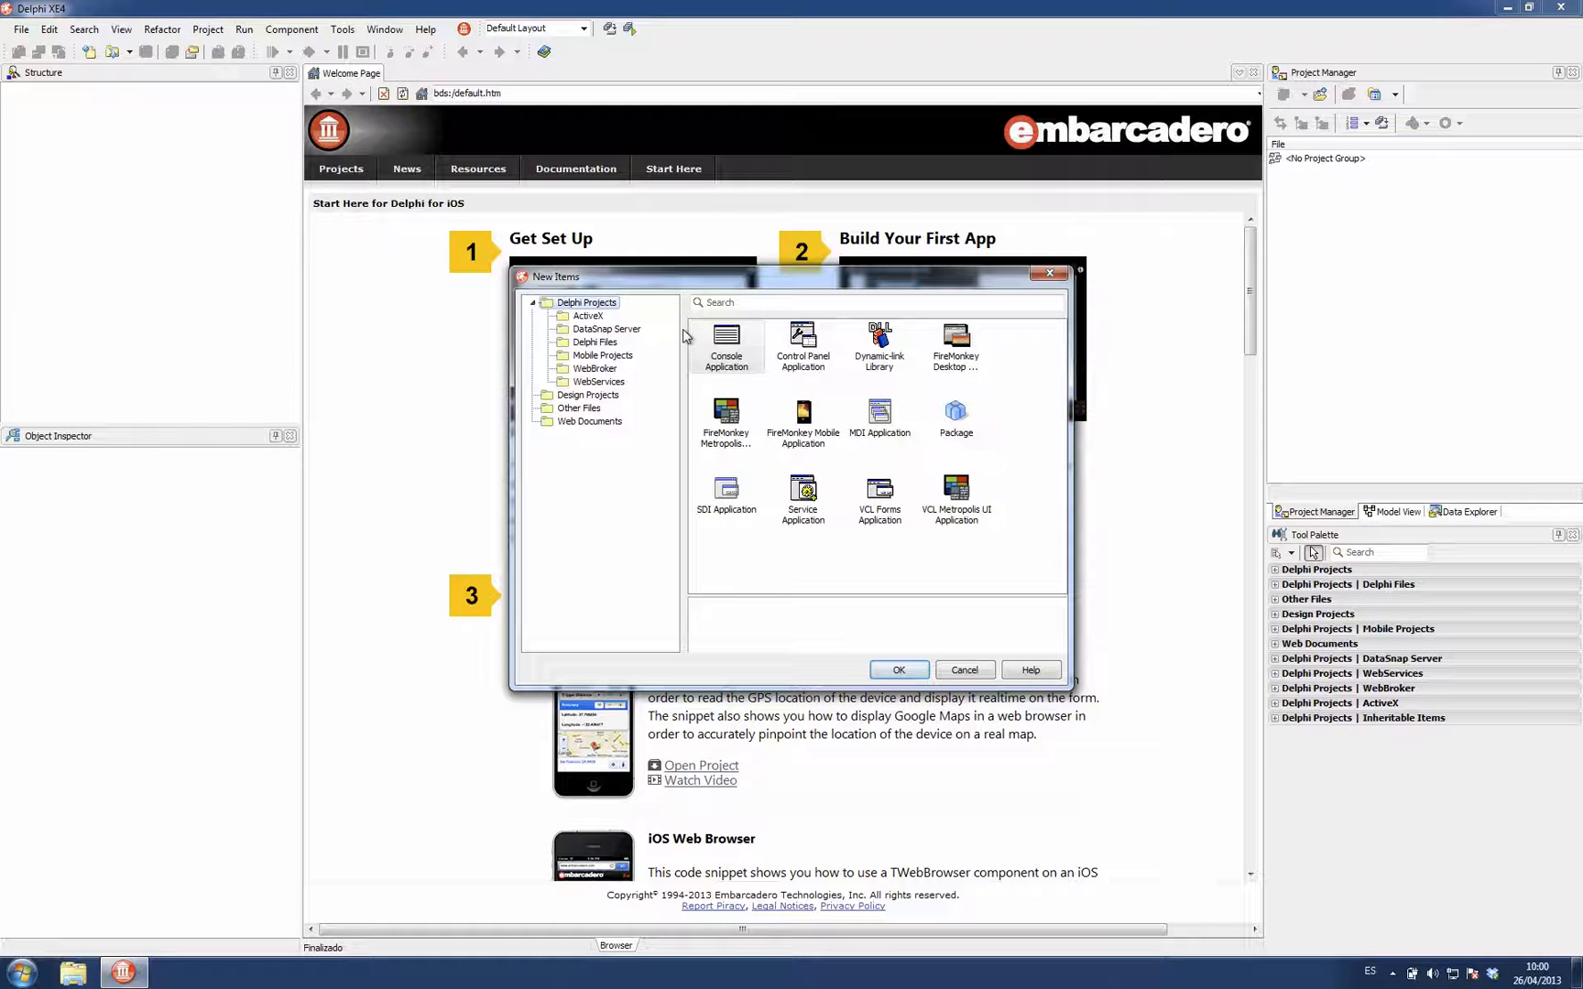
- Create a new HD FireMonkey desktop application (Project58) with a blank form
click(955, 343)
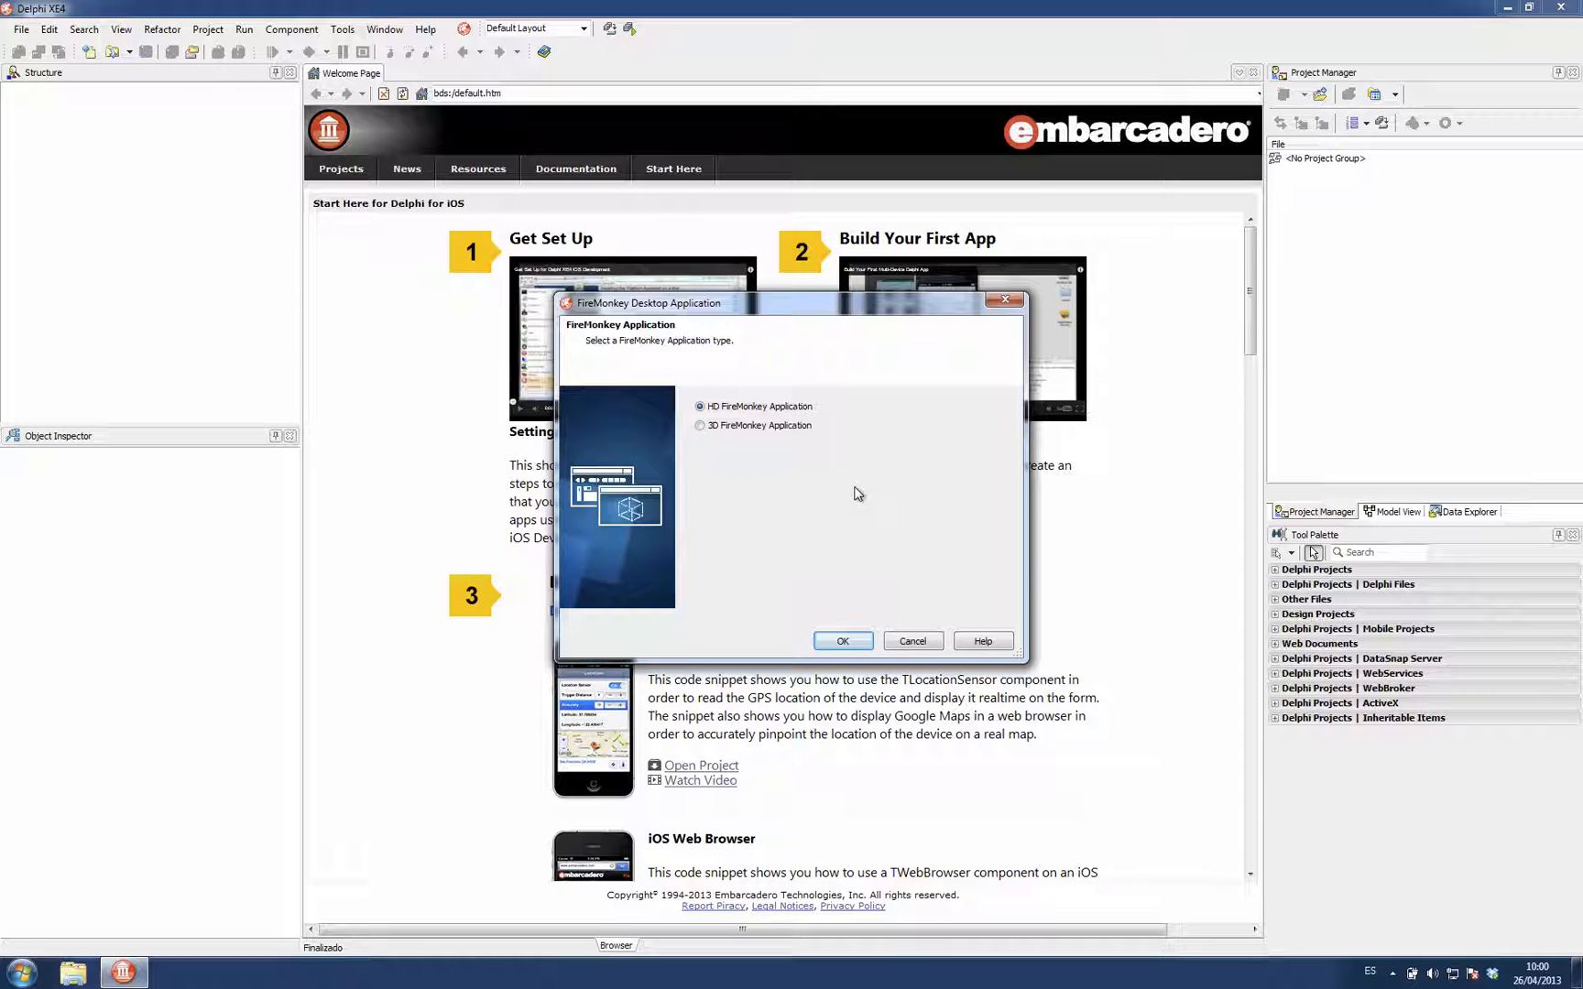
mouse_move(790, 490)
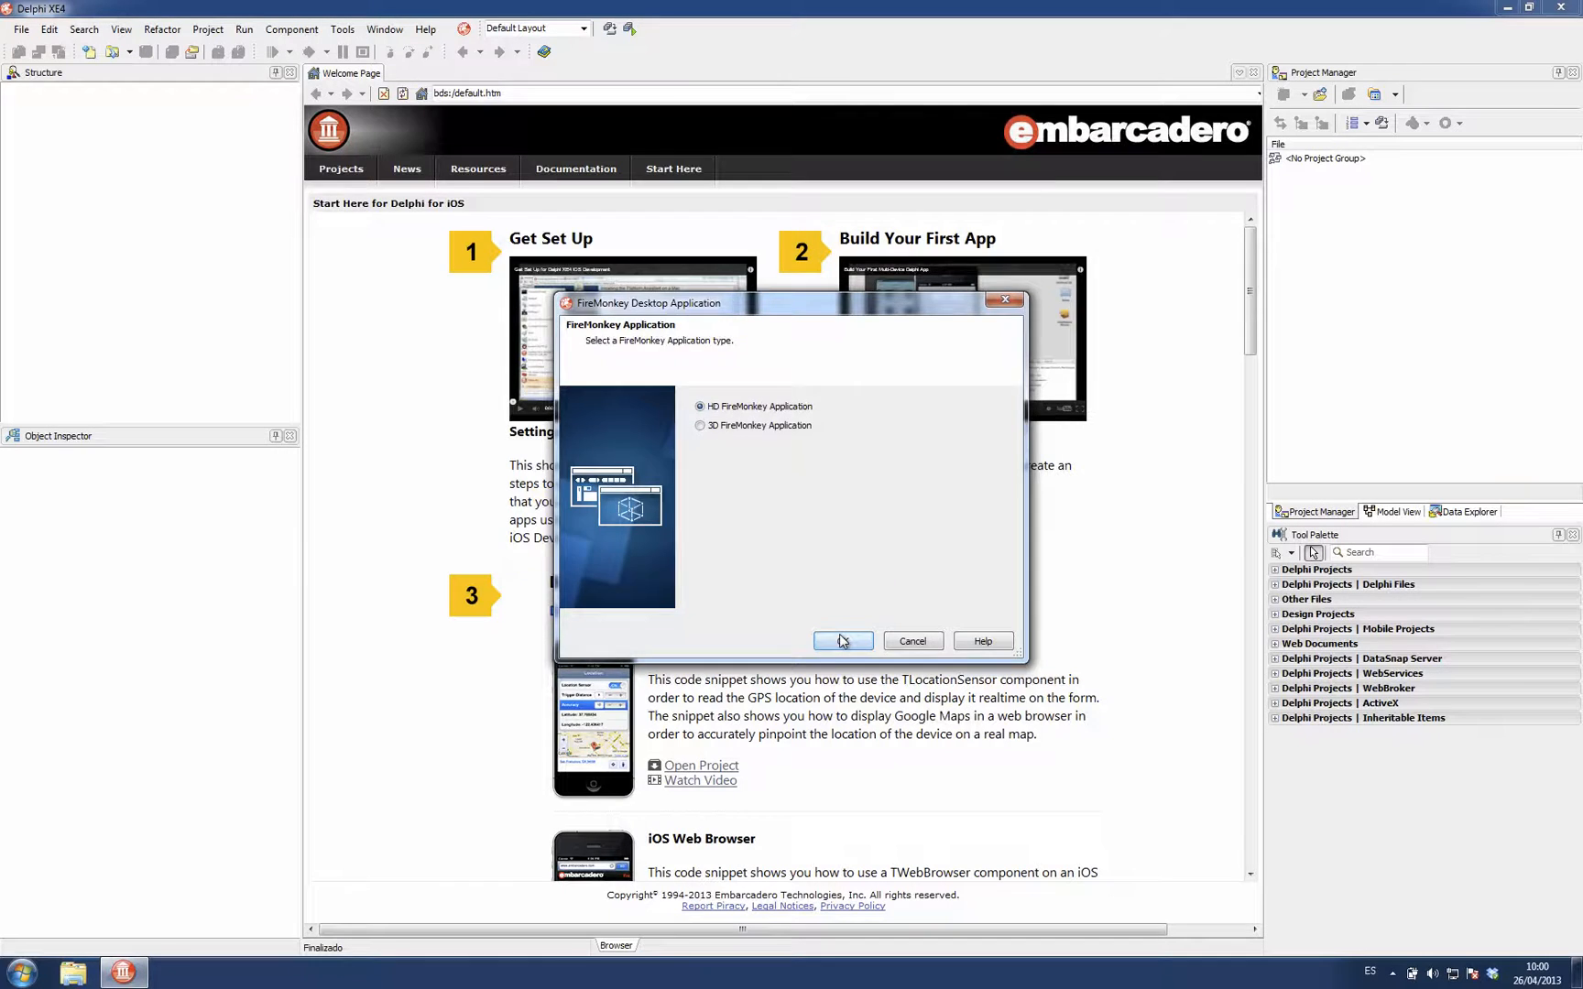
click(842, 641)
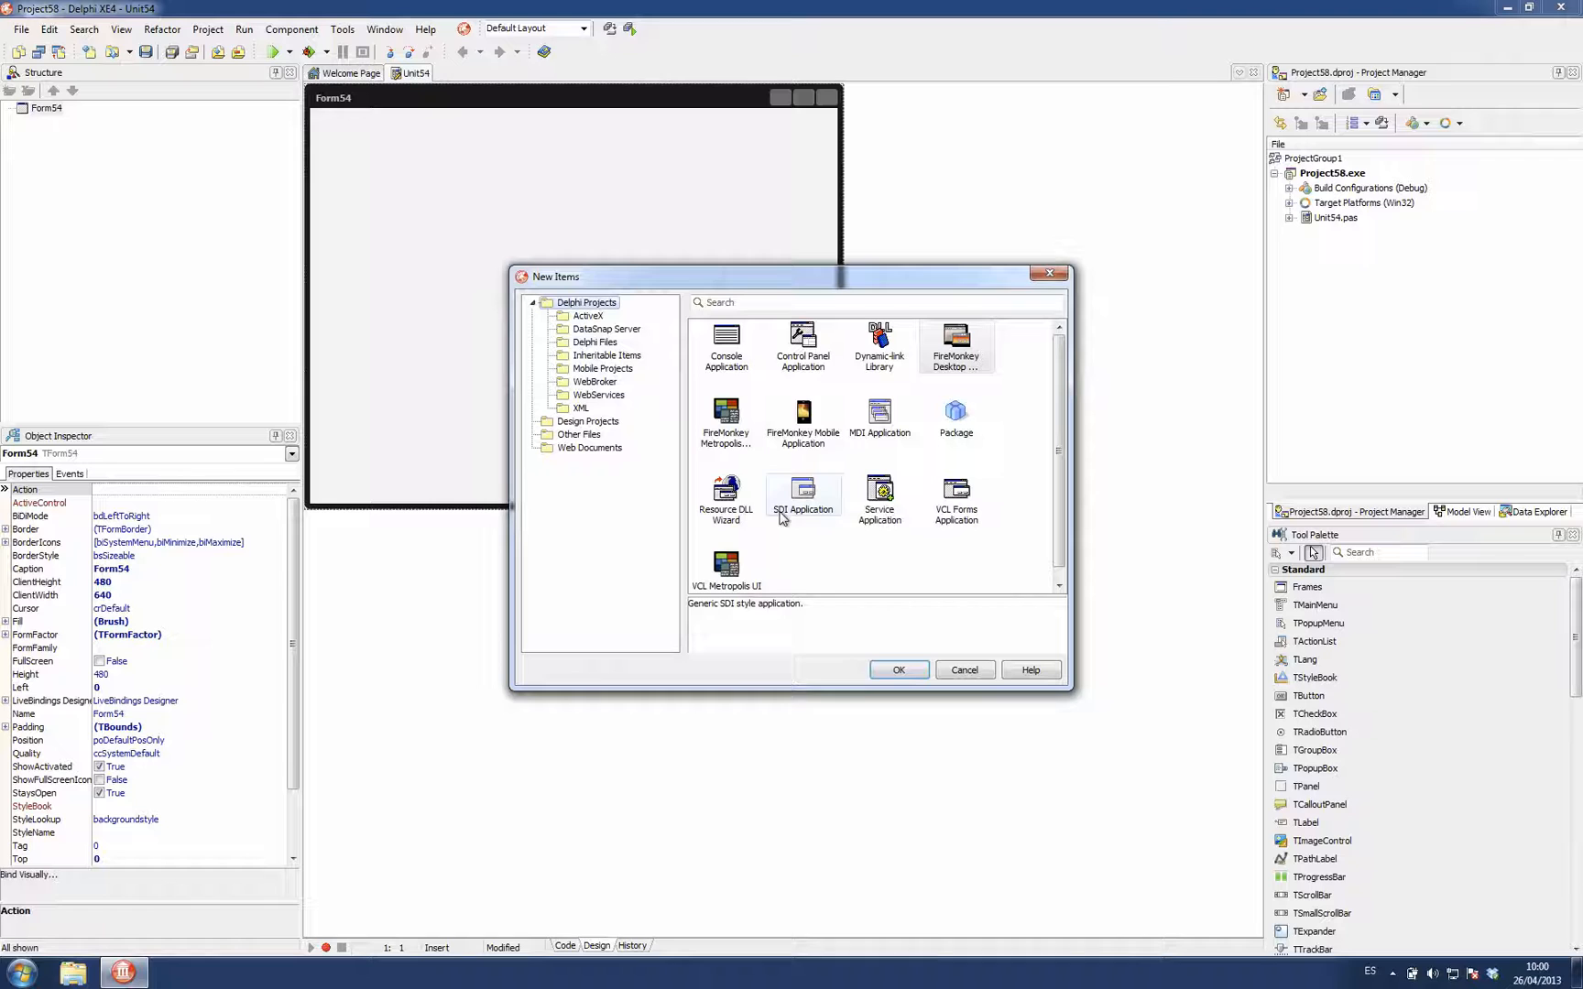
- Add an enlarged FireMonkey frame (Frame55) holding a TButton, then return to Form54
click(595, 342)
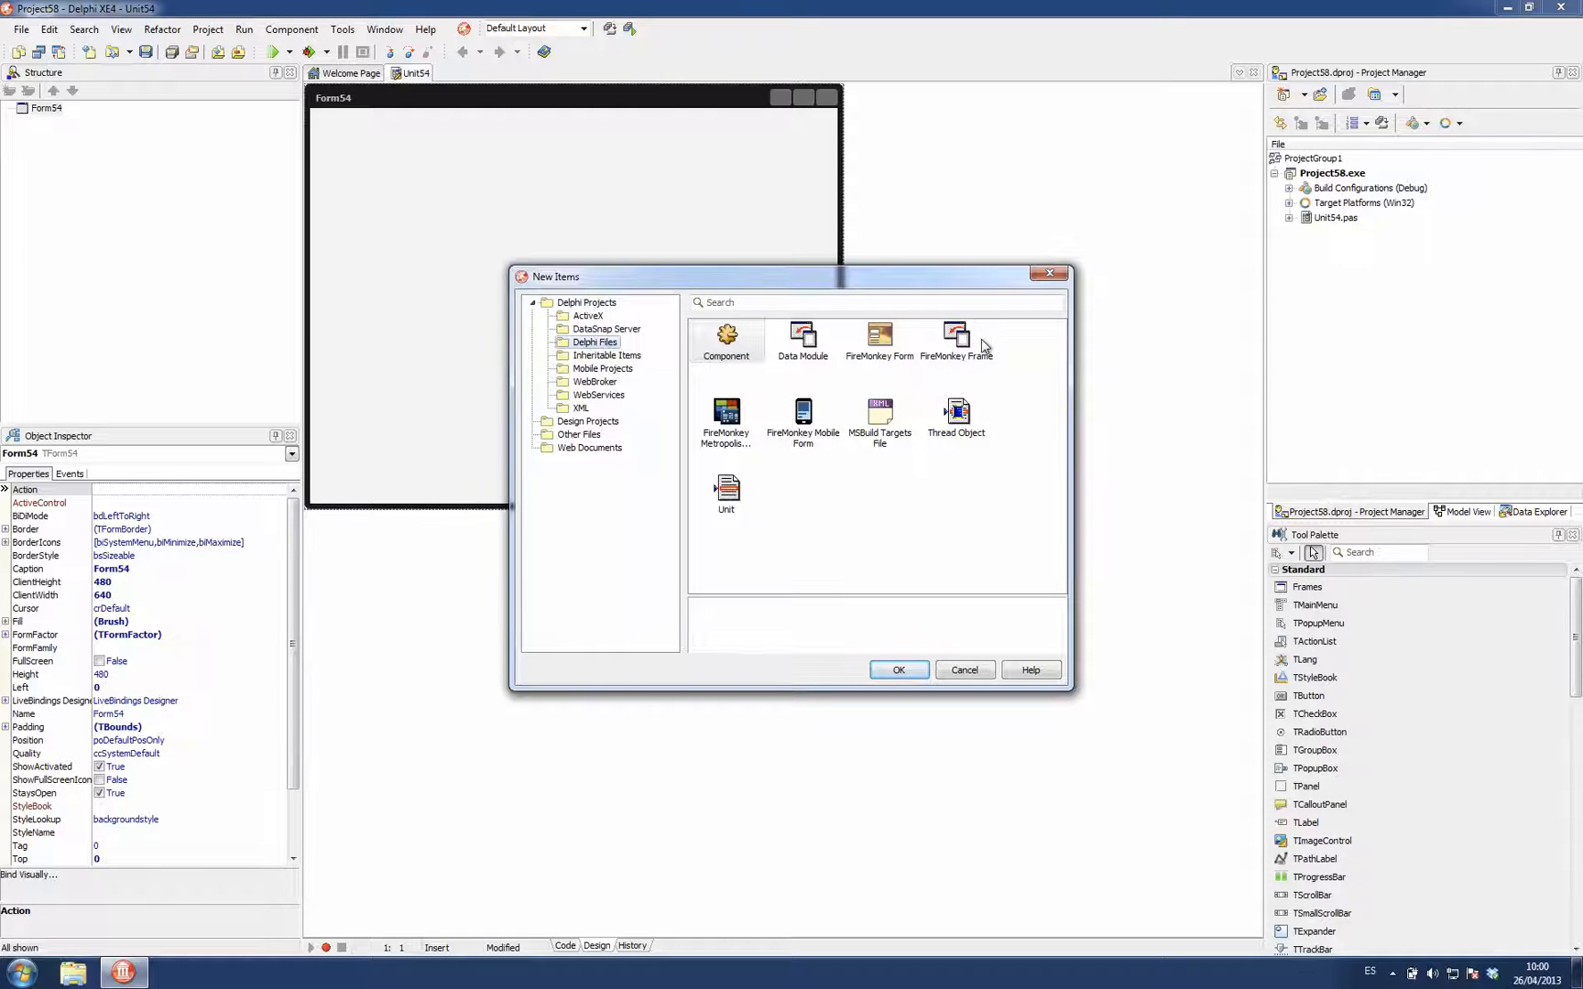
click(899, 670)
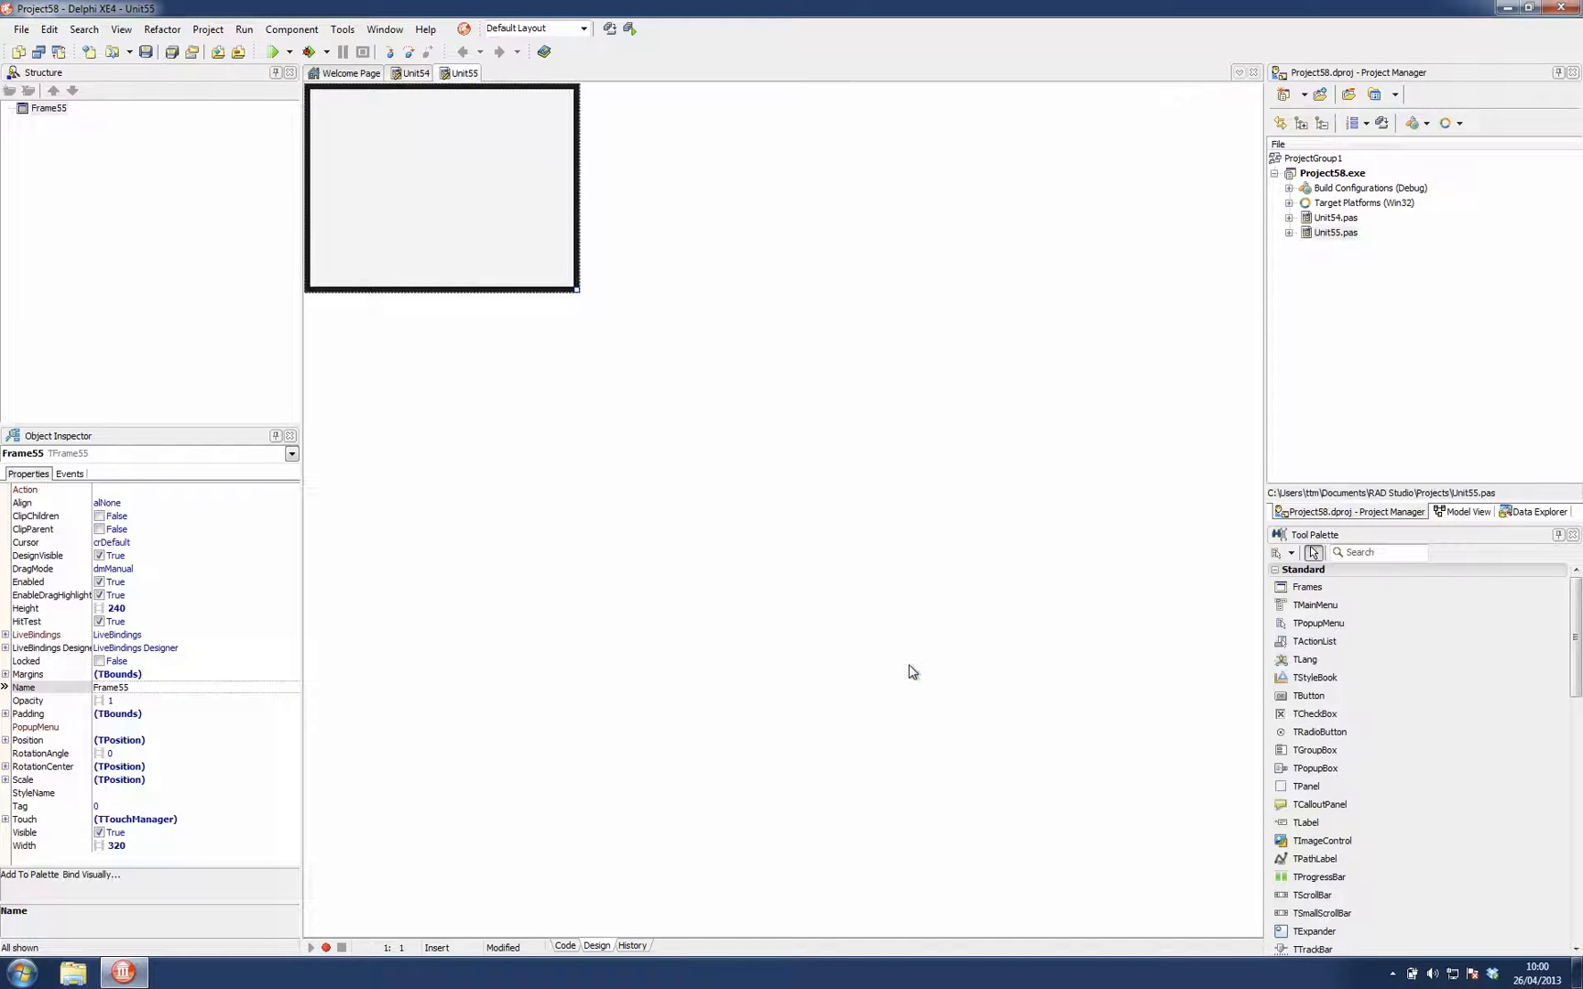
drag(575, 291, 587, 323)
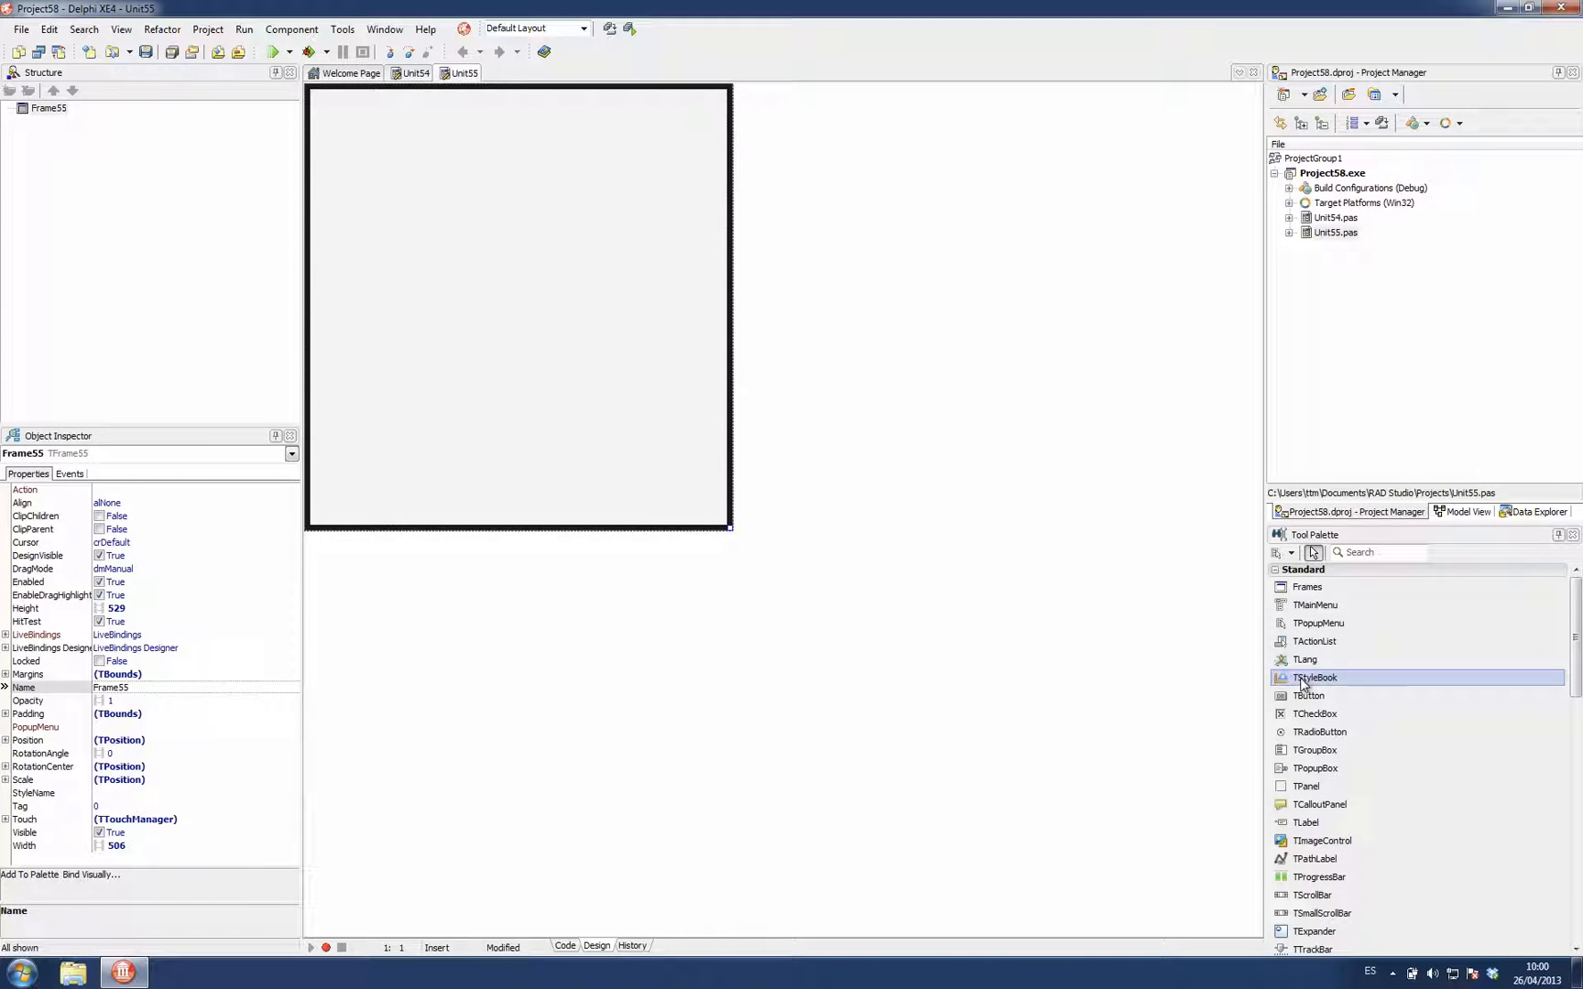
double_click(1309, 696)
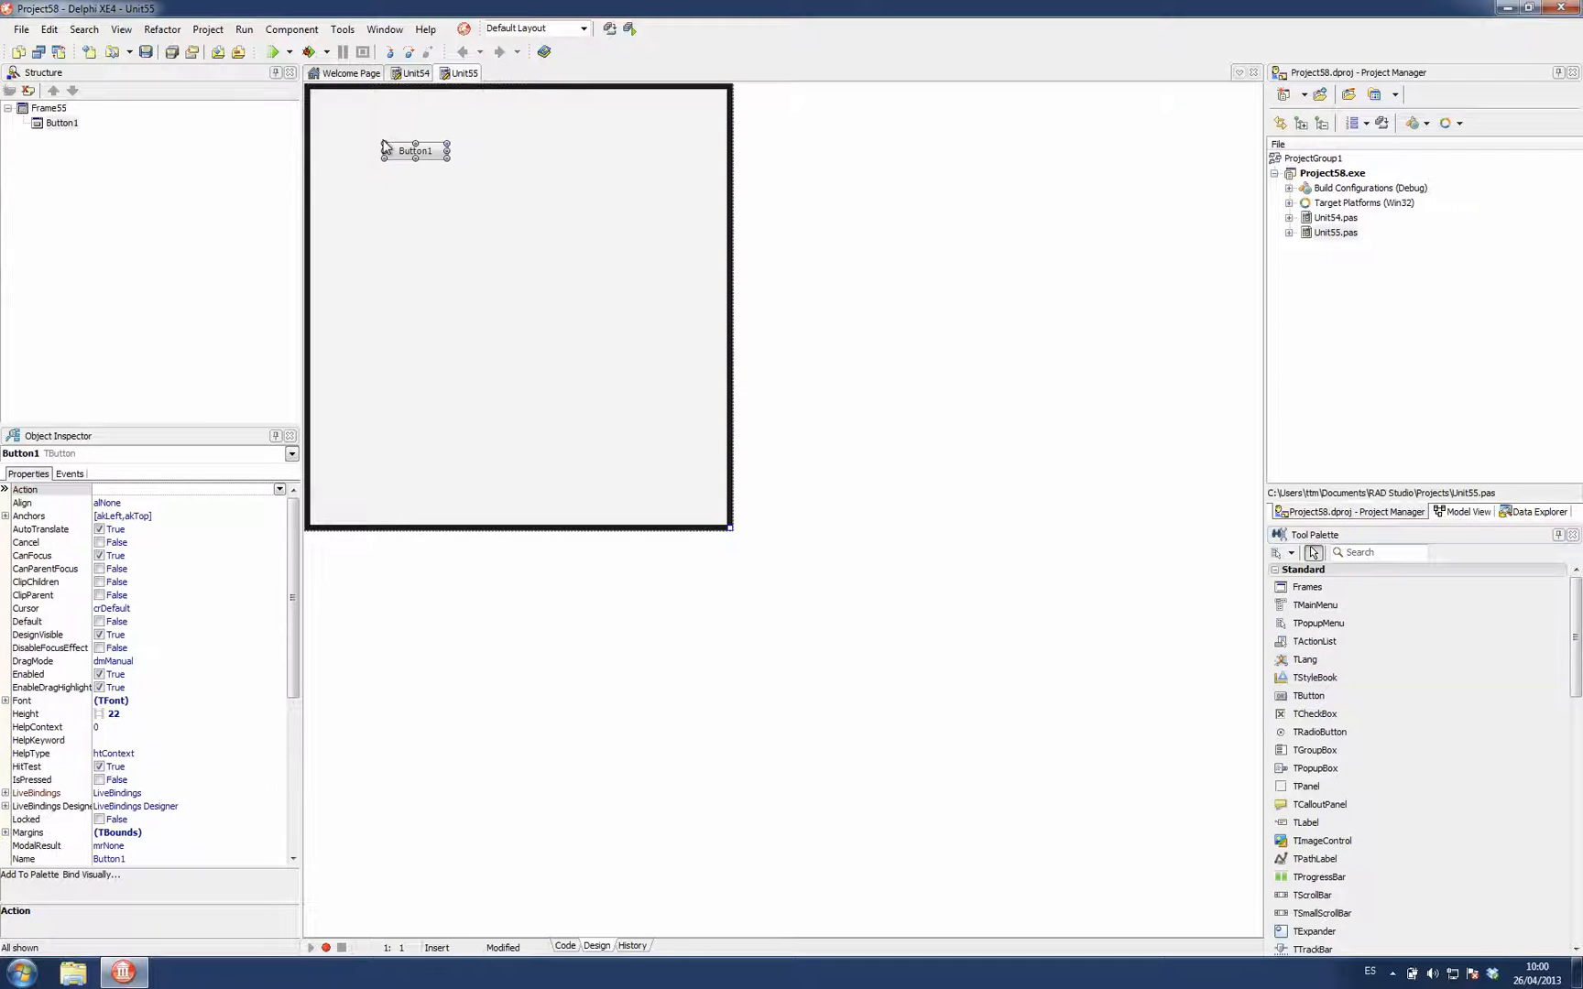
click(413, 73)
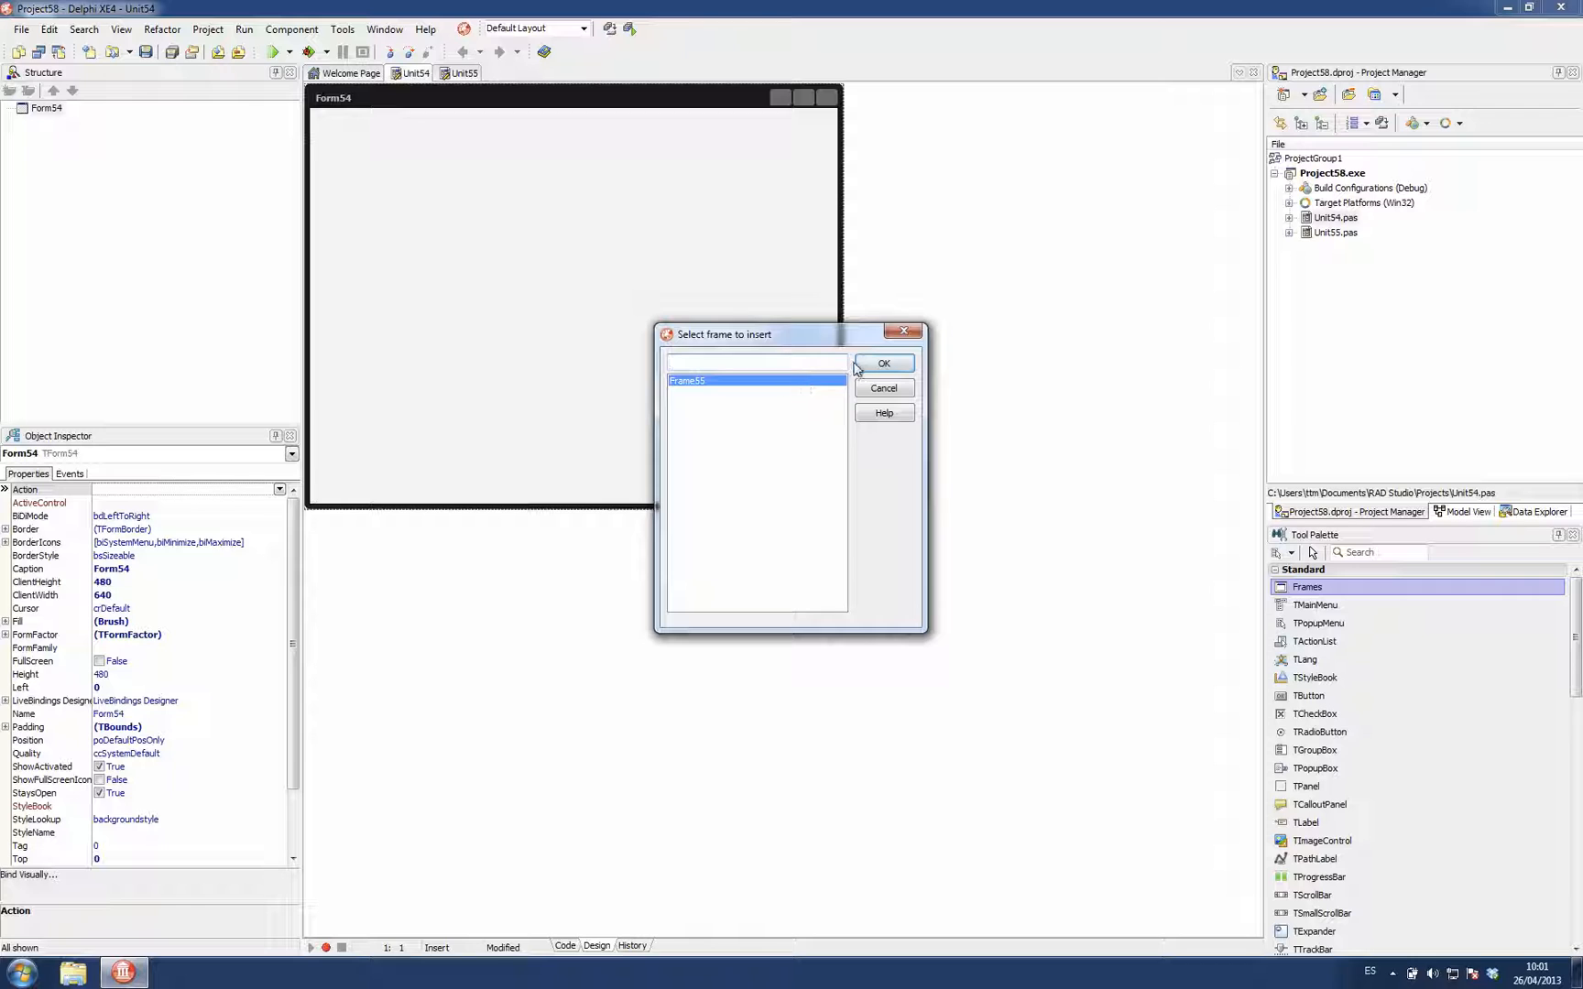
- Insert Frame55 onto Form54 as Frame551 and set its Align to alLeft
click(883, 362)
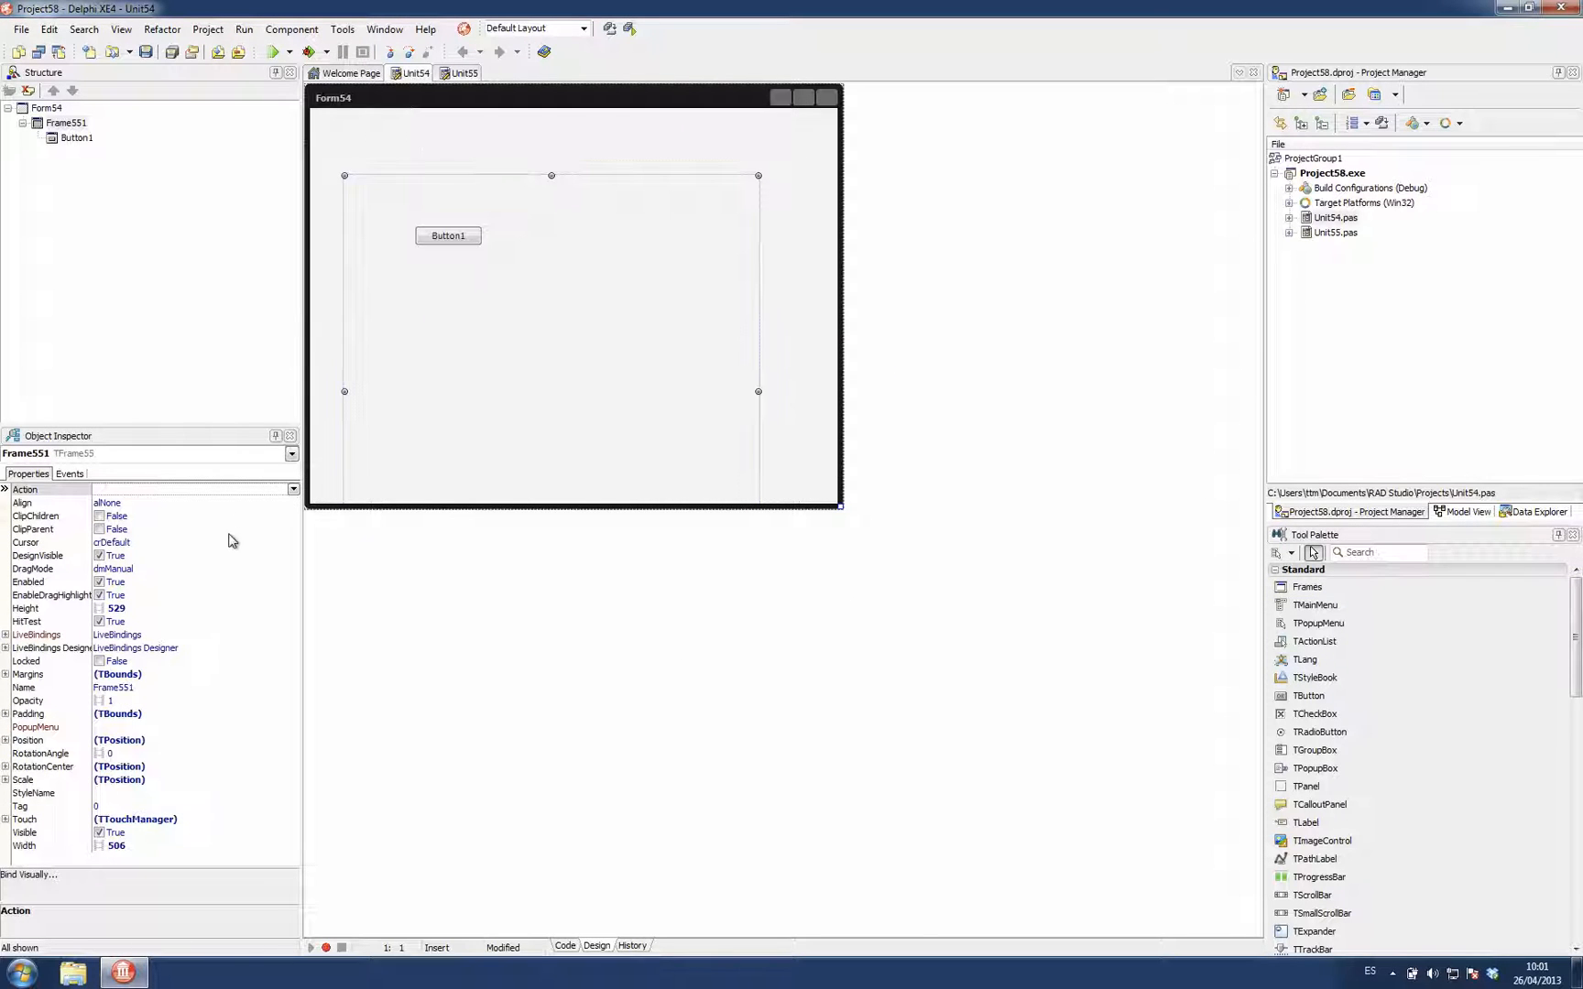
click(293, 503)
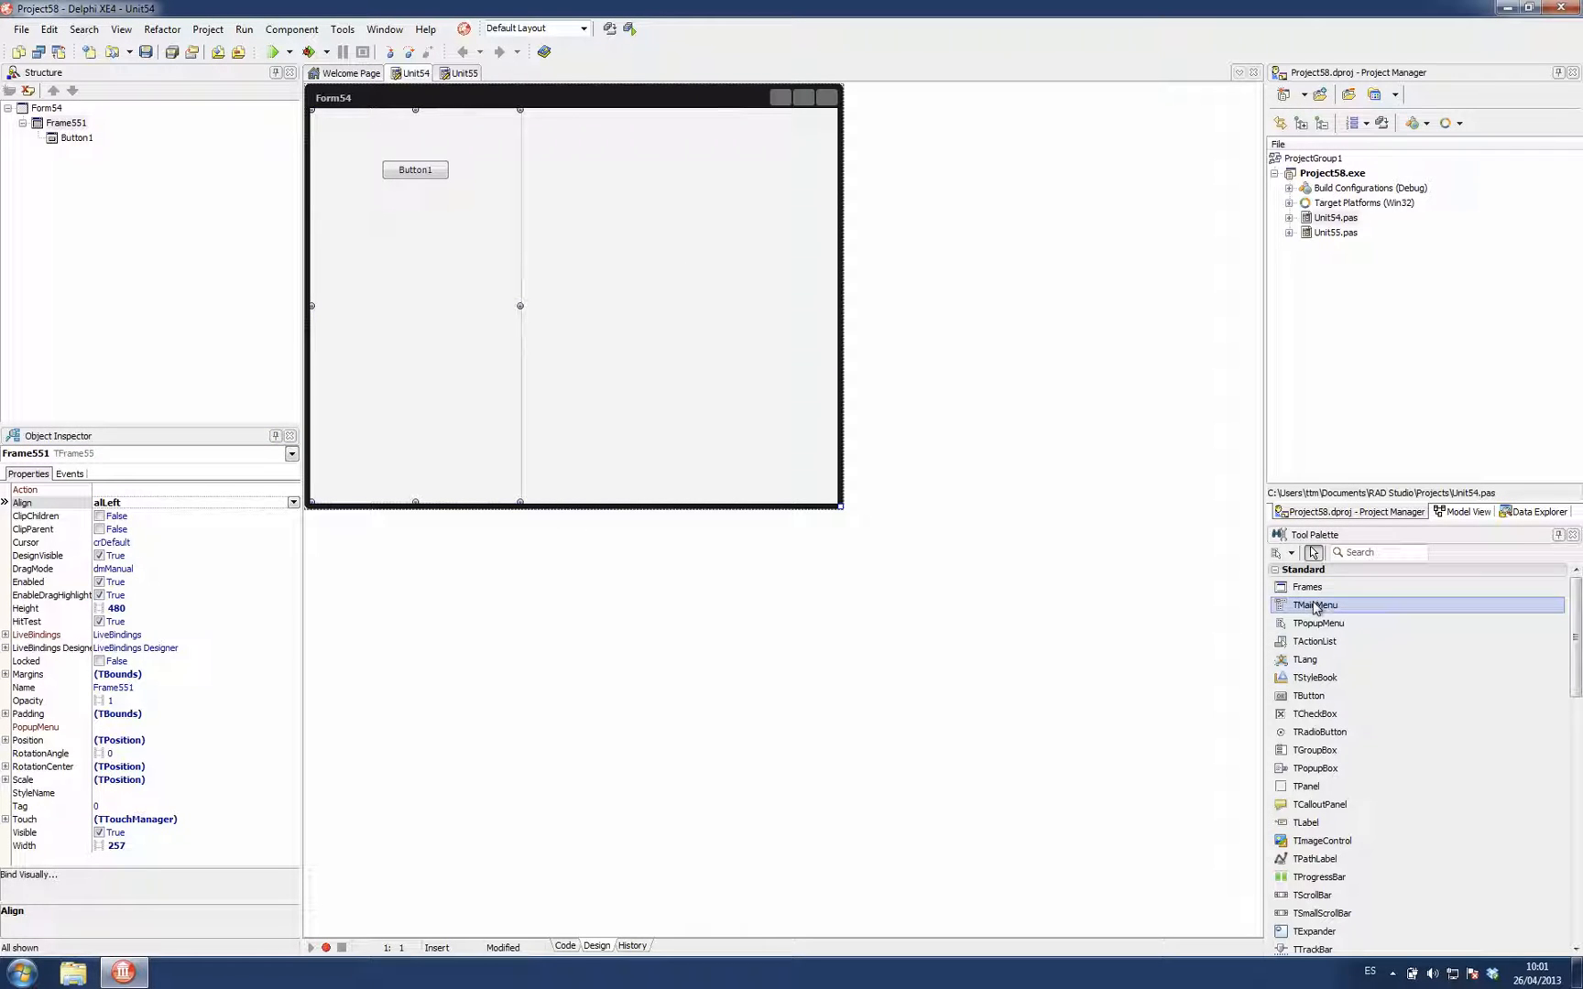
- Insert a second Frame55 instance (Frame552) aligned alClient, and run the app
click(1307, 586)
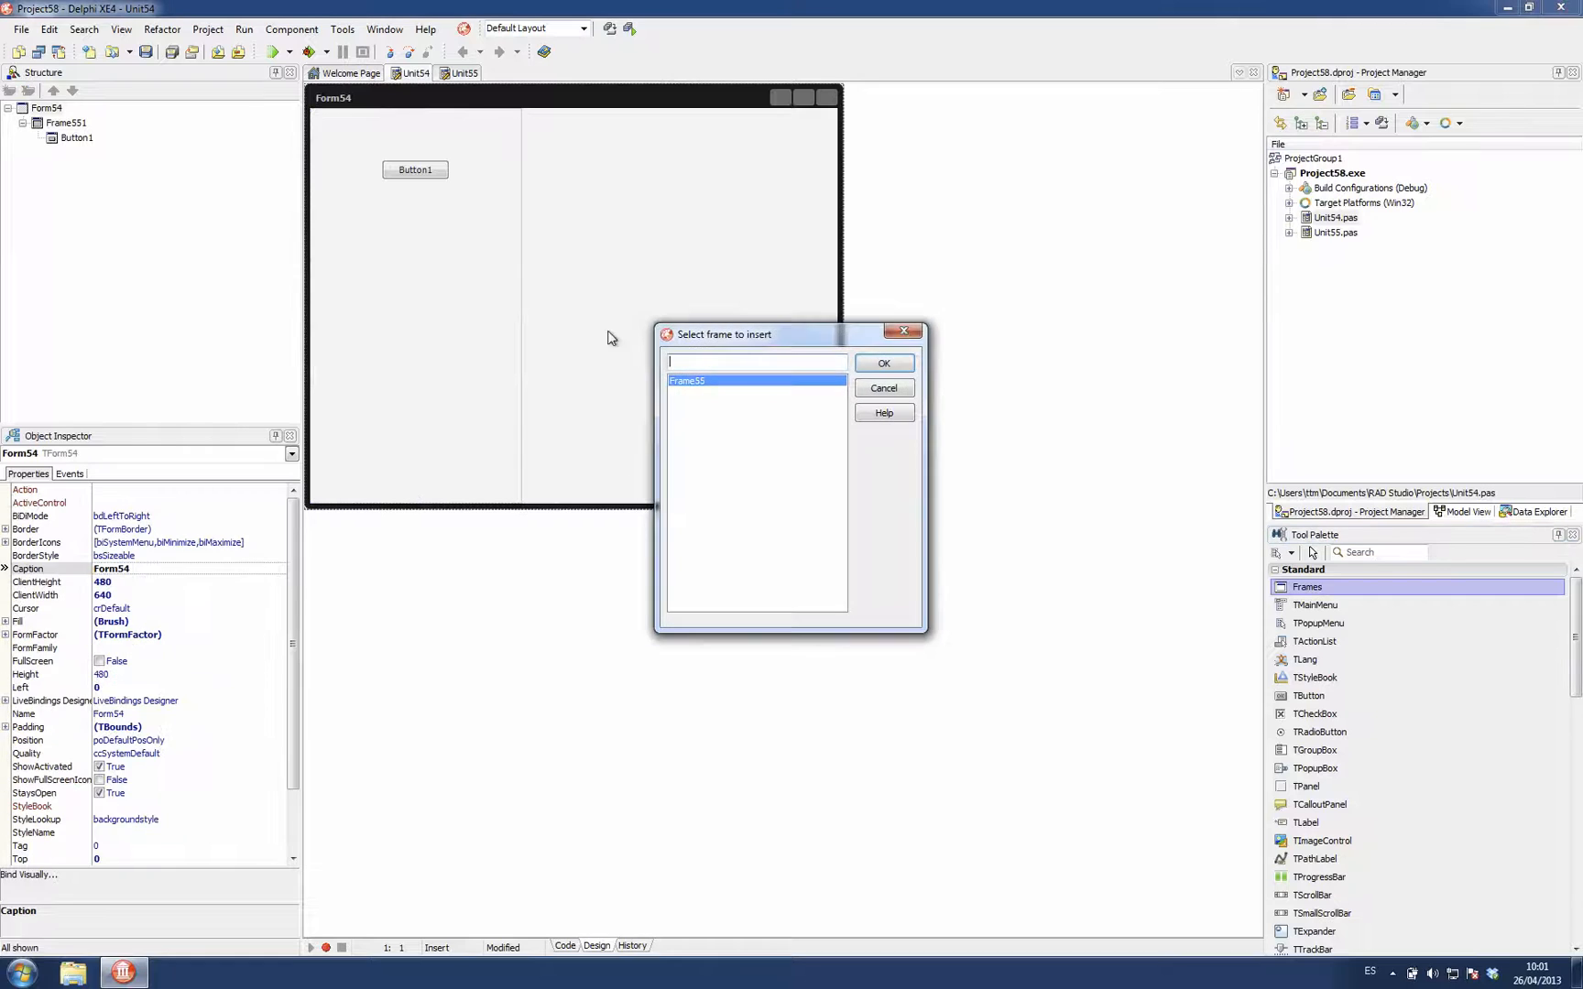
click(884, 363)
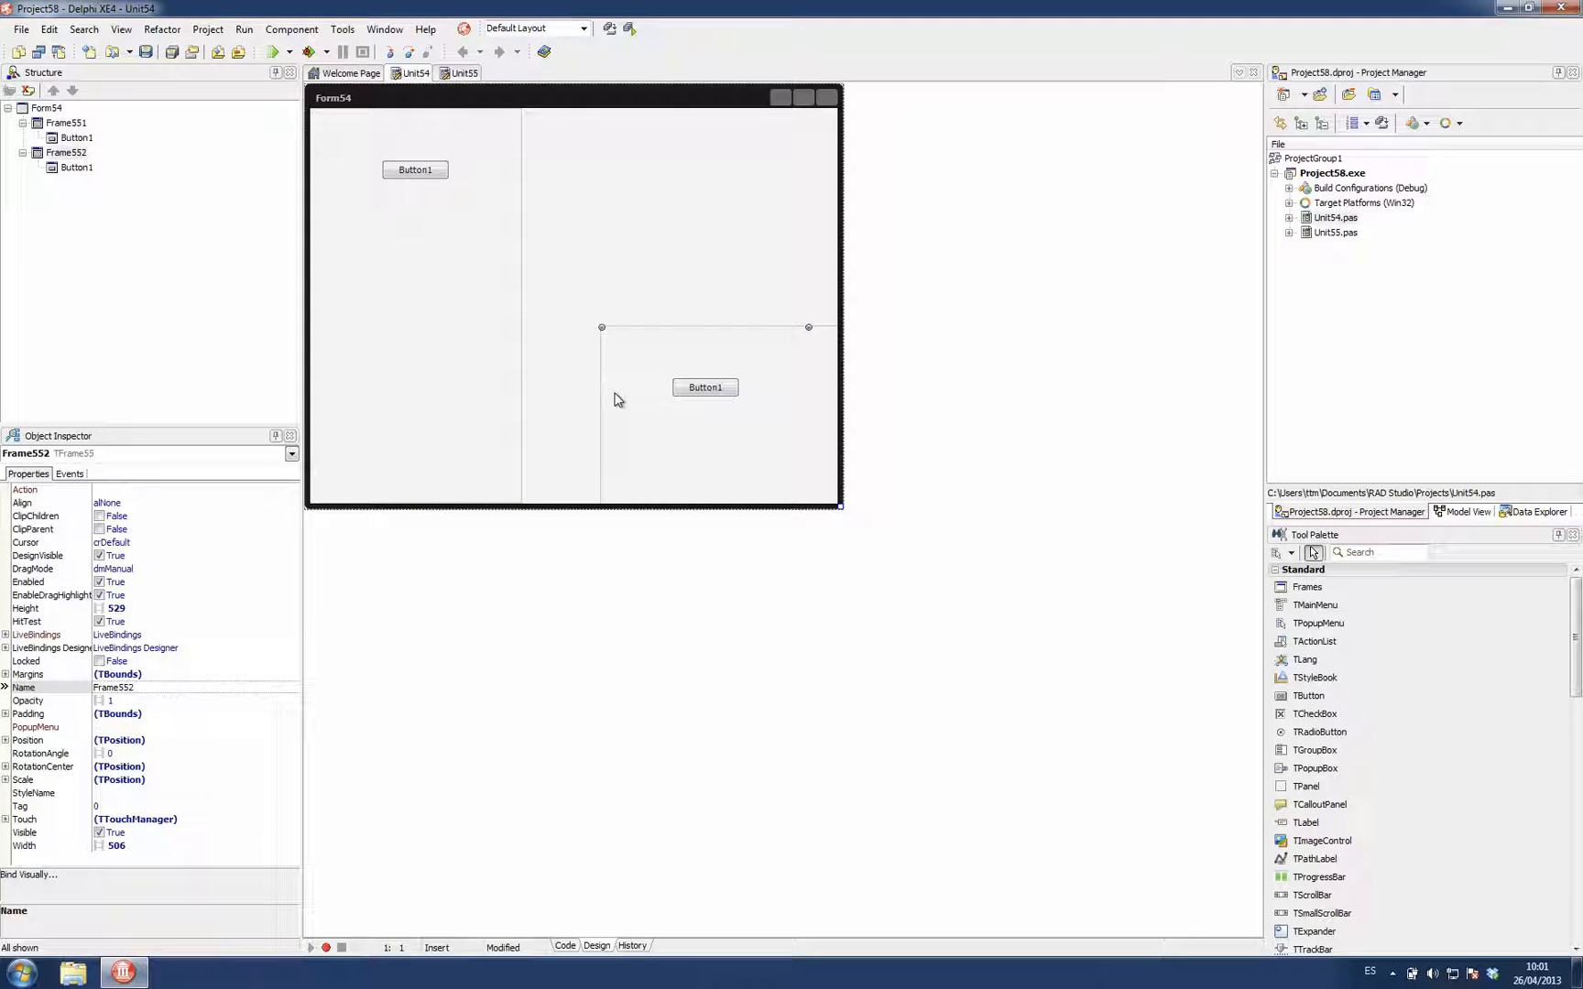
mouse_move(276, 507)
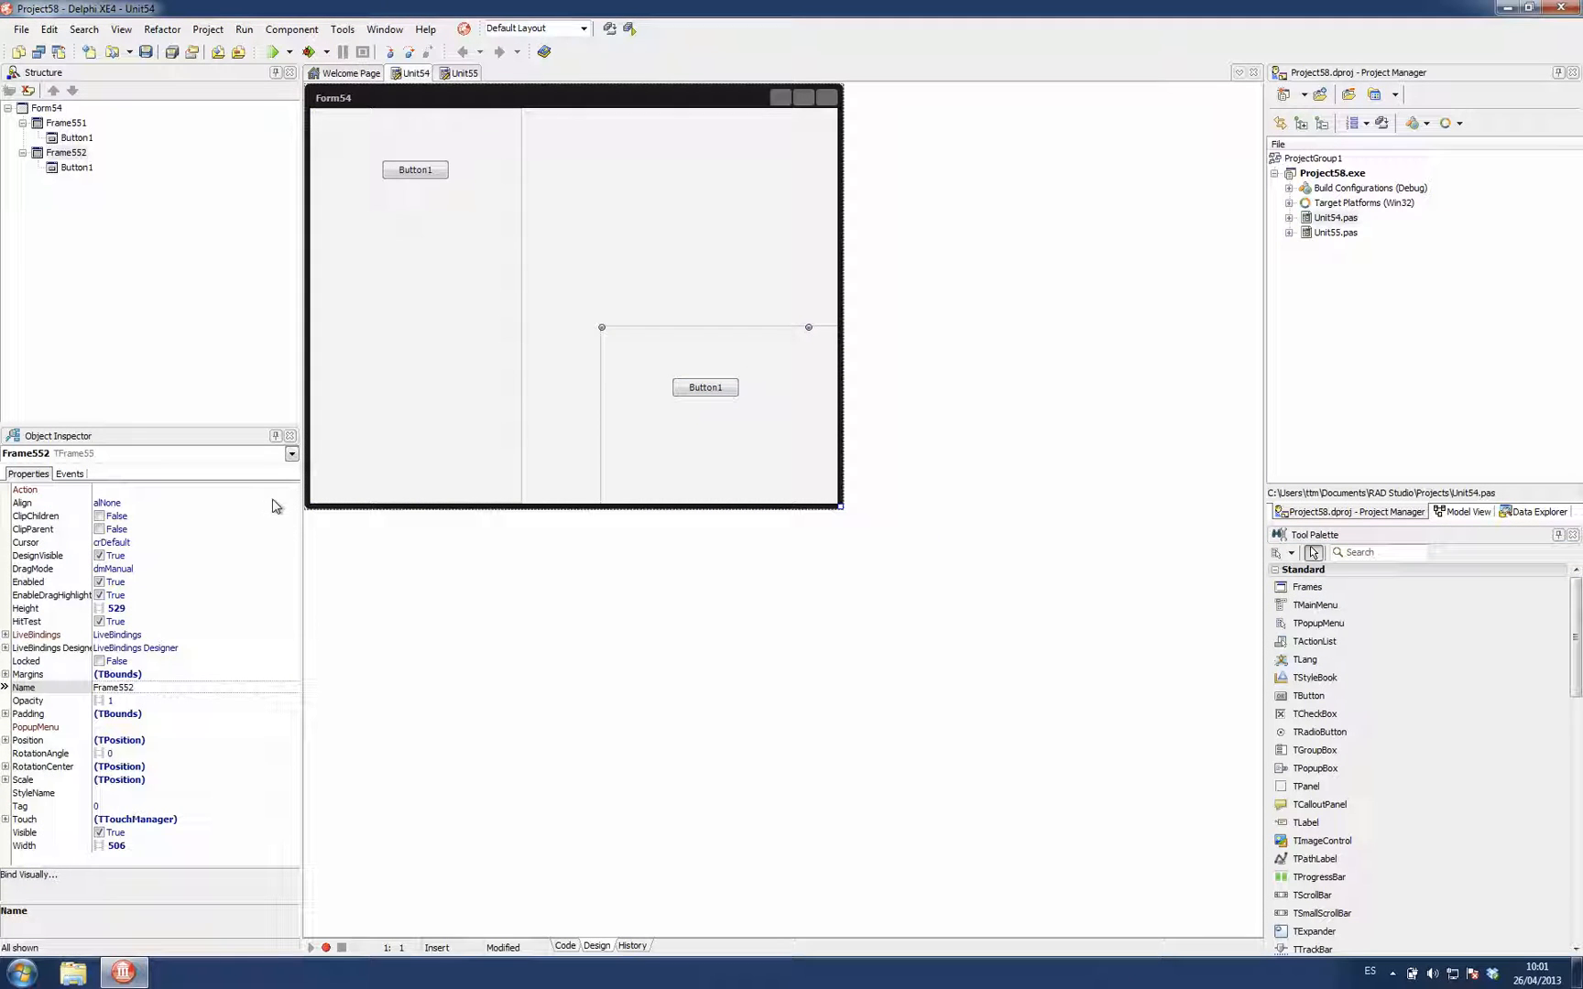
click(292, 503)
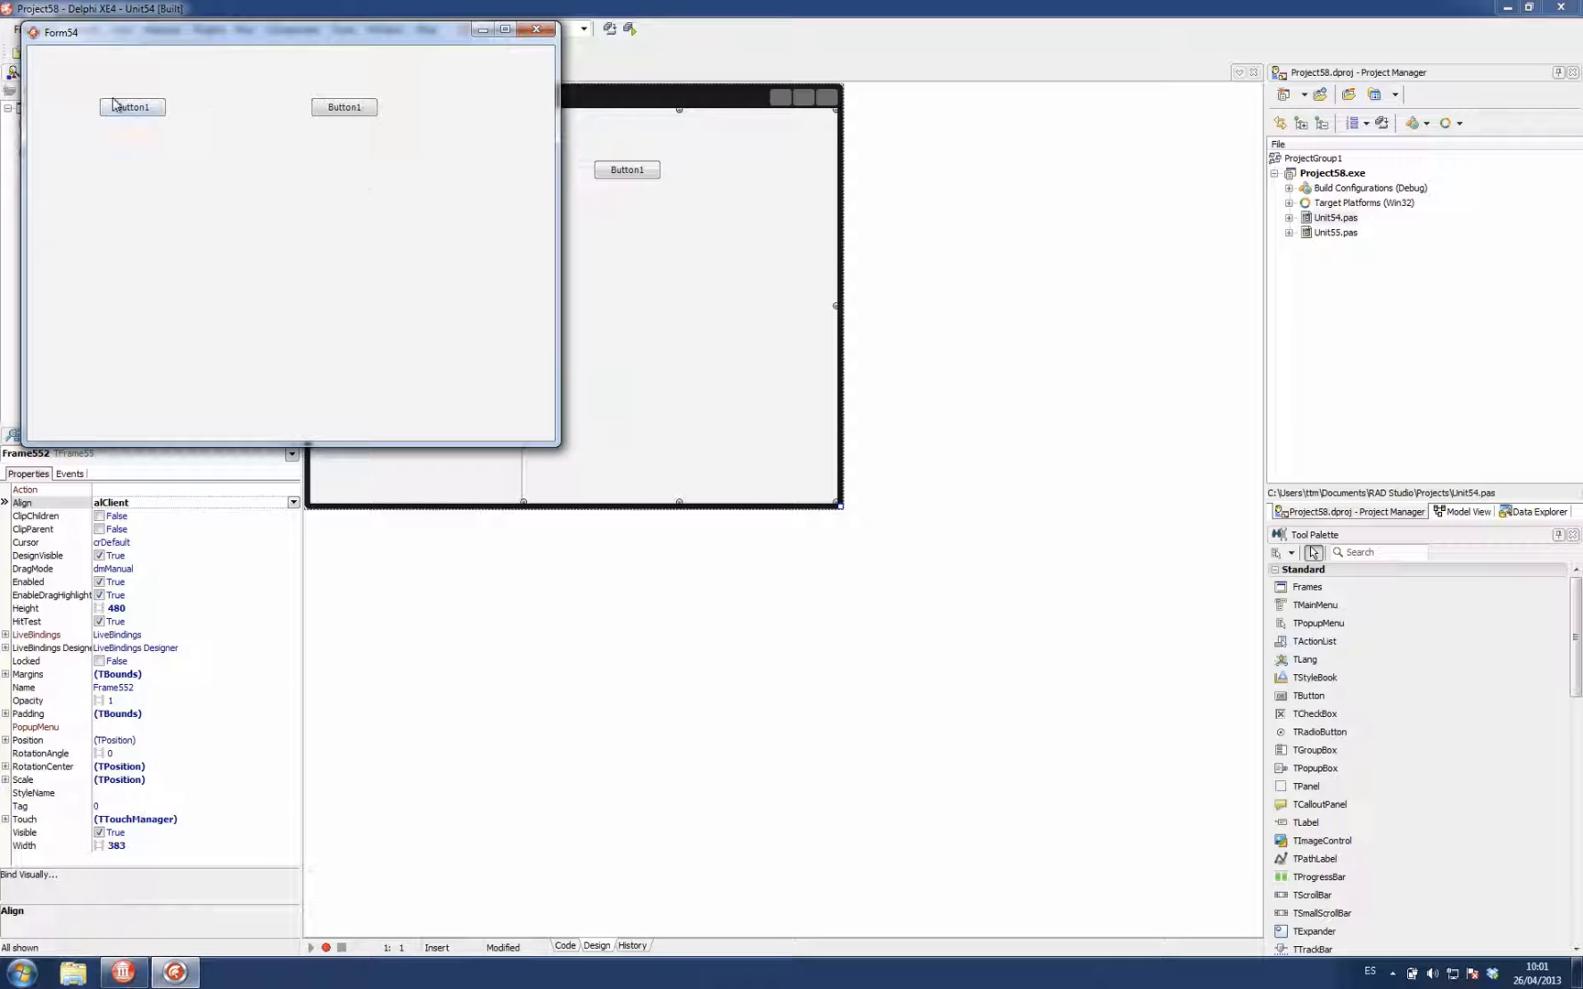
- Close the running Form54 and create an empty Button1Click handler in Unit55
click(344, 107)
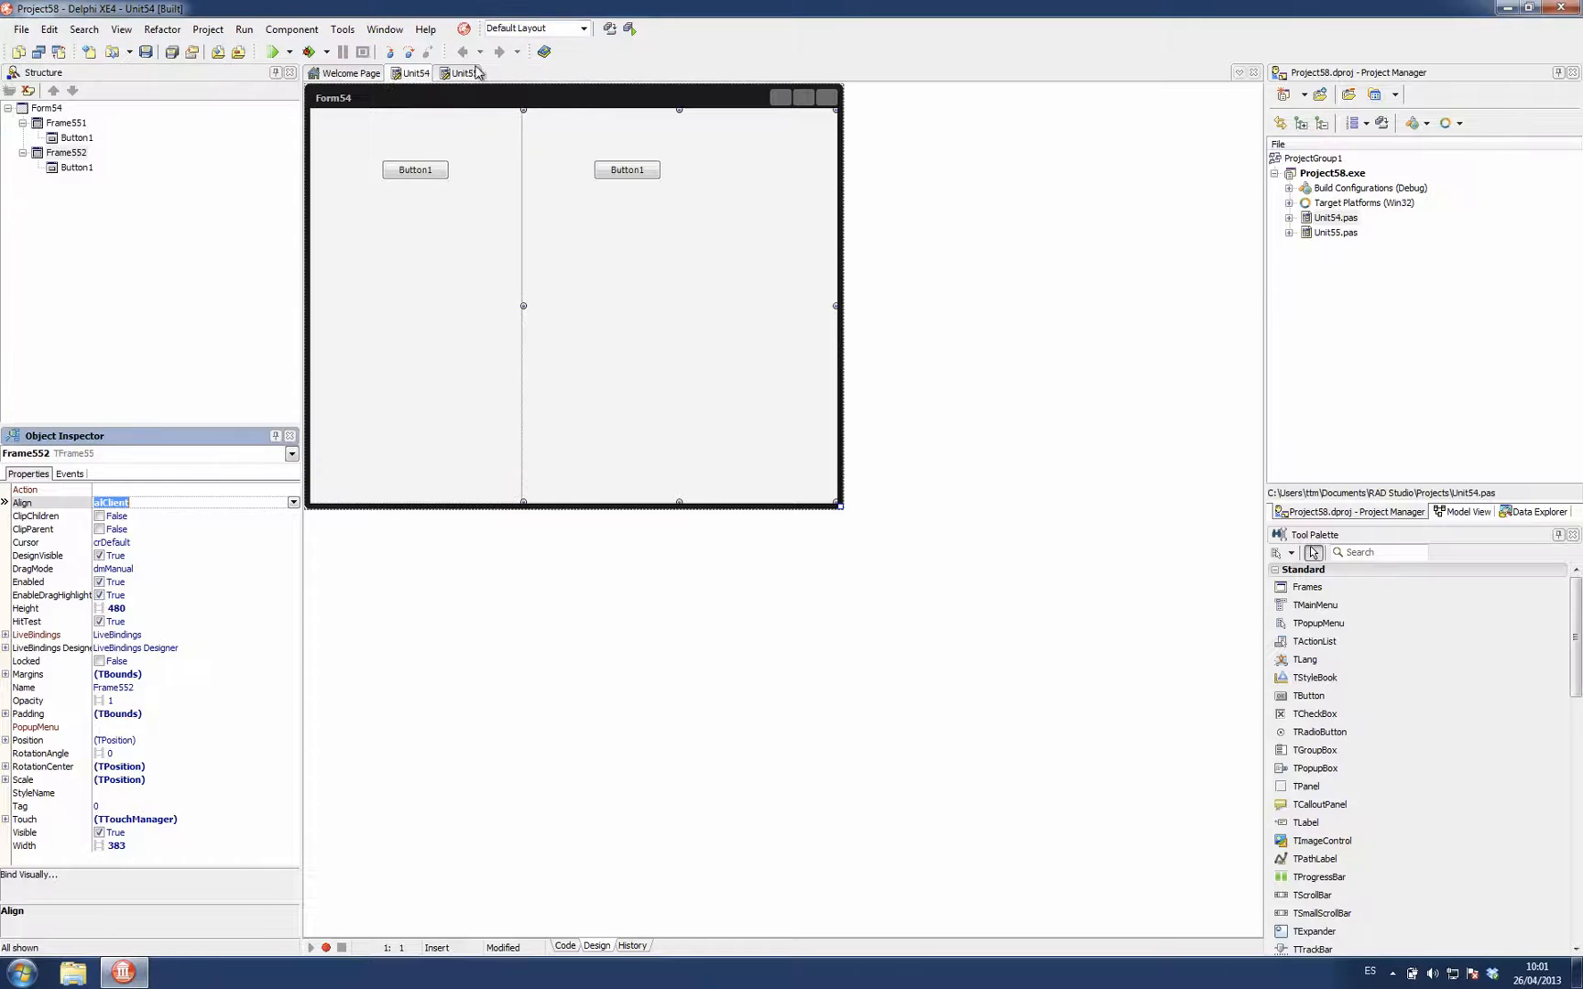
click(460, 72)
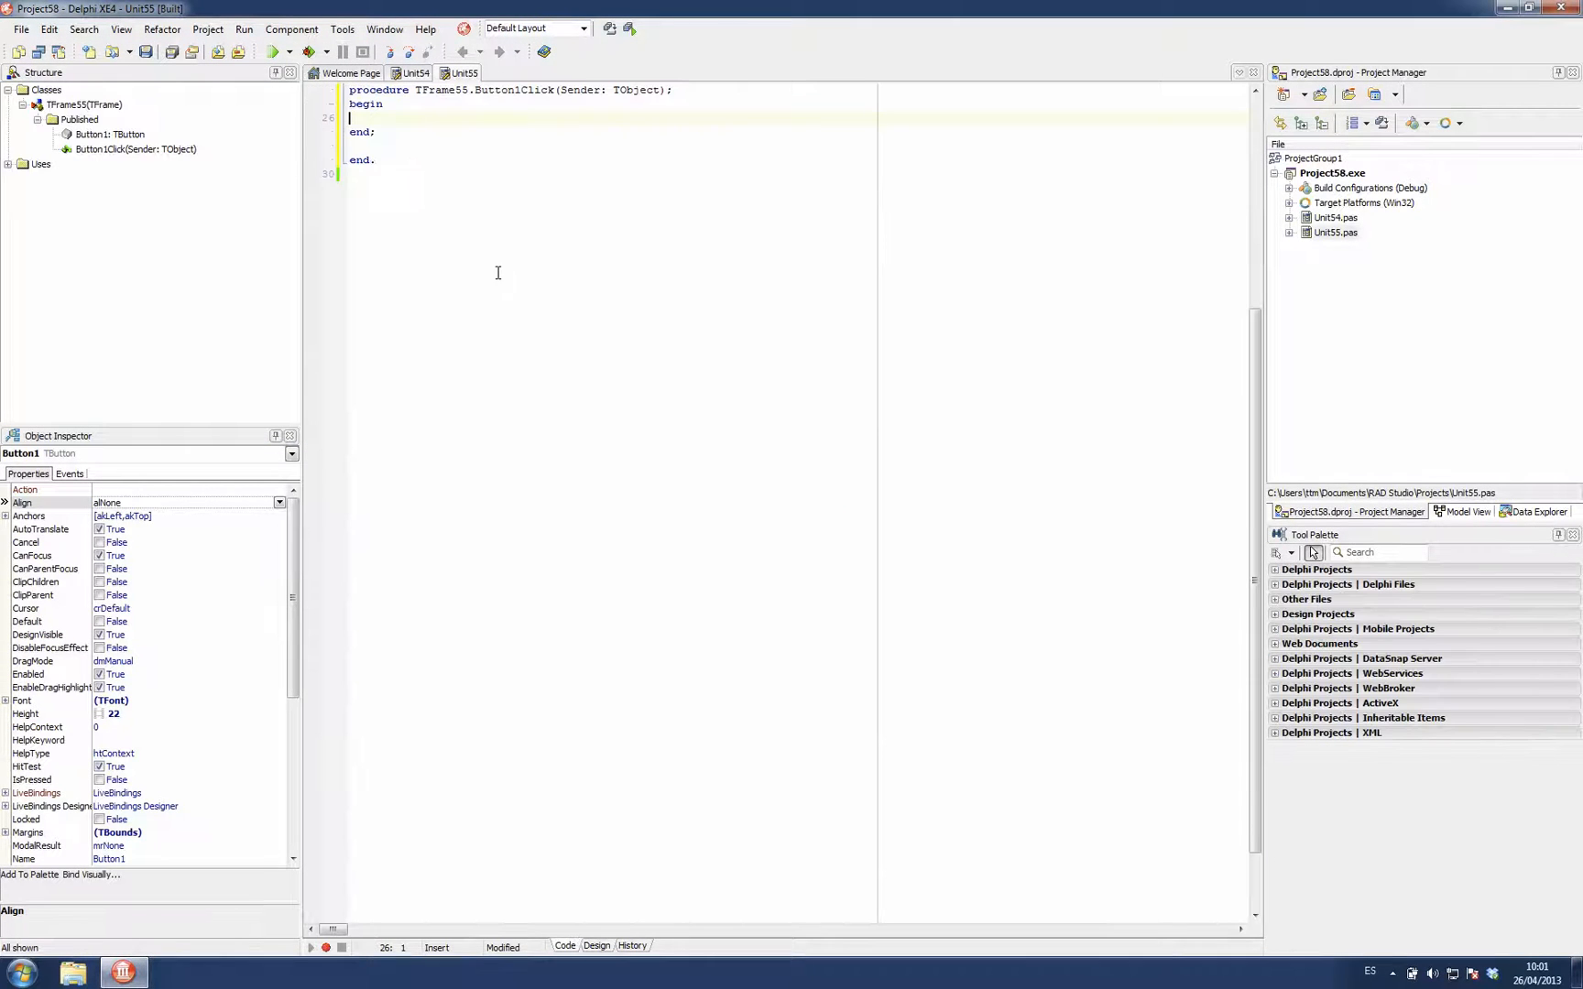
- Write showmessage('Frames!!!'); in Button1Click and run the app to test it
text(showmessage('Frames!!!!)
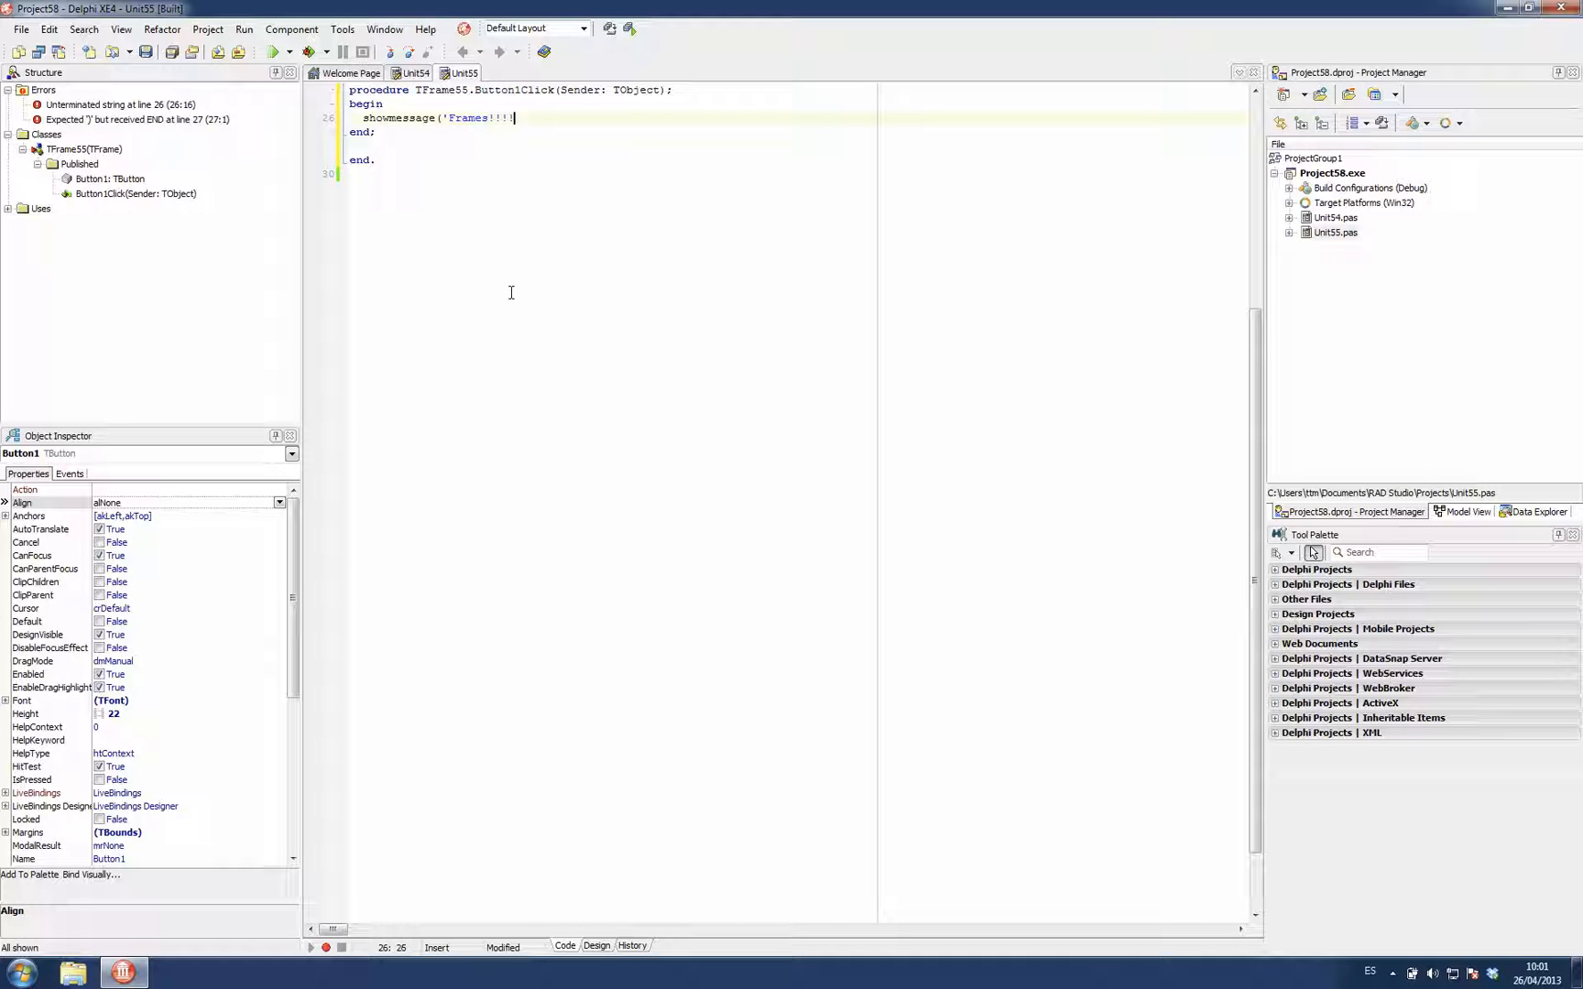
text();)
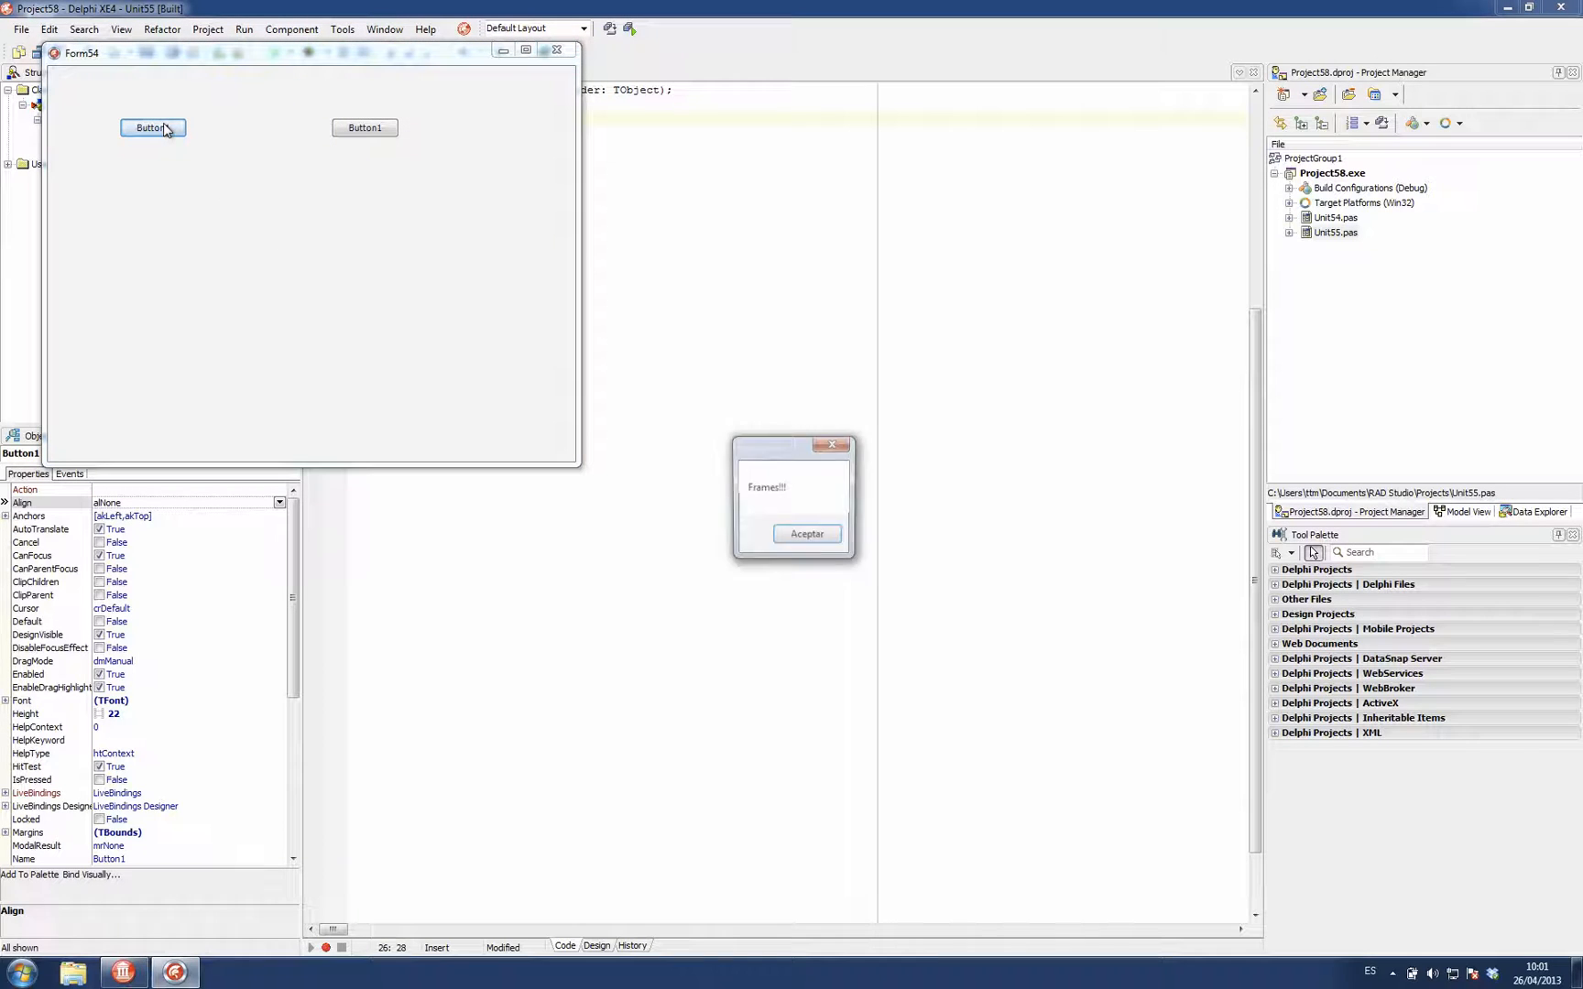
- Dismiss the Frames!!! message, try the right frame's button, and close Form54
click(807, 533)
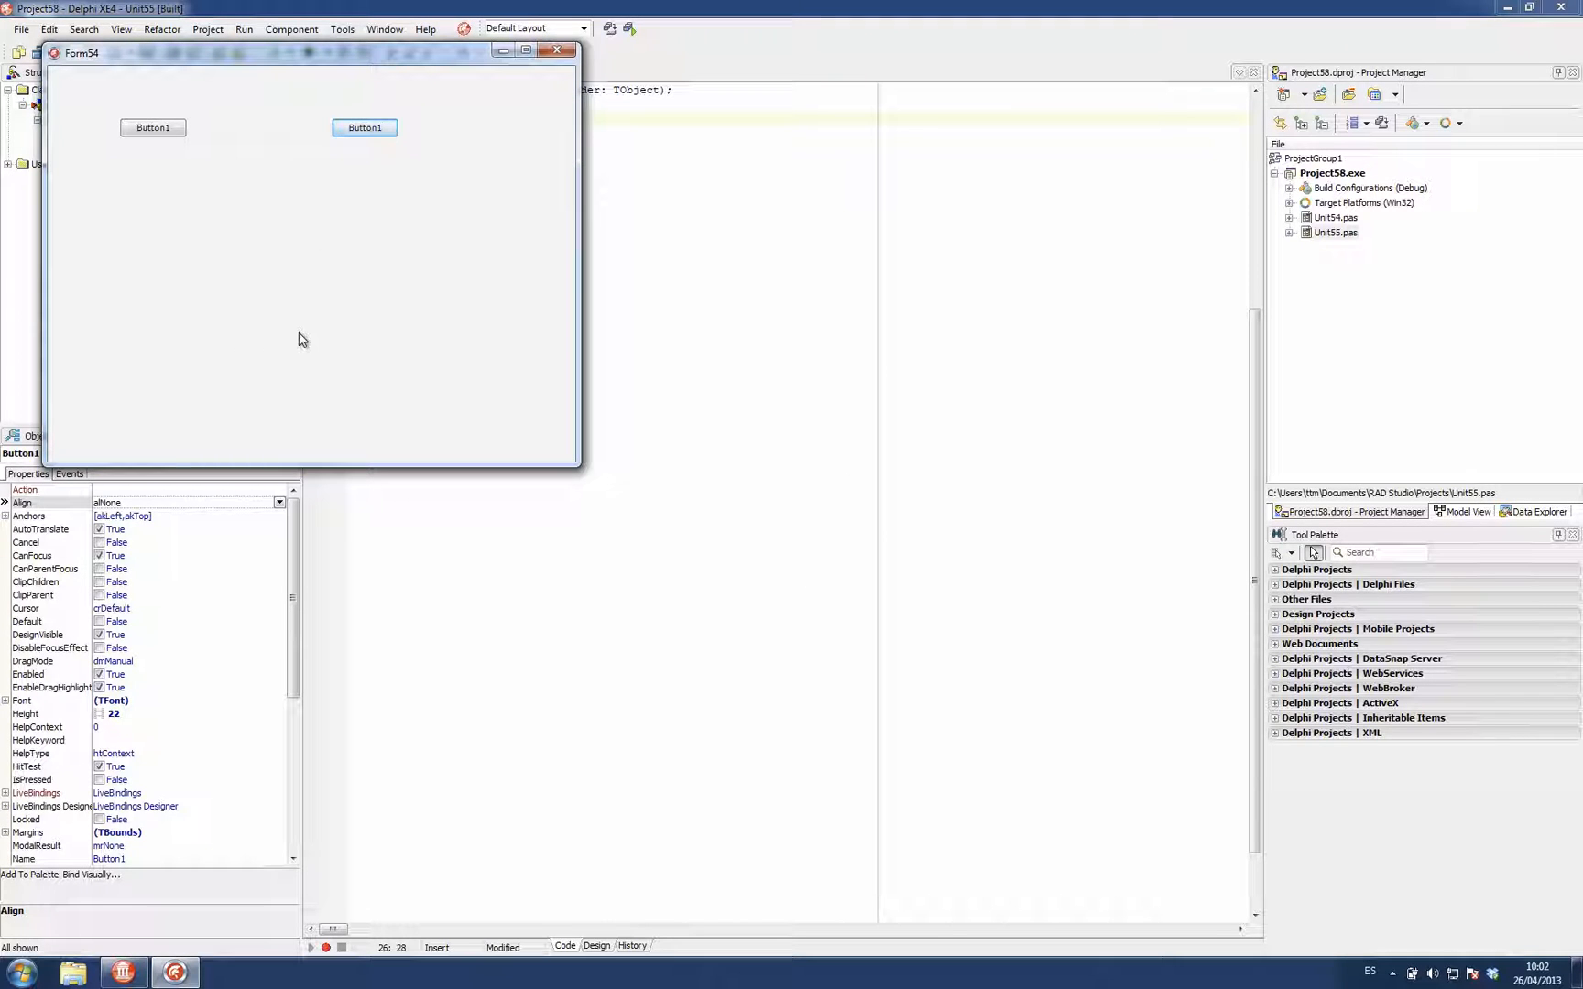
mouse_move(537, 61)
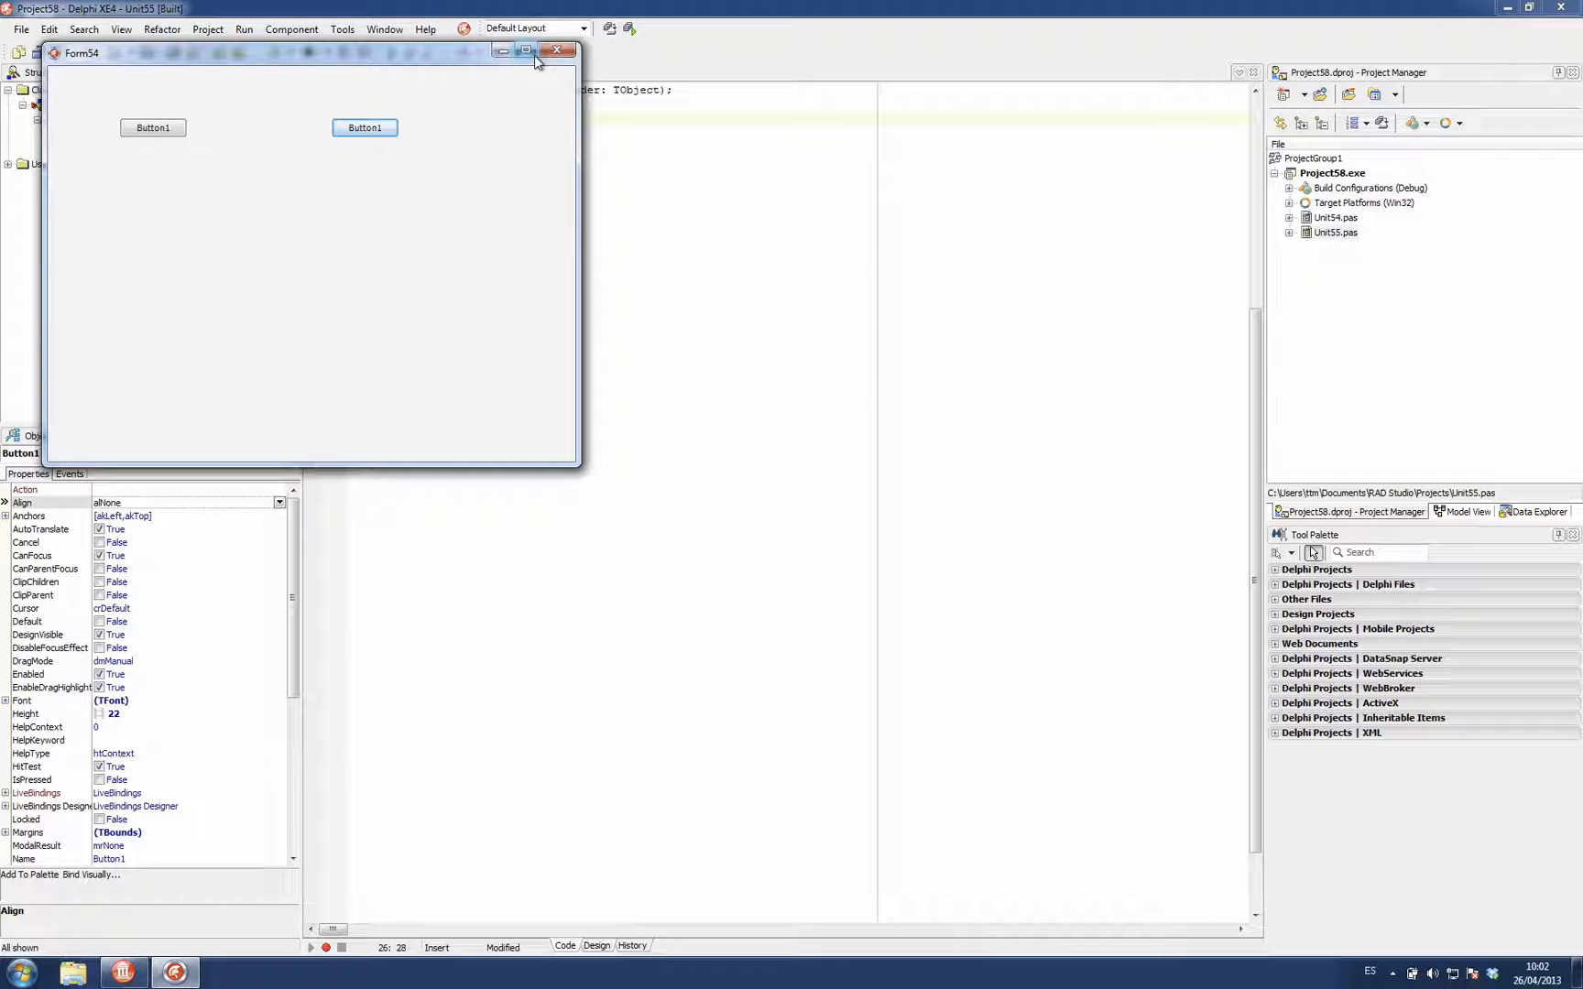
click(559, 51)
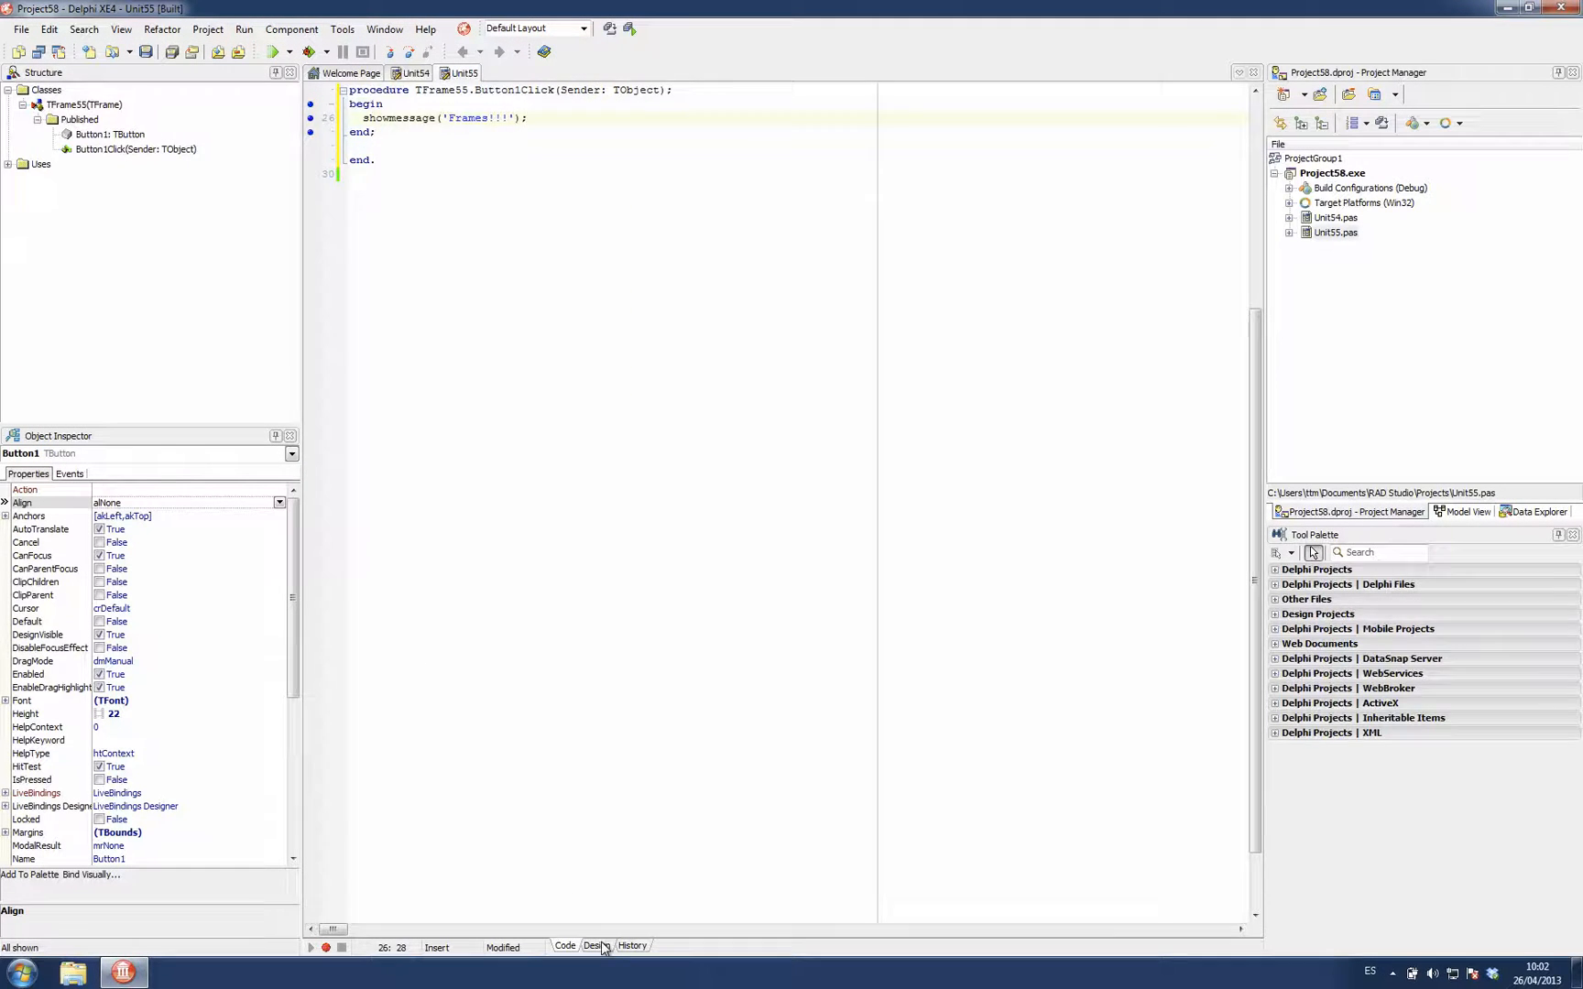
- Place a TEdit beneath Button1 in Frame55's design view, then return to Form54
click(597, 946)
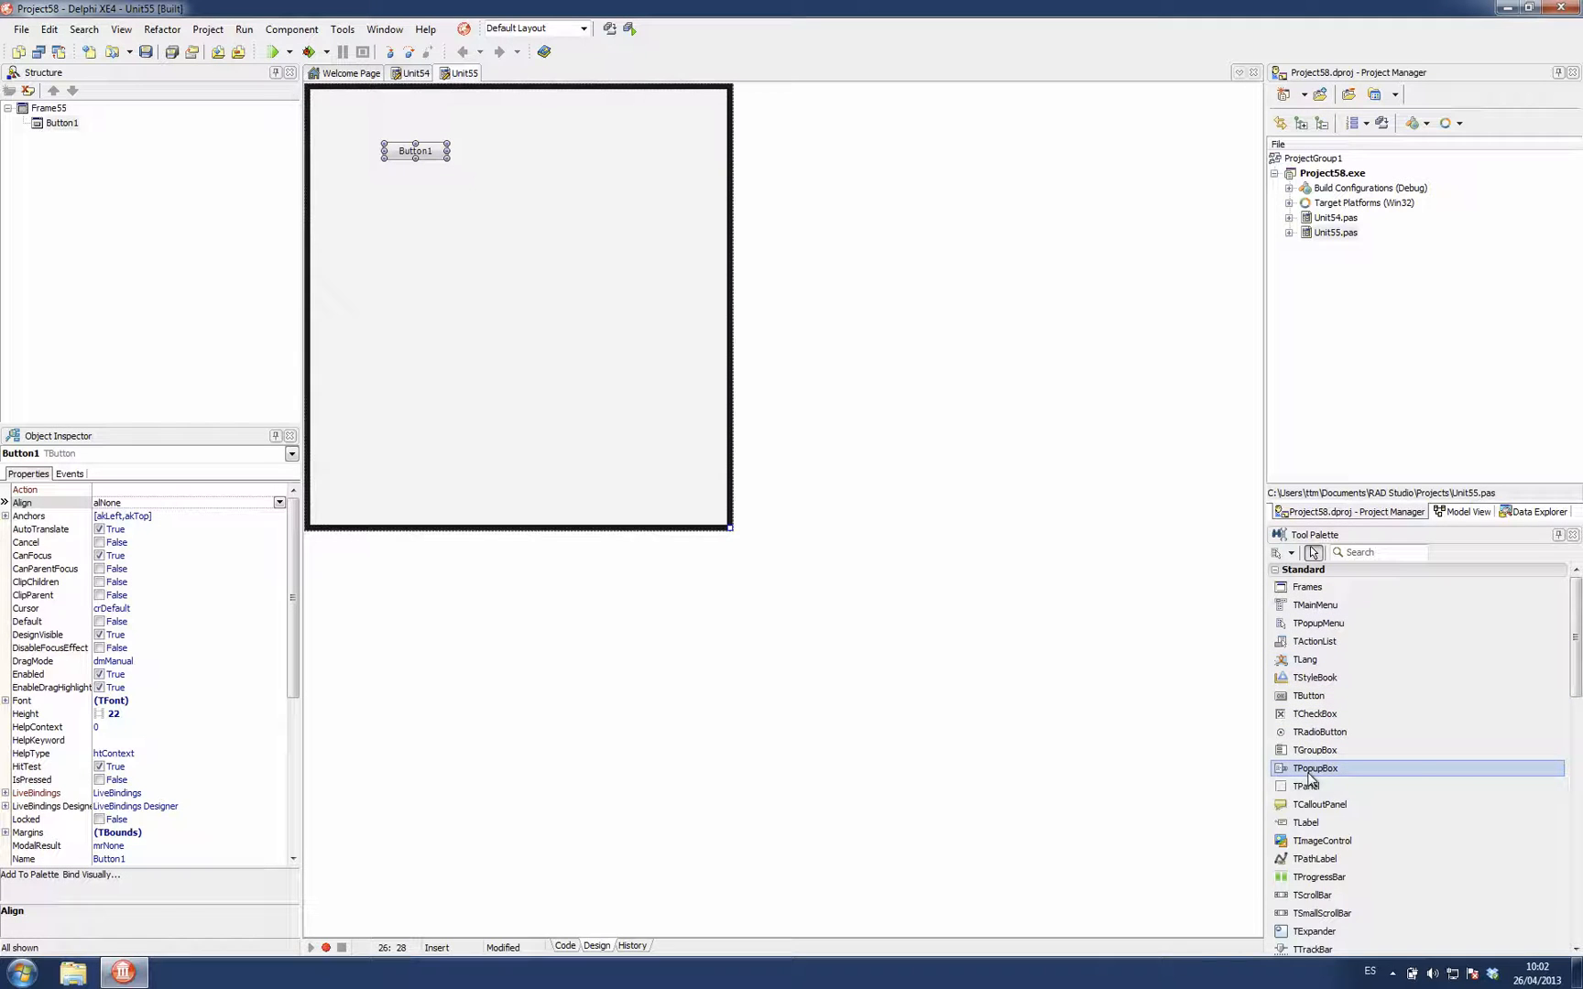
click(1390, 552)
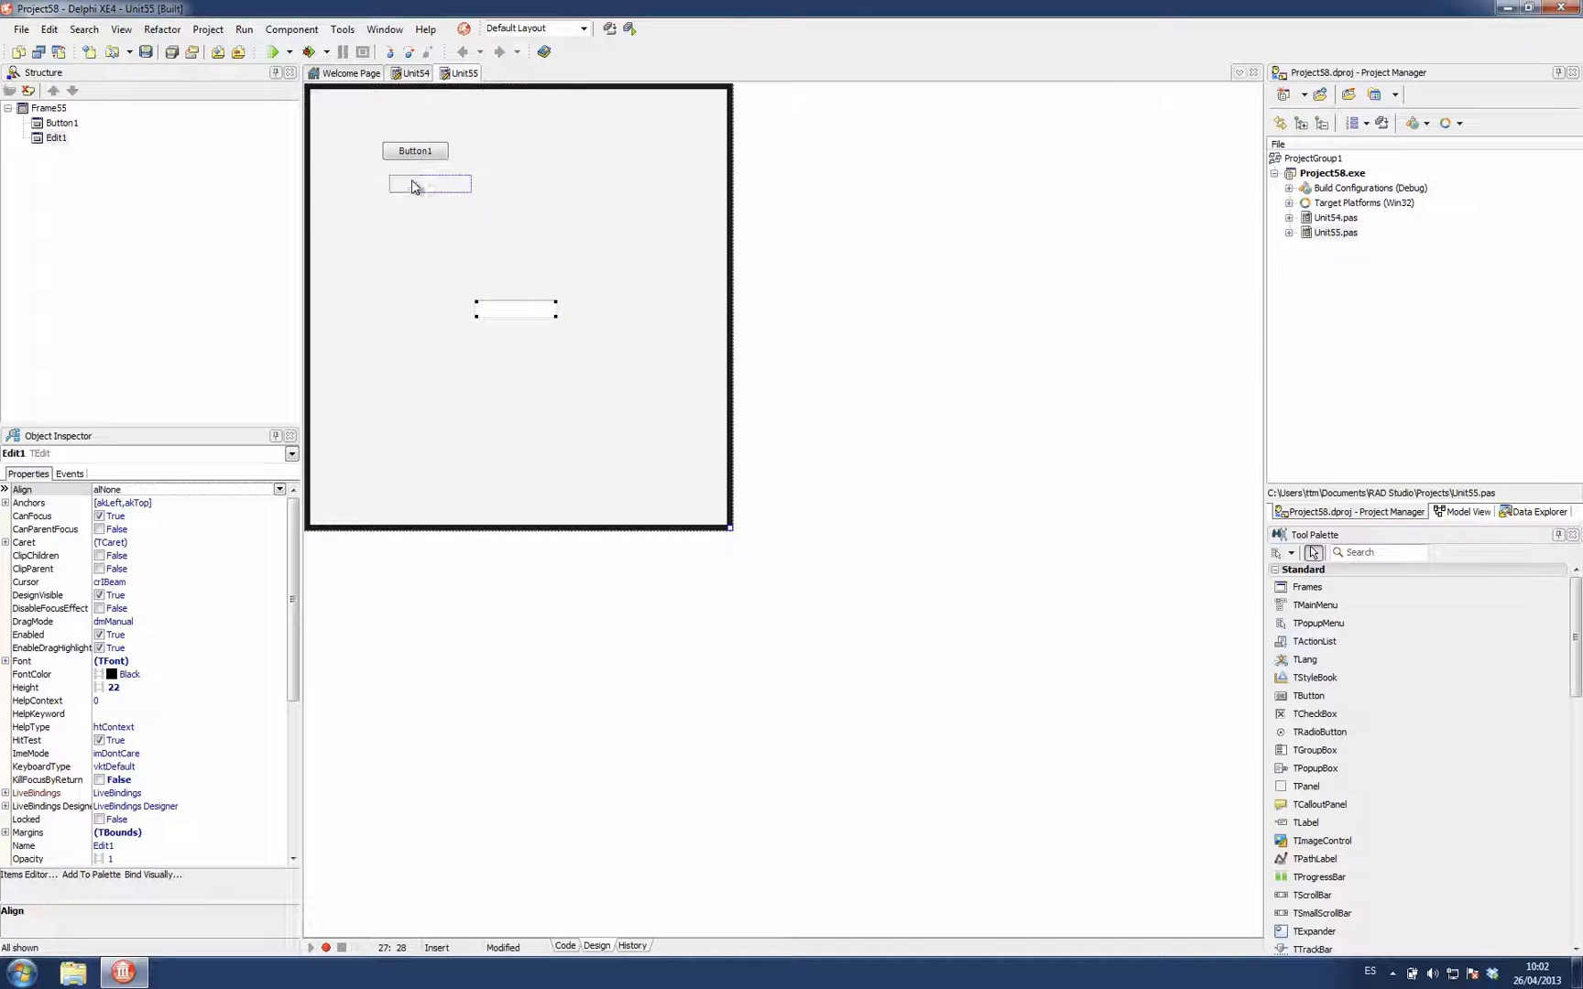
click(412, 73)
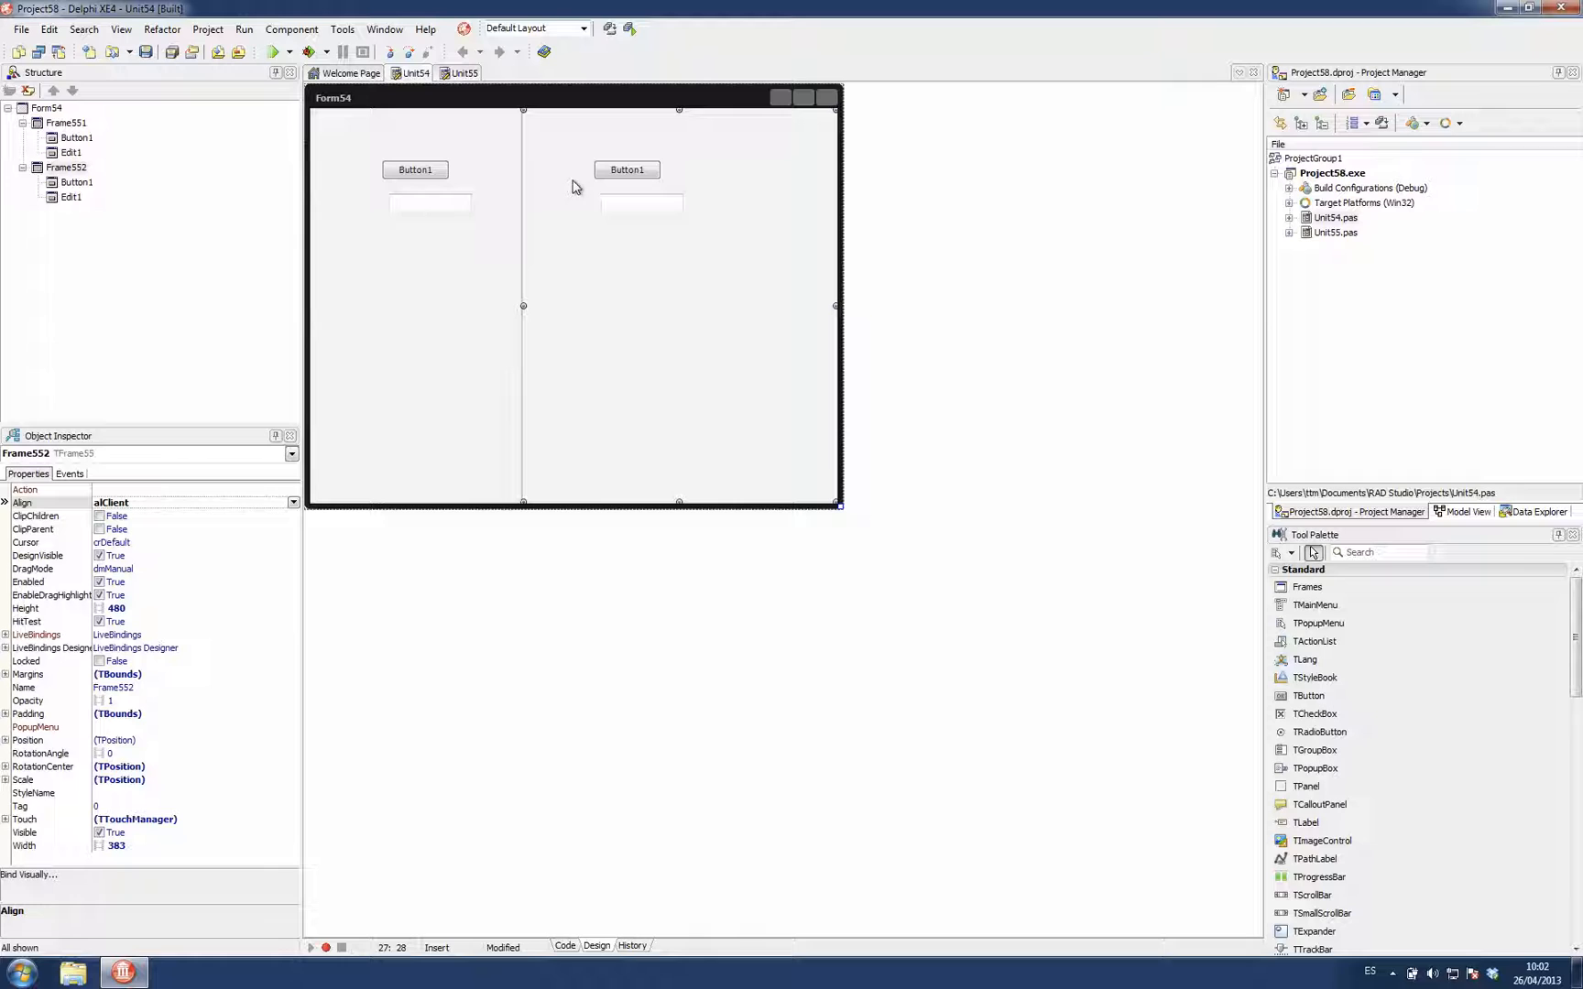
mouse_move(469, 293)
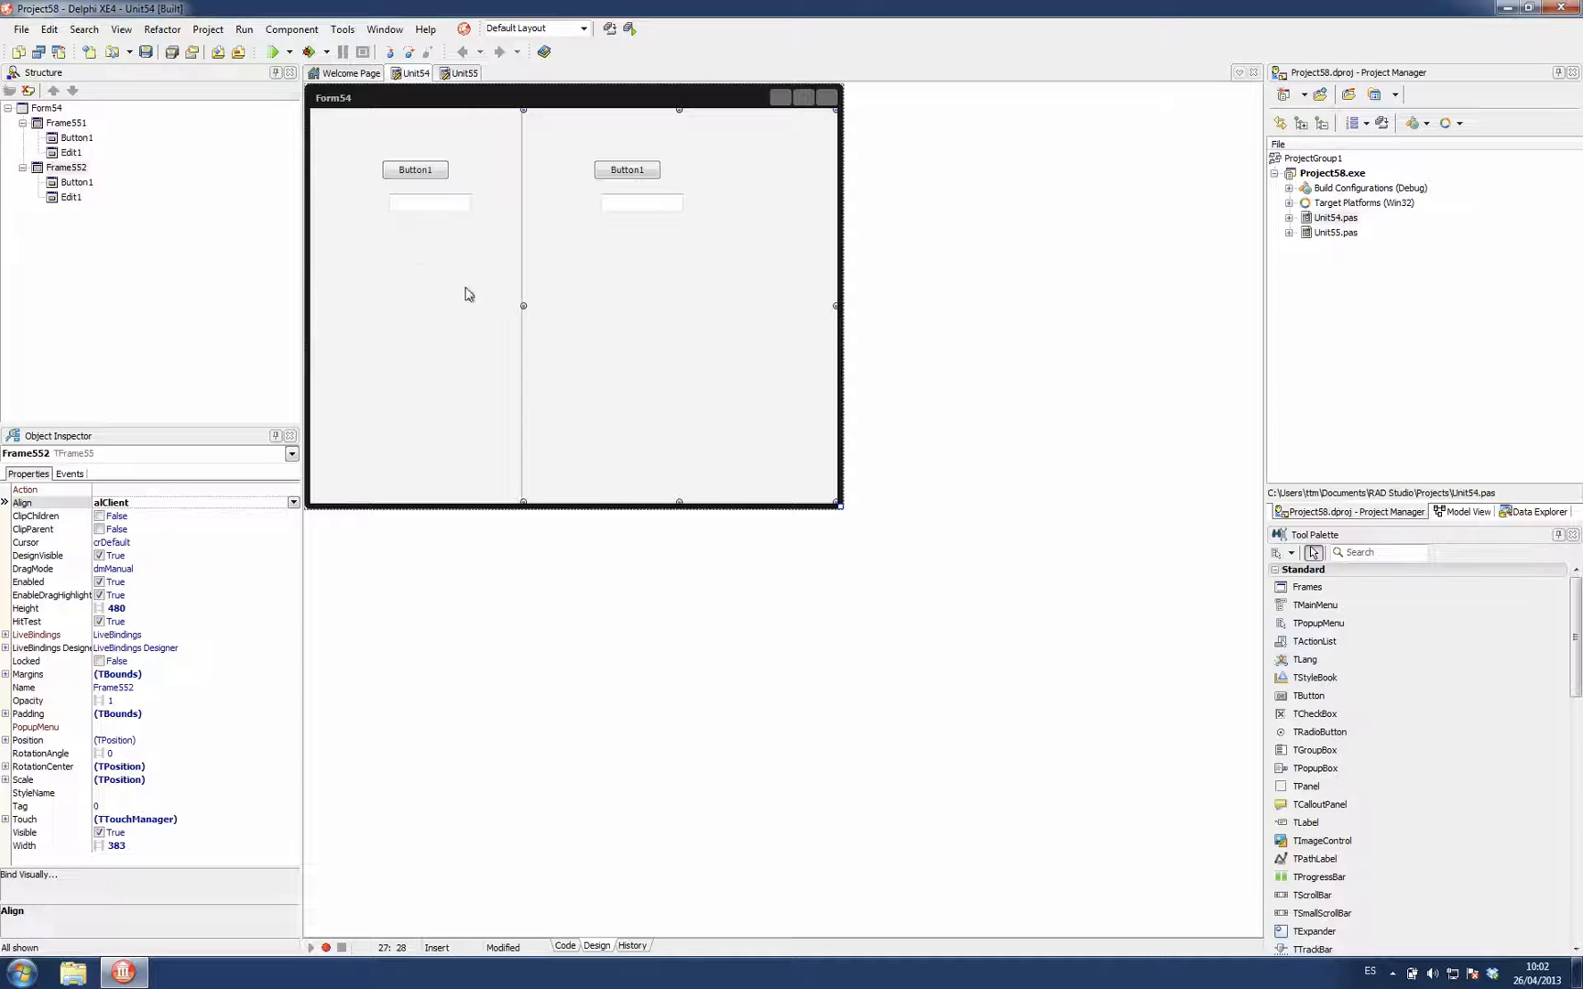
mouse_move(487, 174)
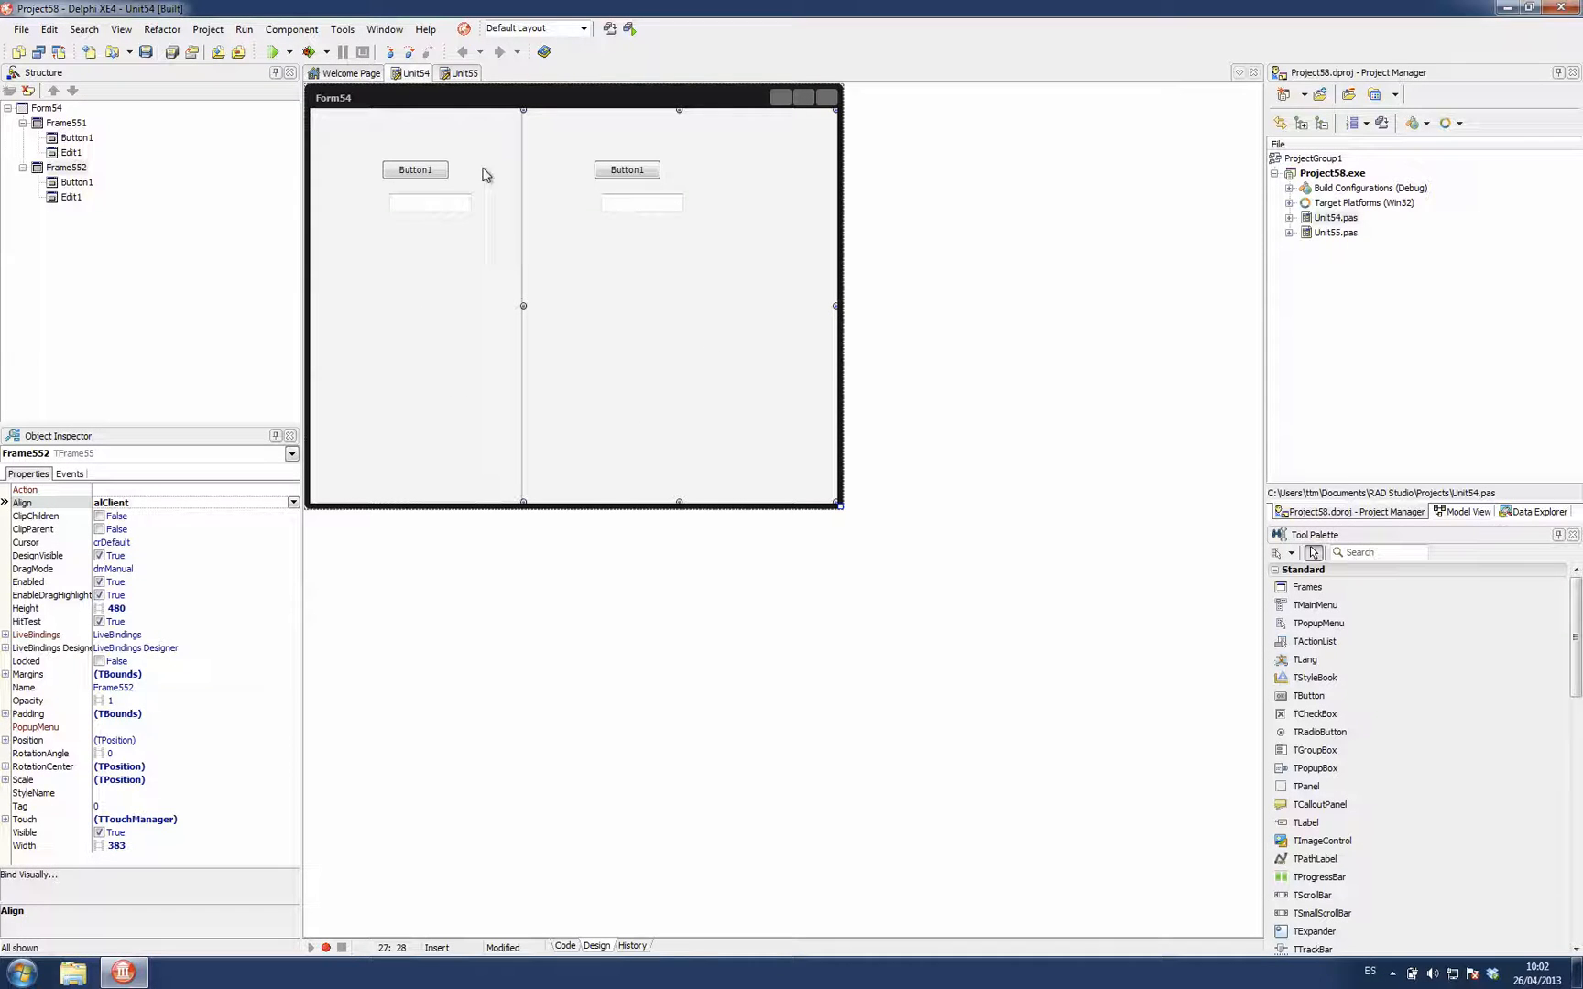
click(641, 203)
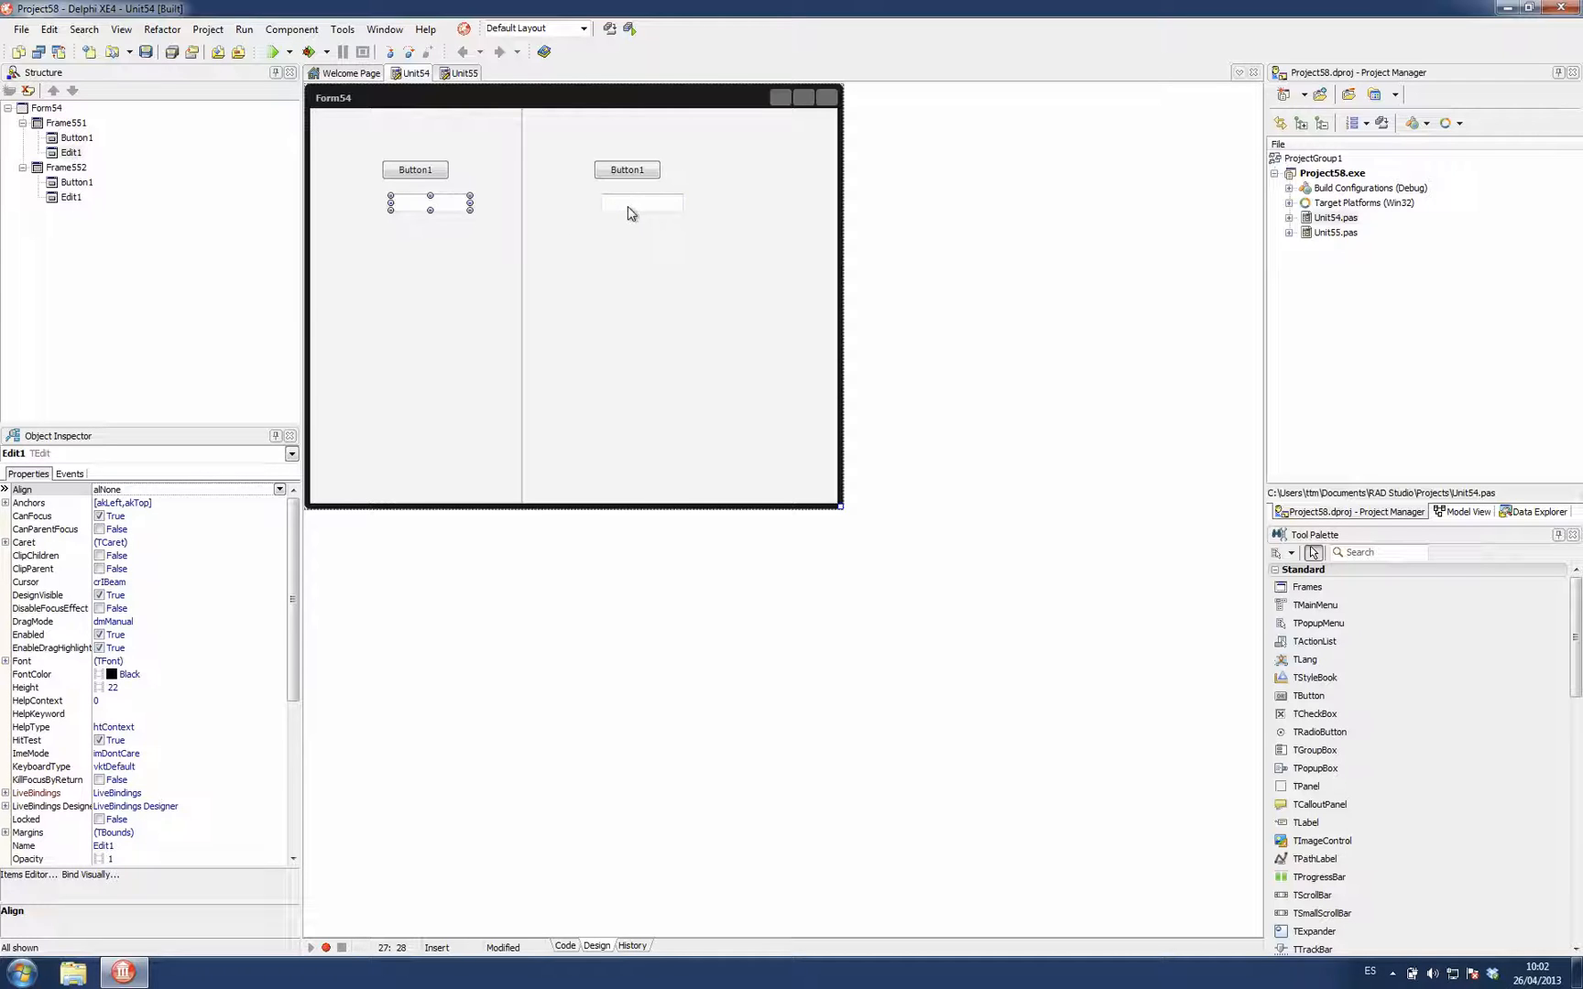
click(641, 202)
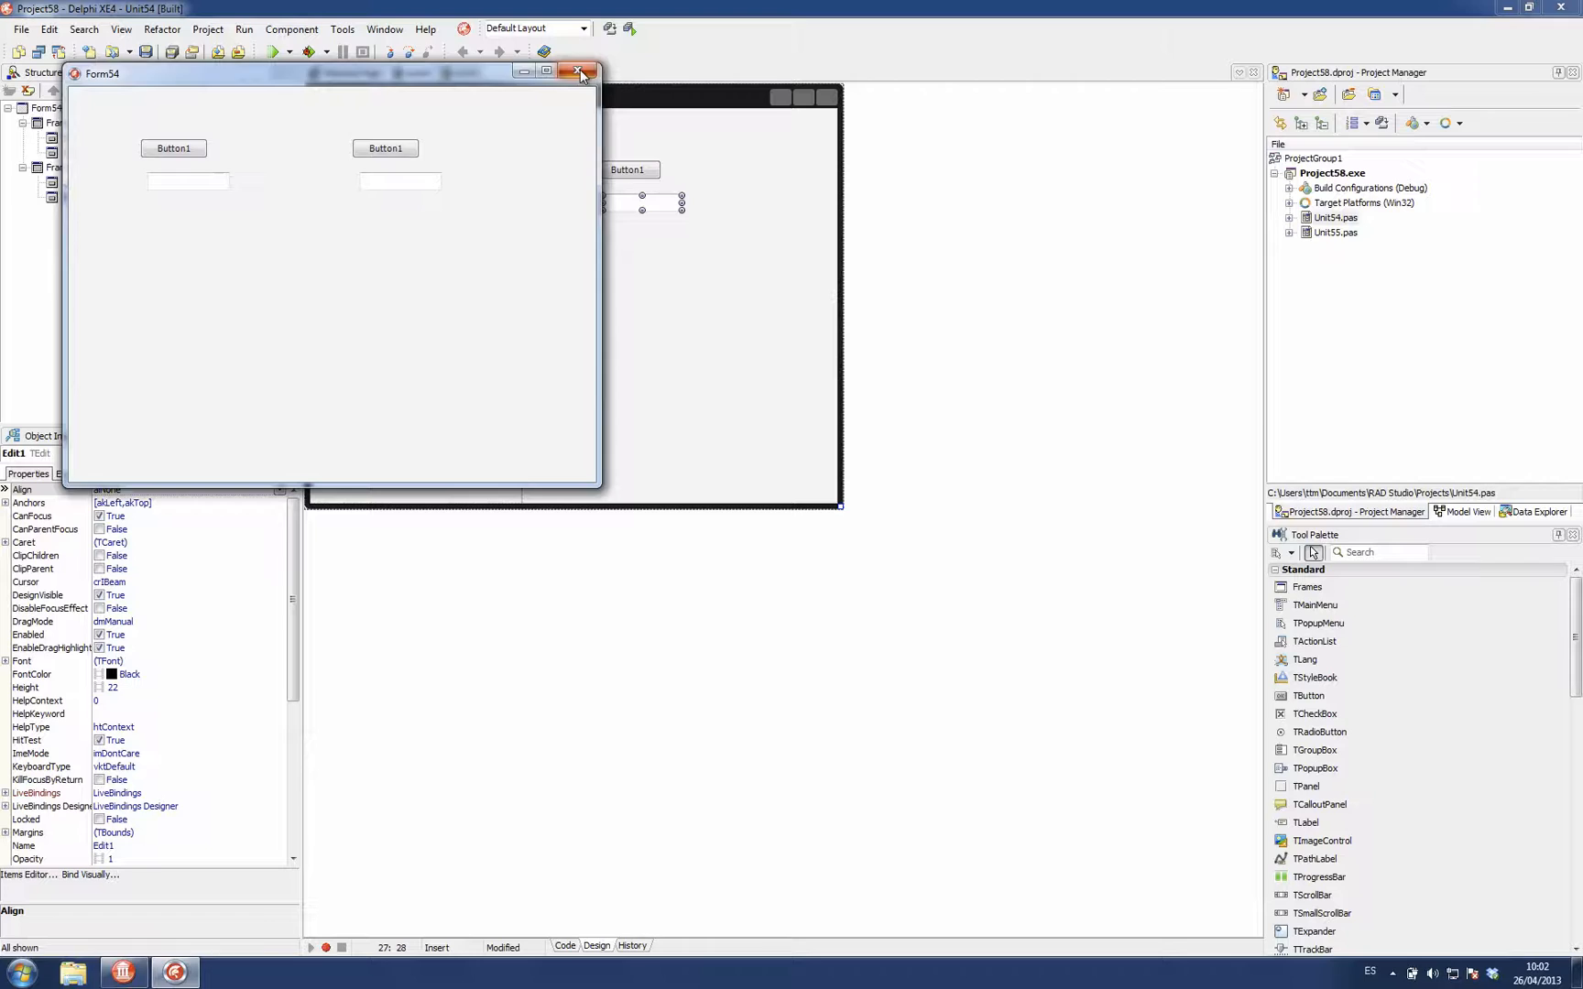
click(580, 71)
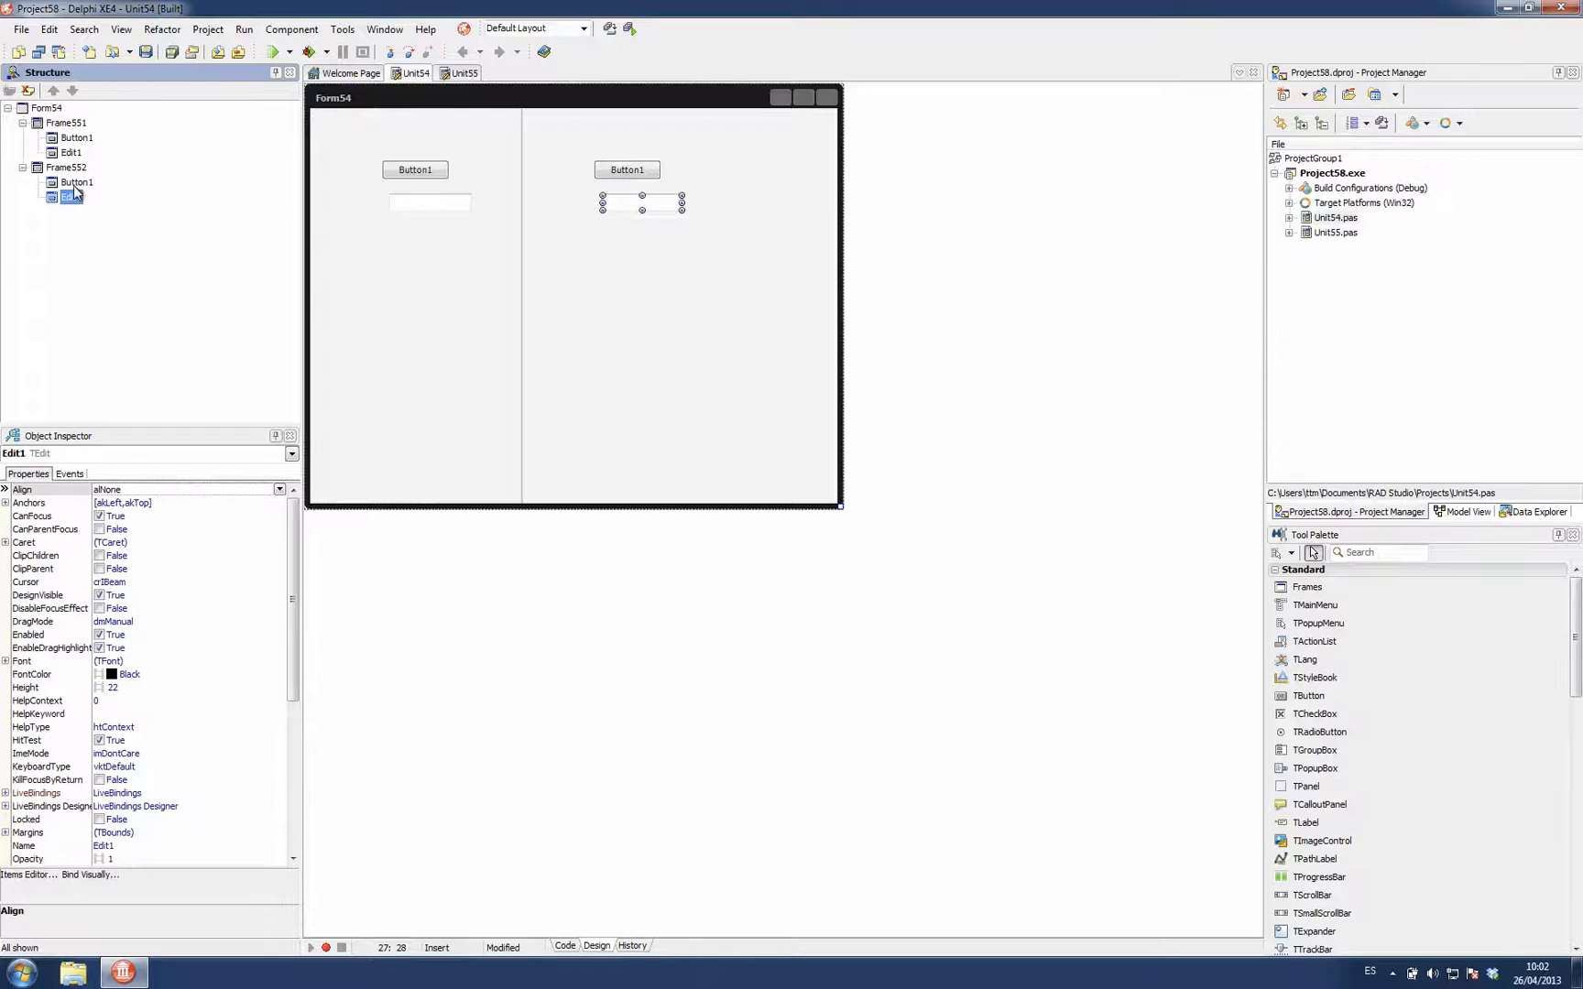
click(70, 137)
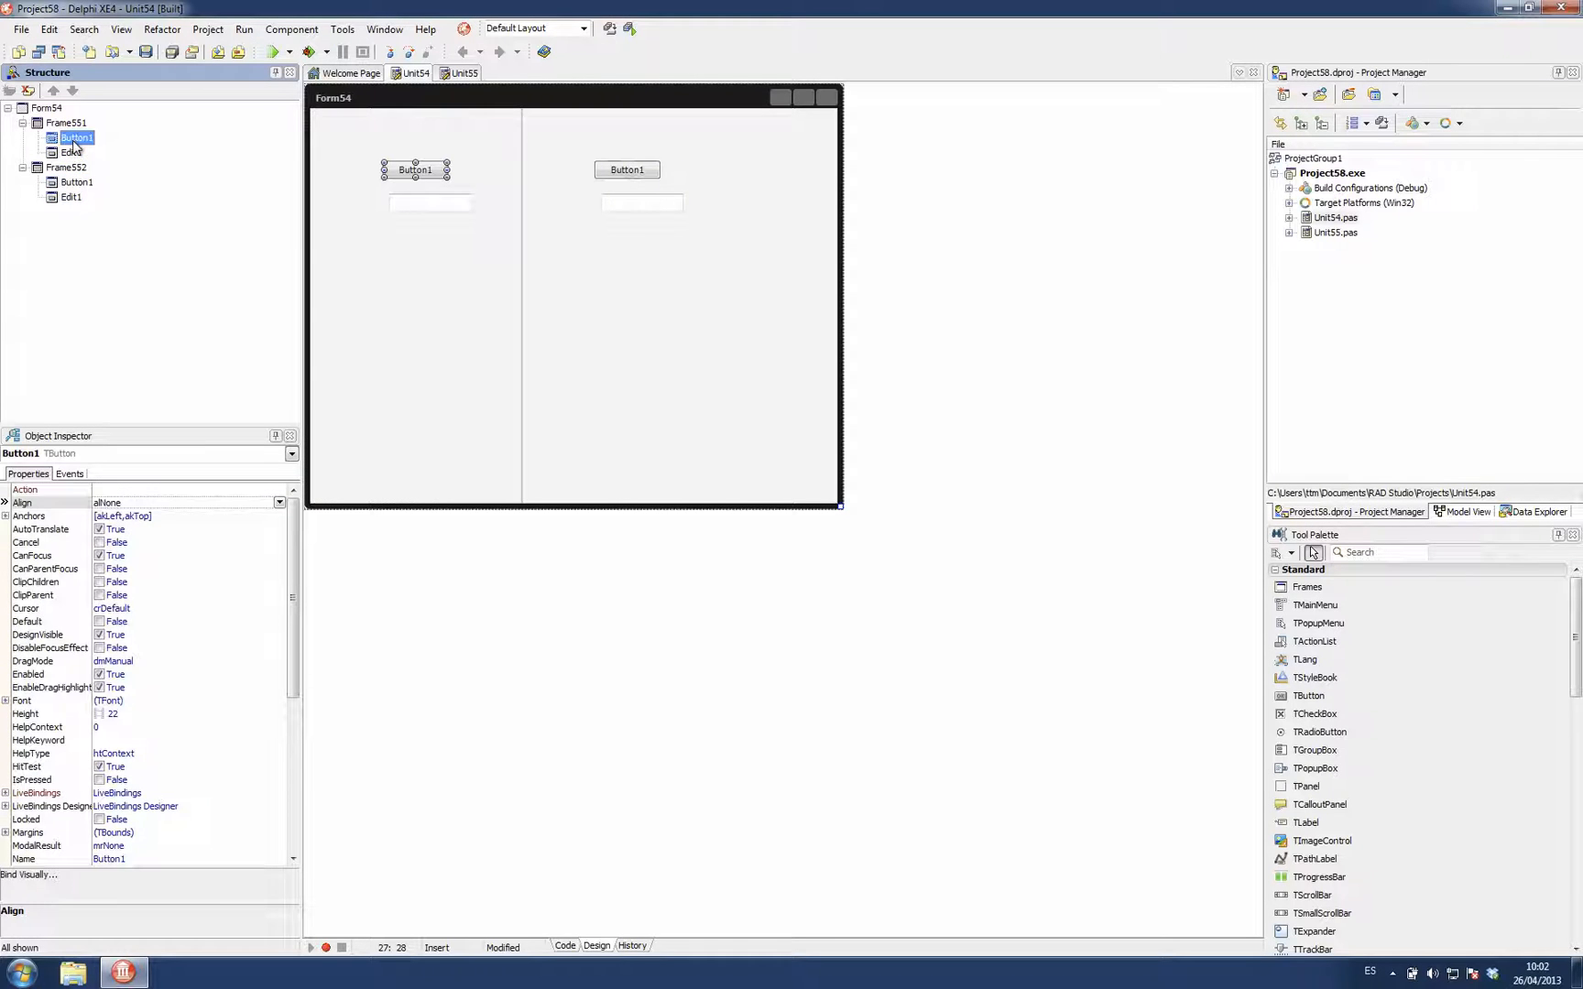
mouse_move(422, 398)
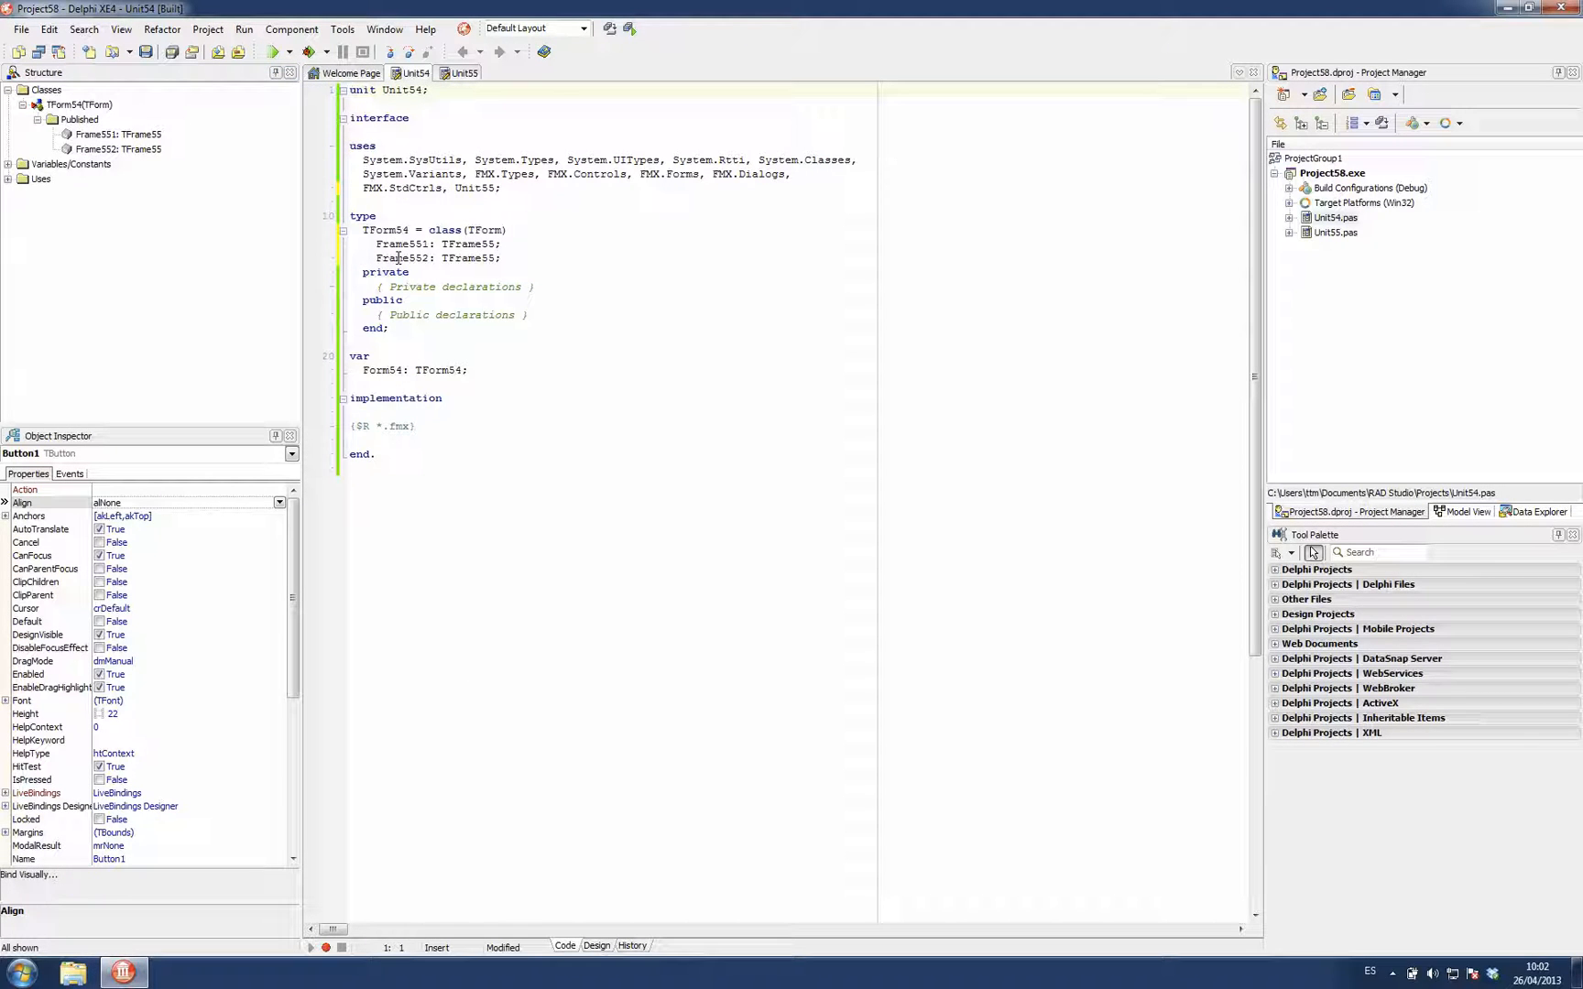
mouse_move(417, 258)
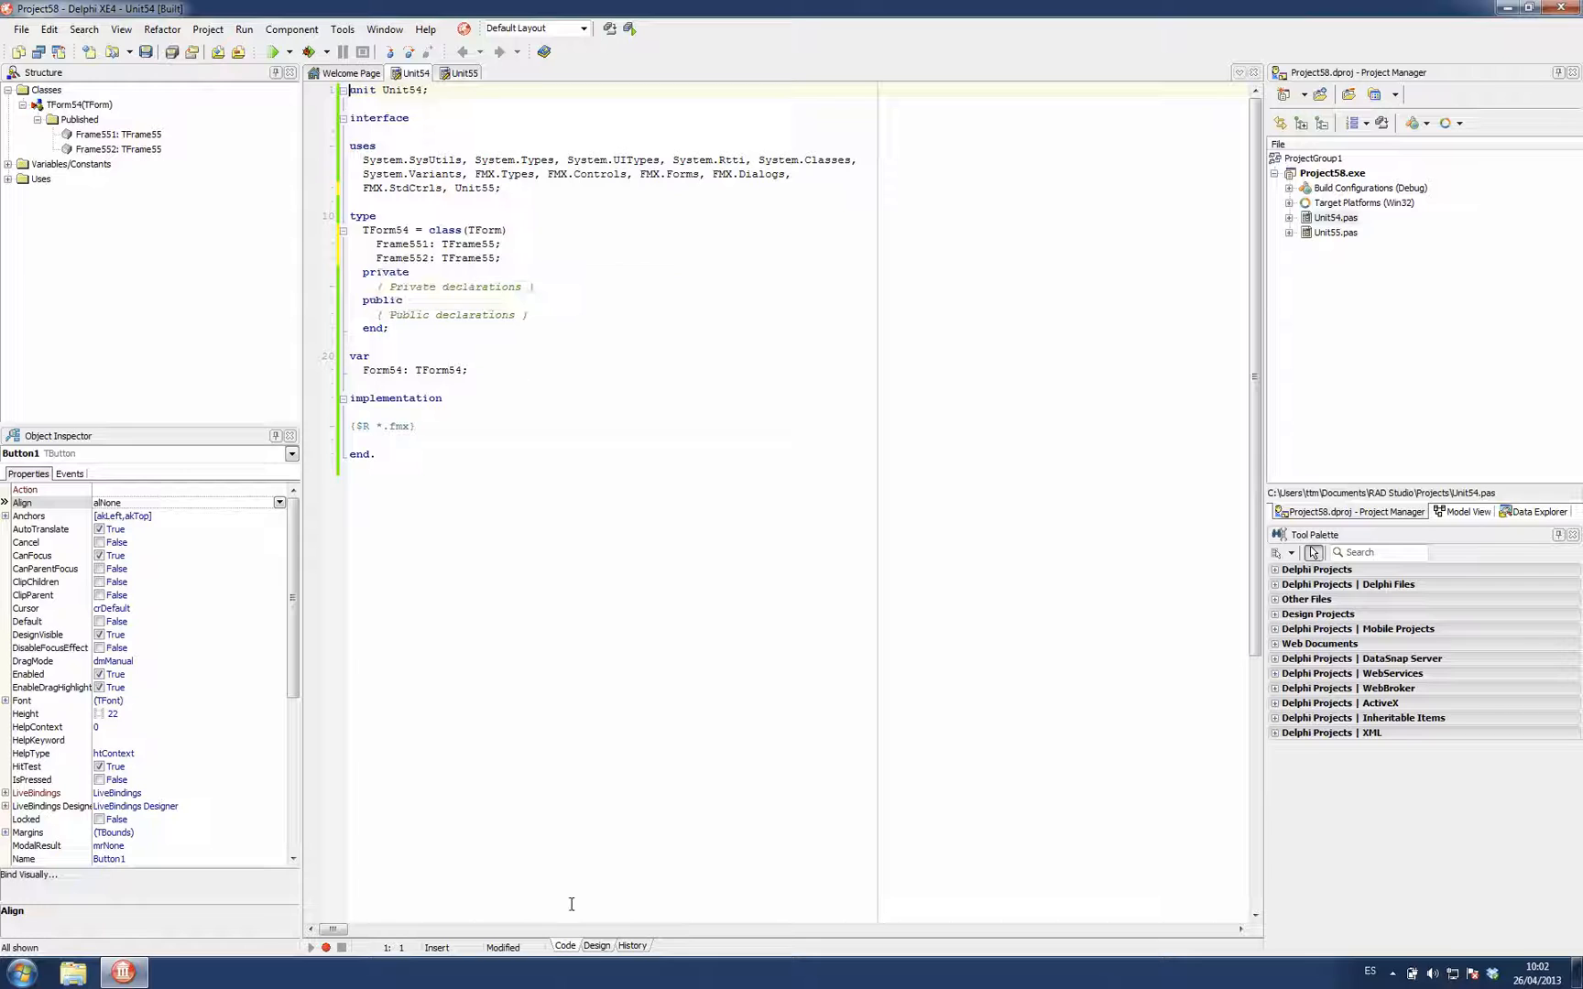
click(595, 946)
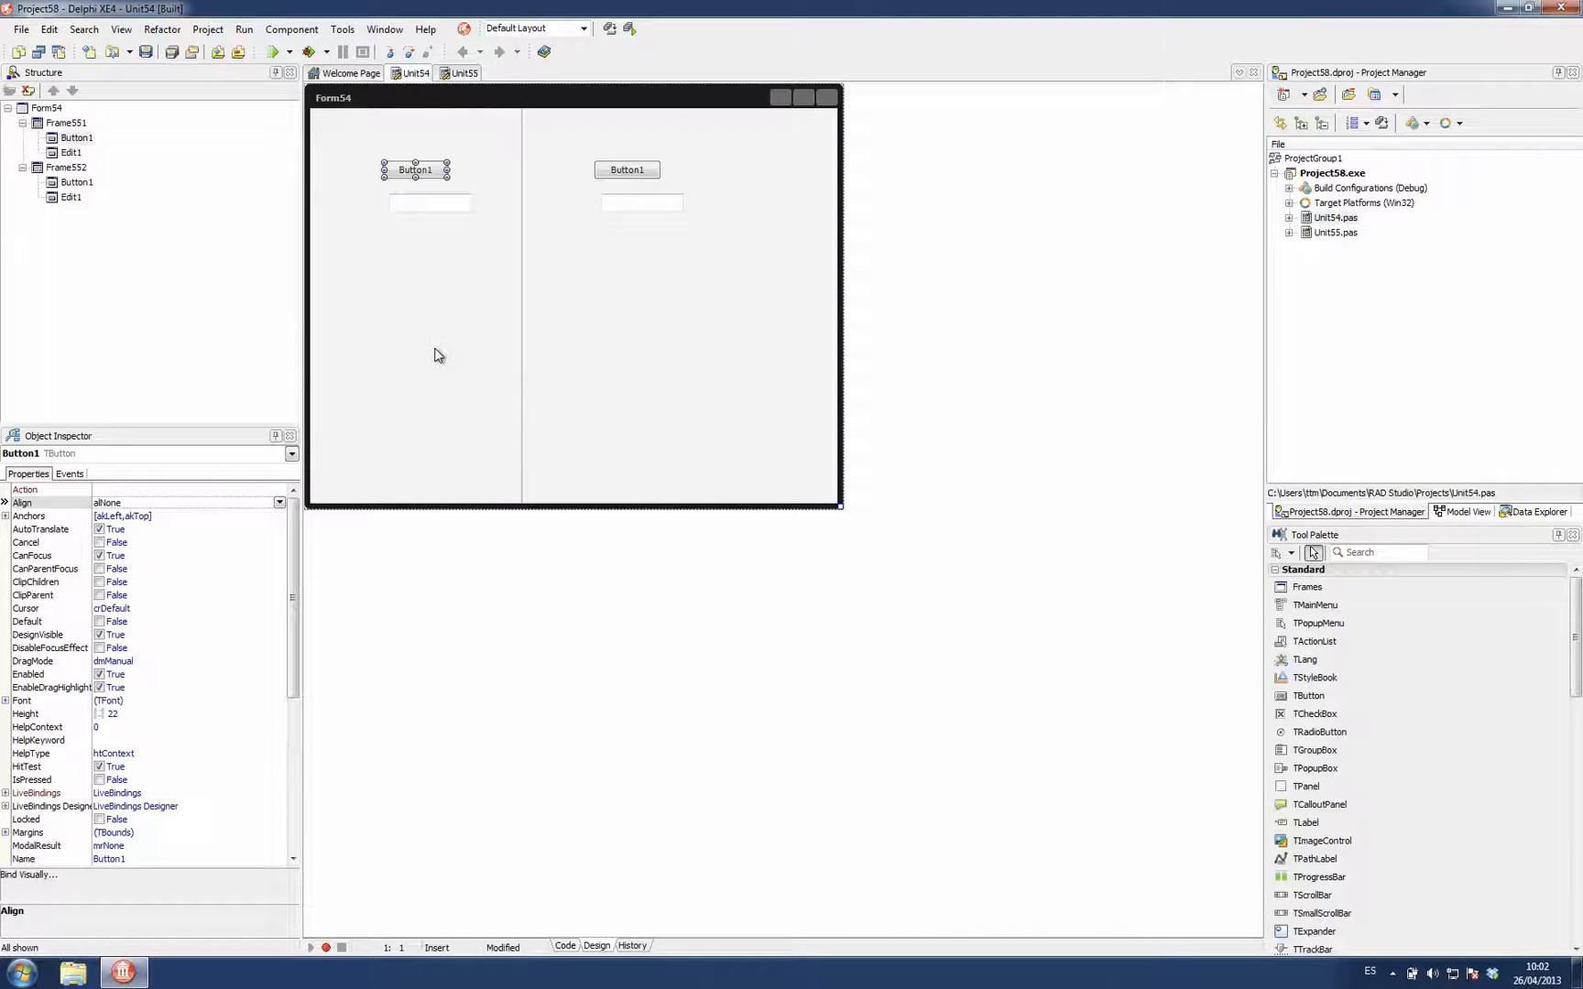
mouse_move(431, 187)
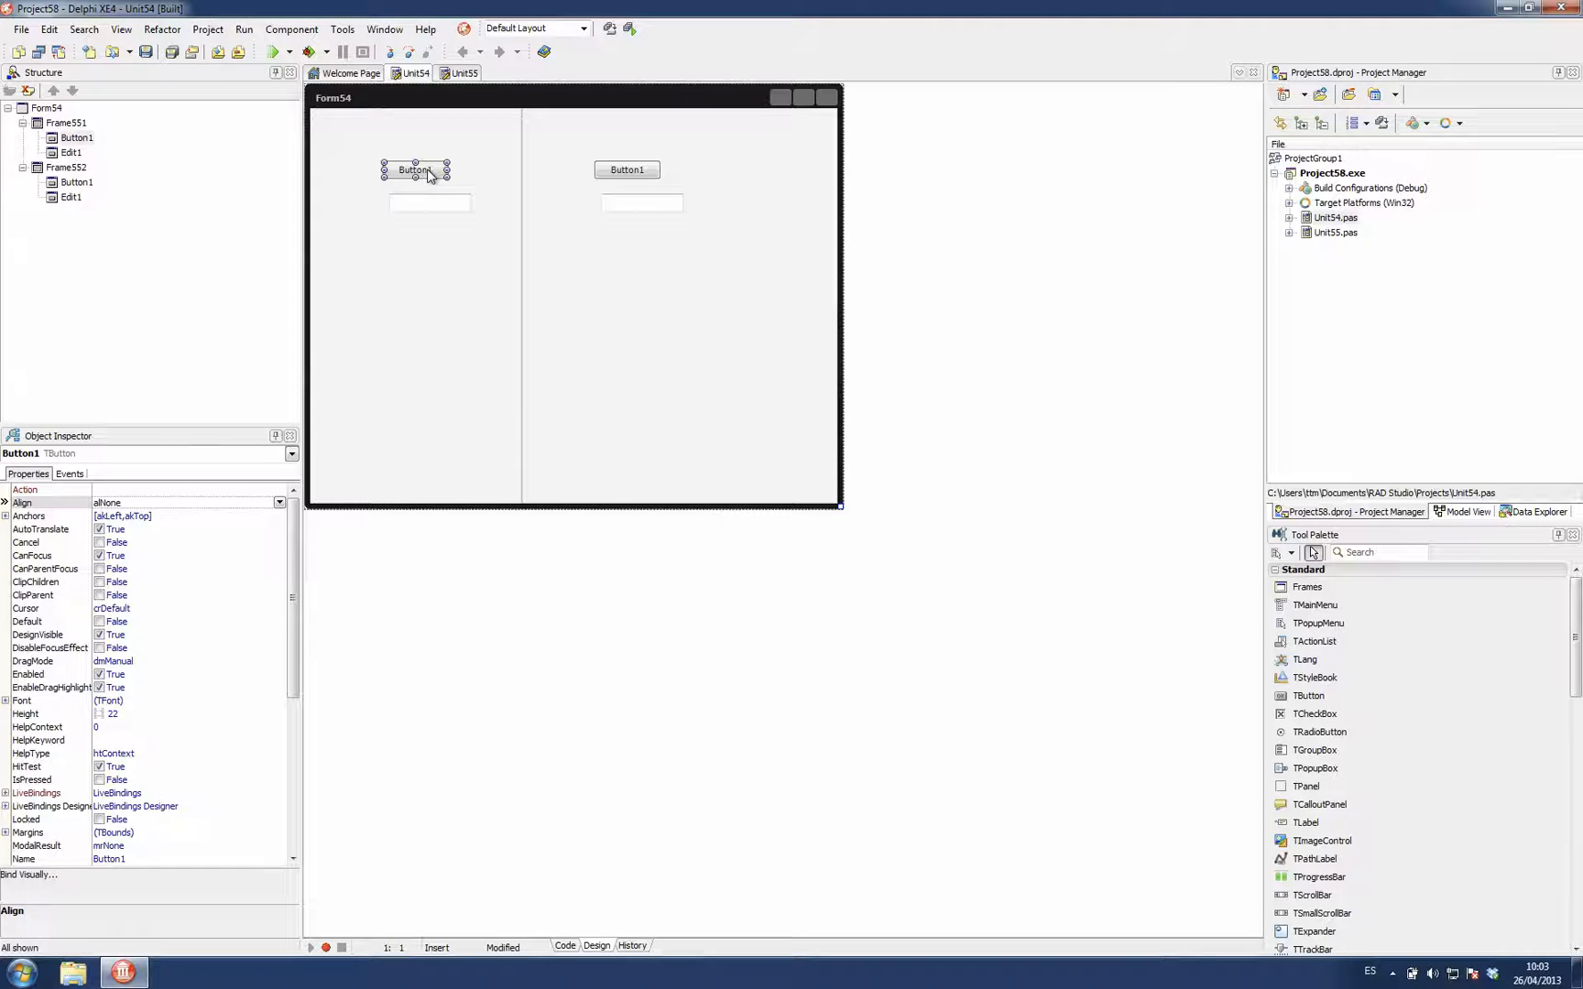
key(Delete)
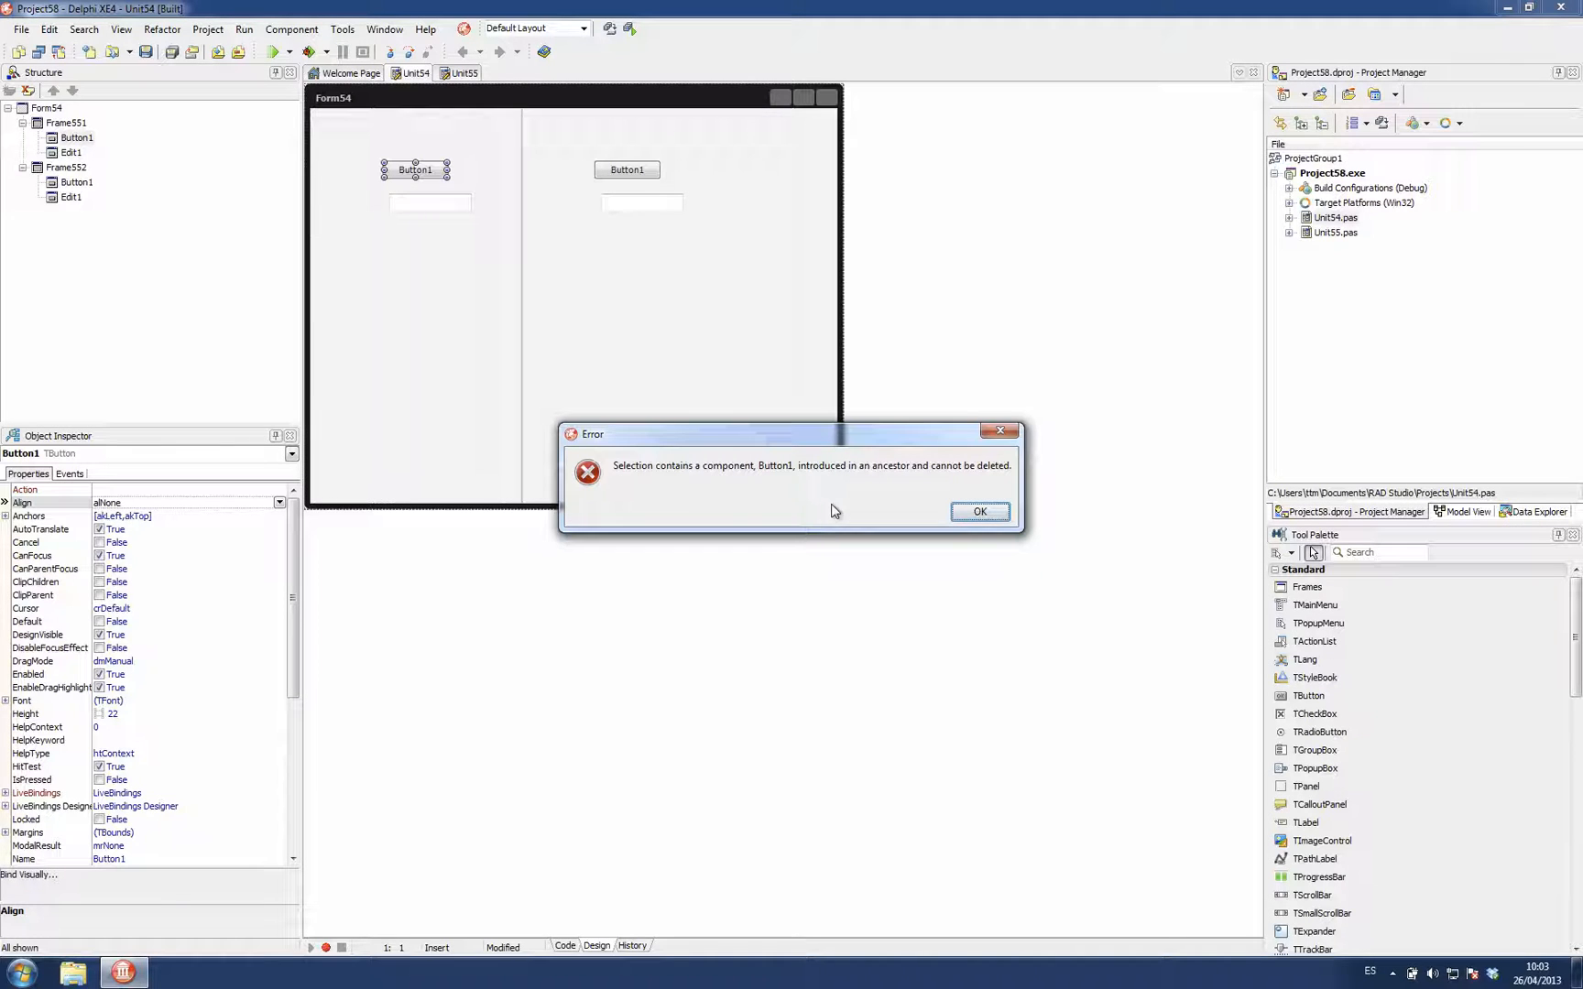
mouse_move(943, 490)
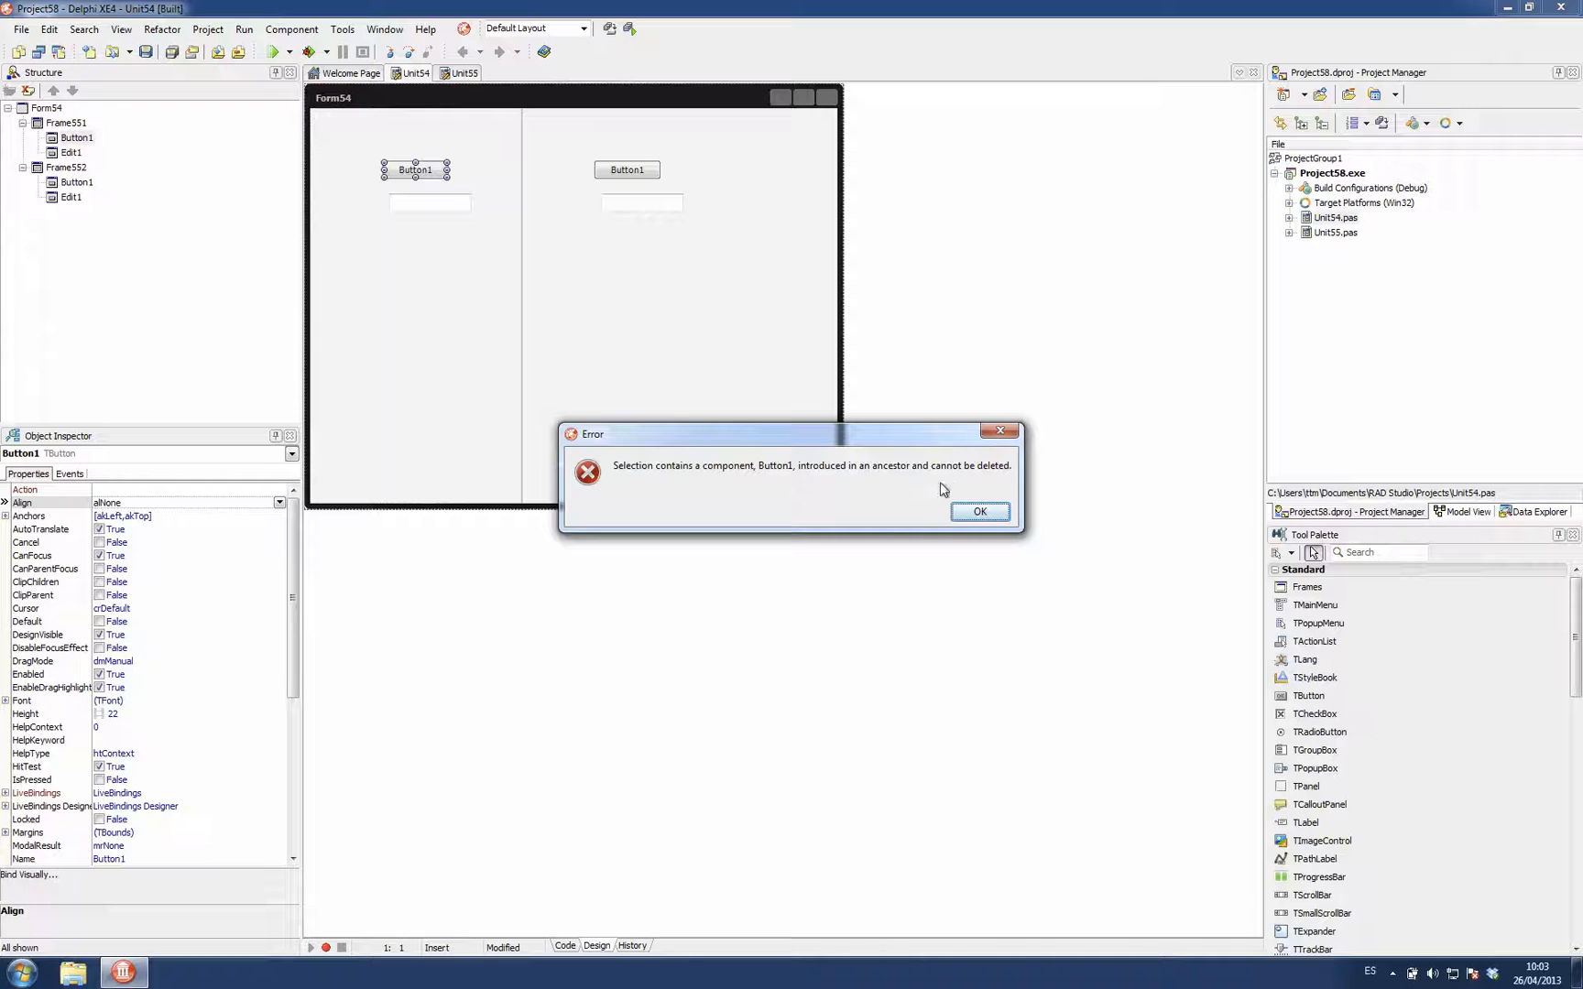
click(980, 511)
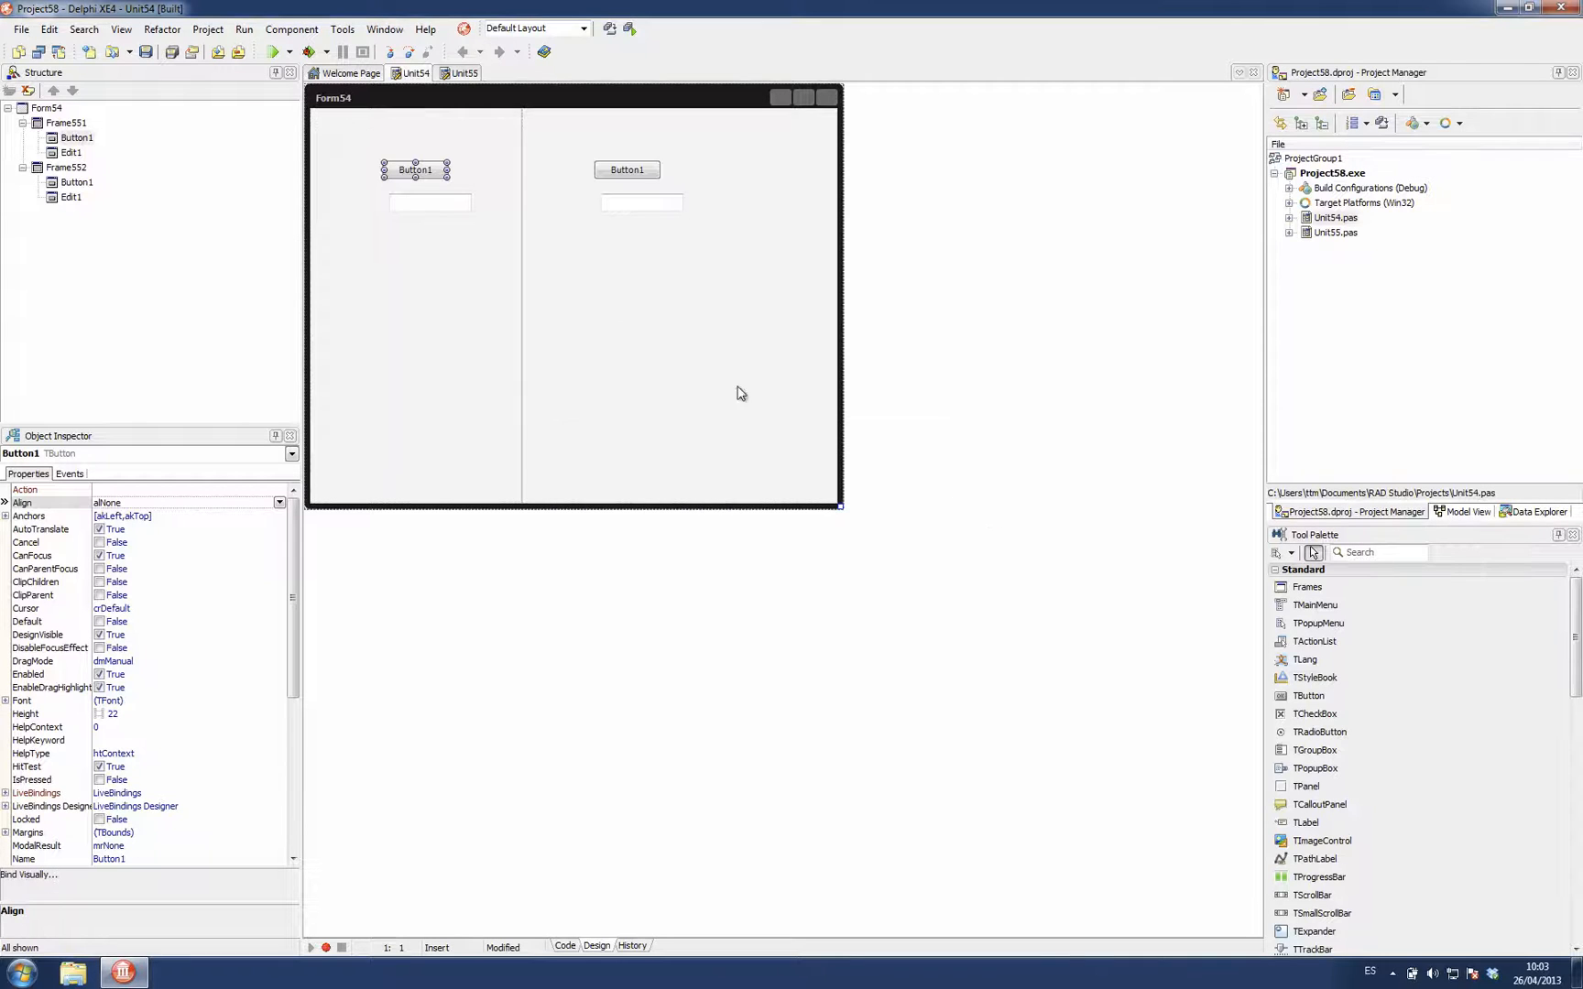
mouse_move(413, 335)
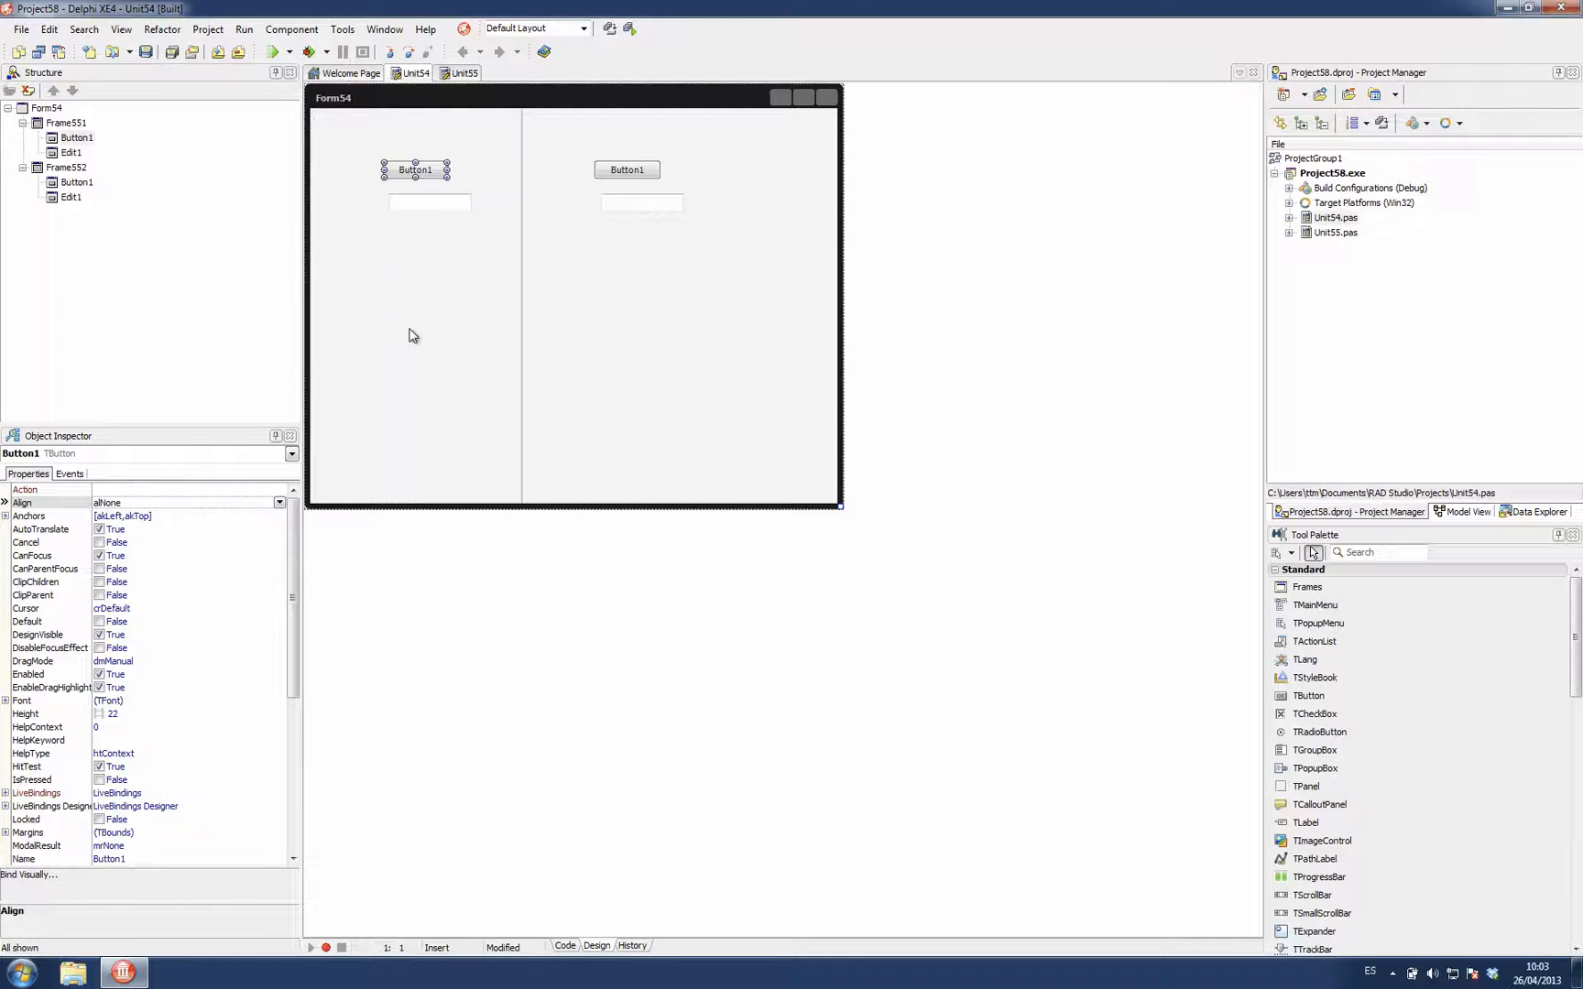
mouse_move(429, 207)
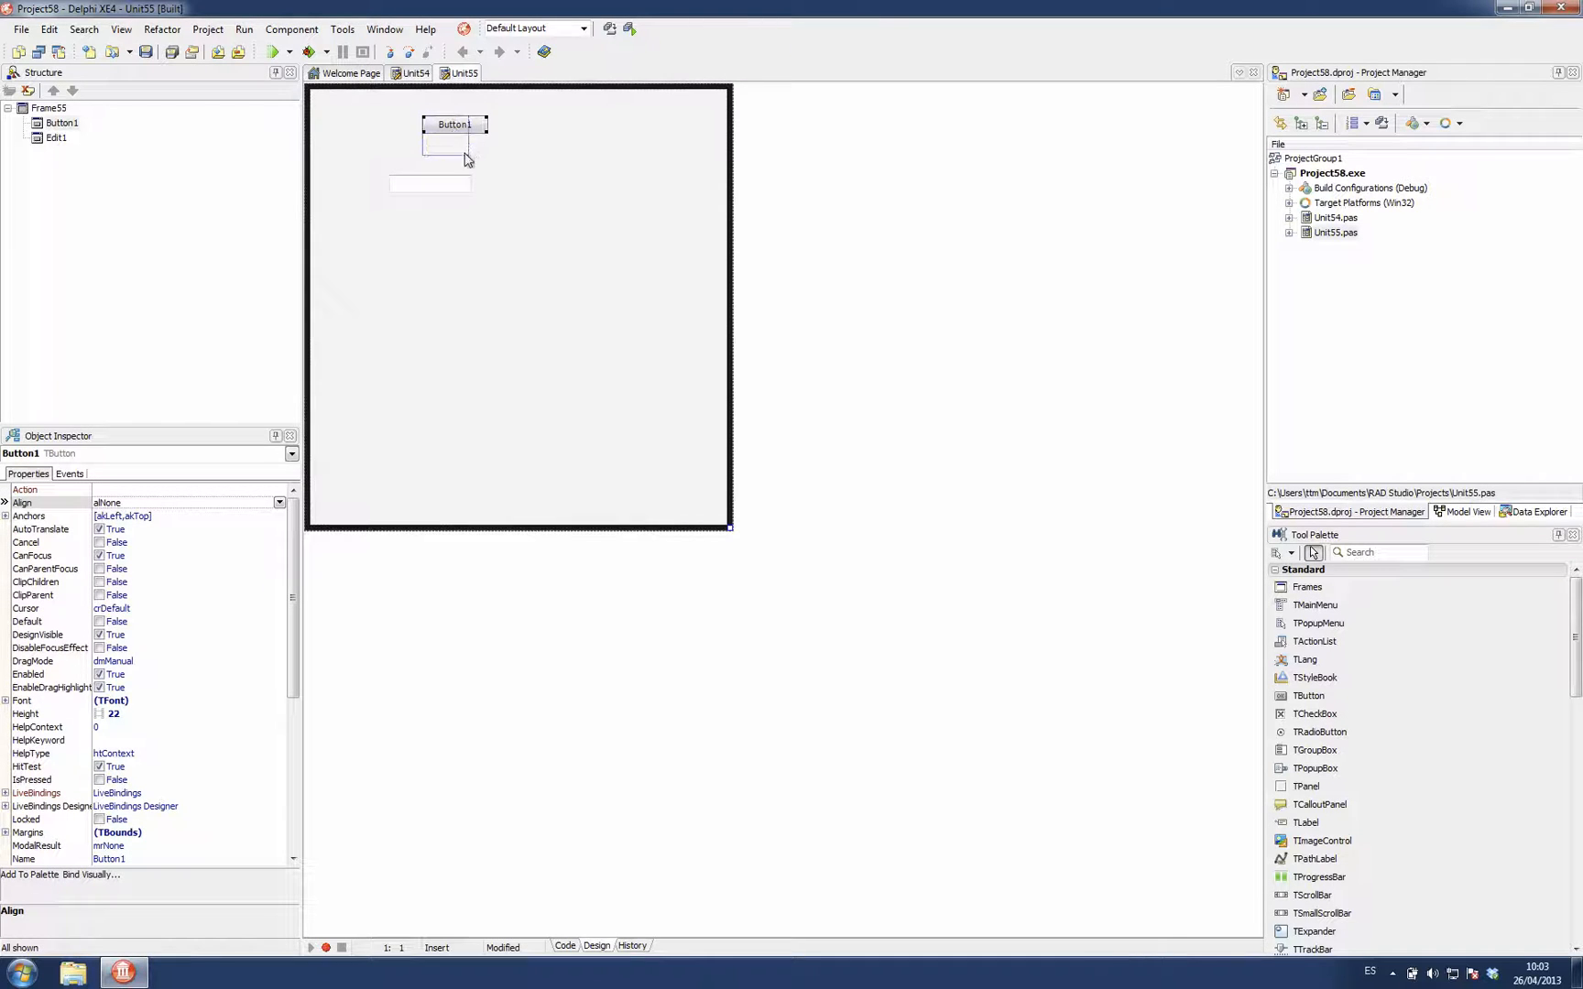
- Switch to the Unit54 form hosting both frame instances
click(411, 73)
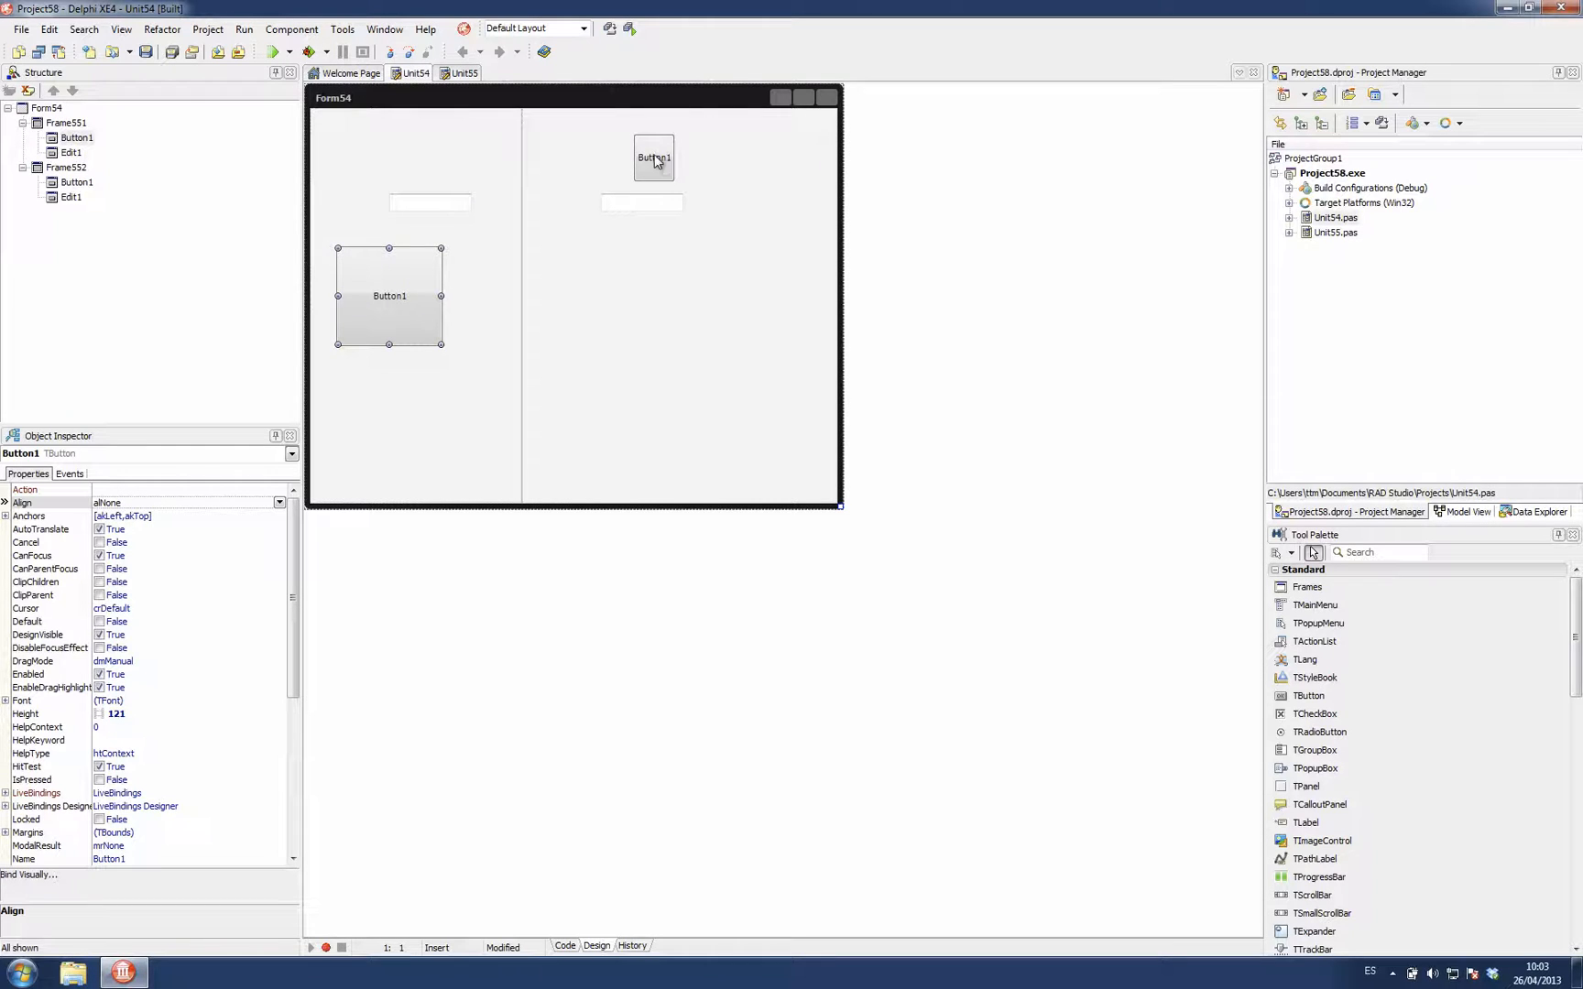
mouse_move(609, 250)
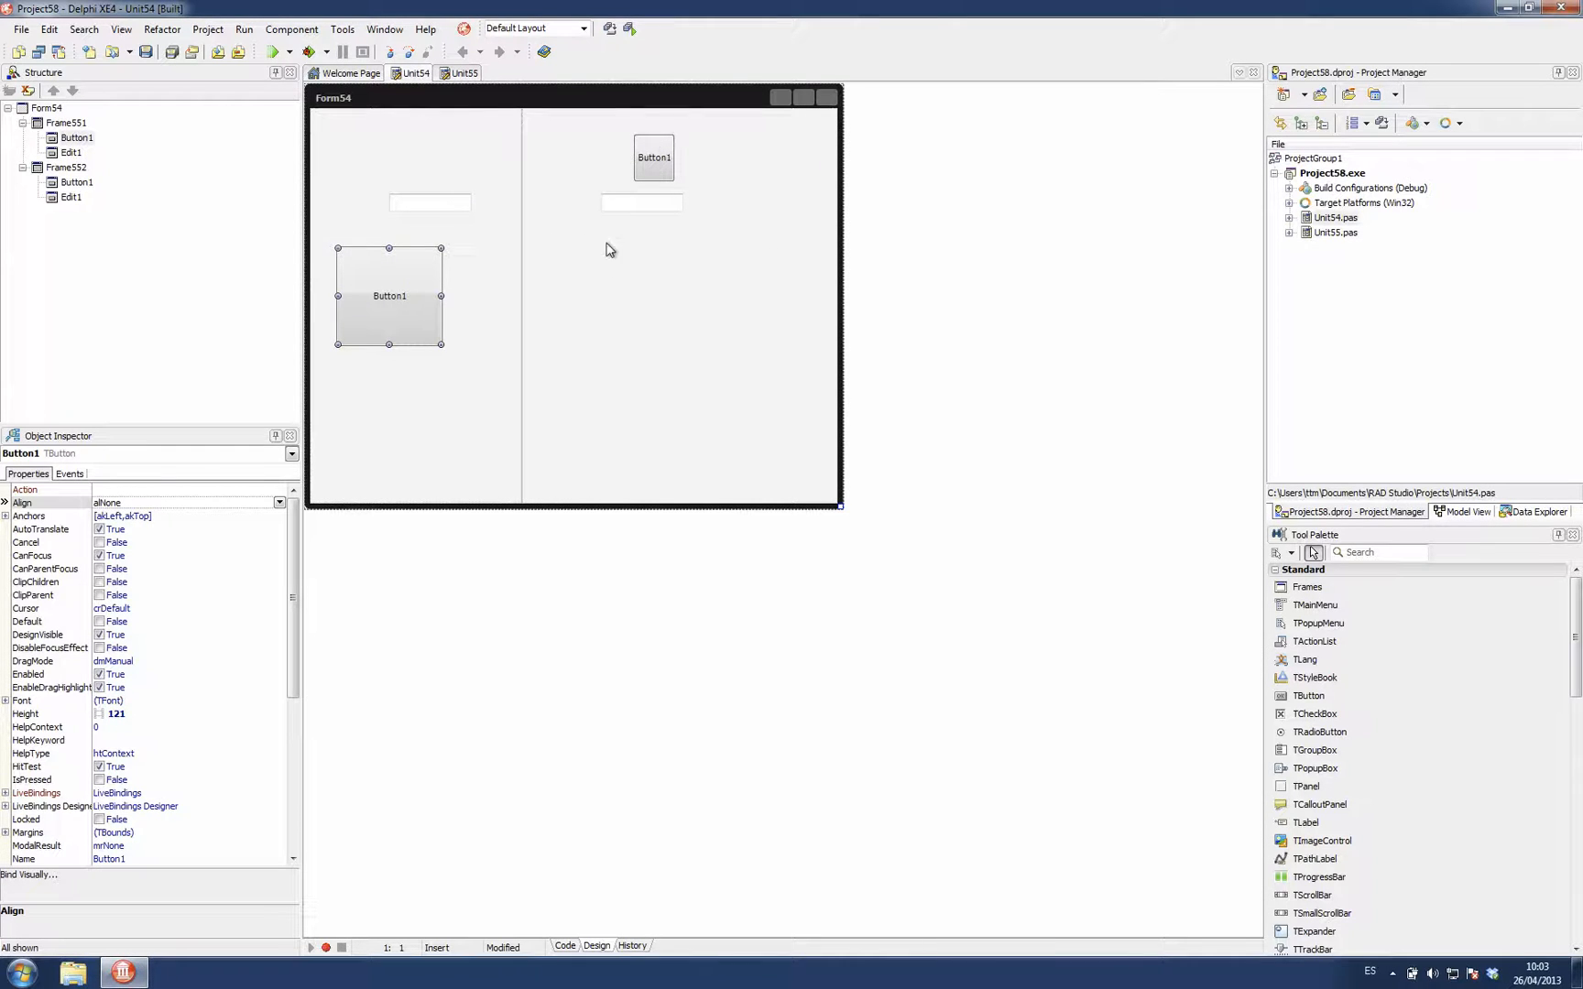
mouse_move(675, 162)
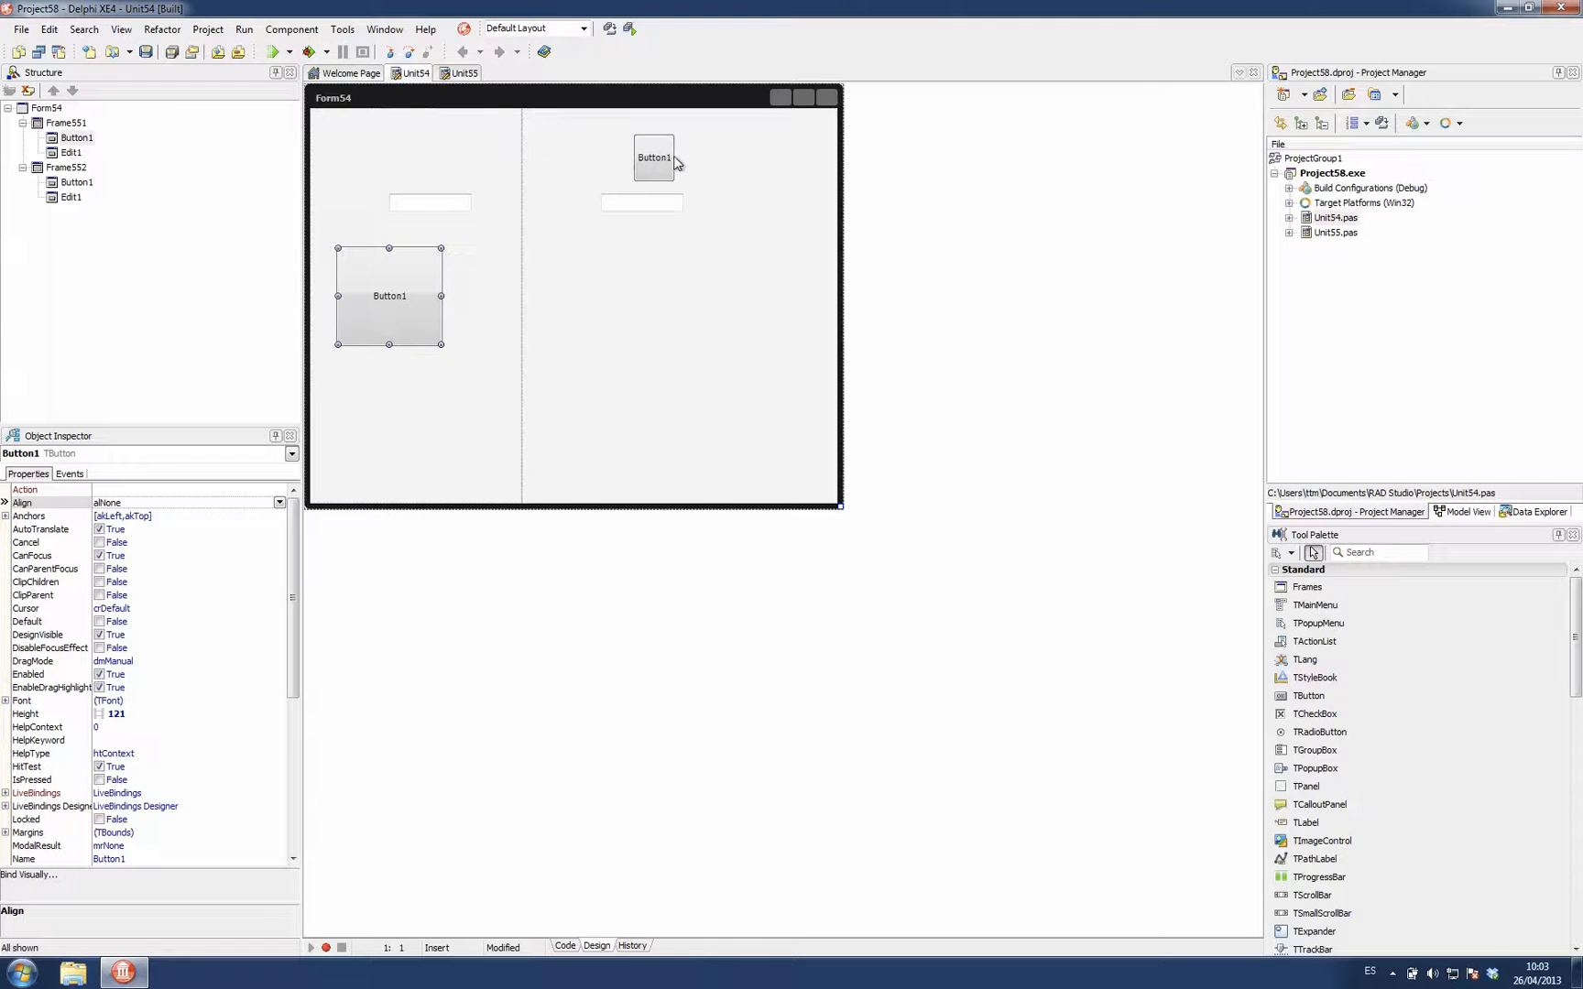
mouse_move(394, 217)
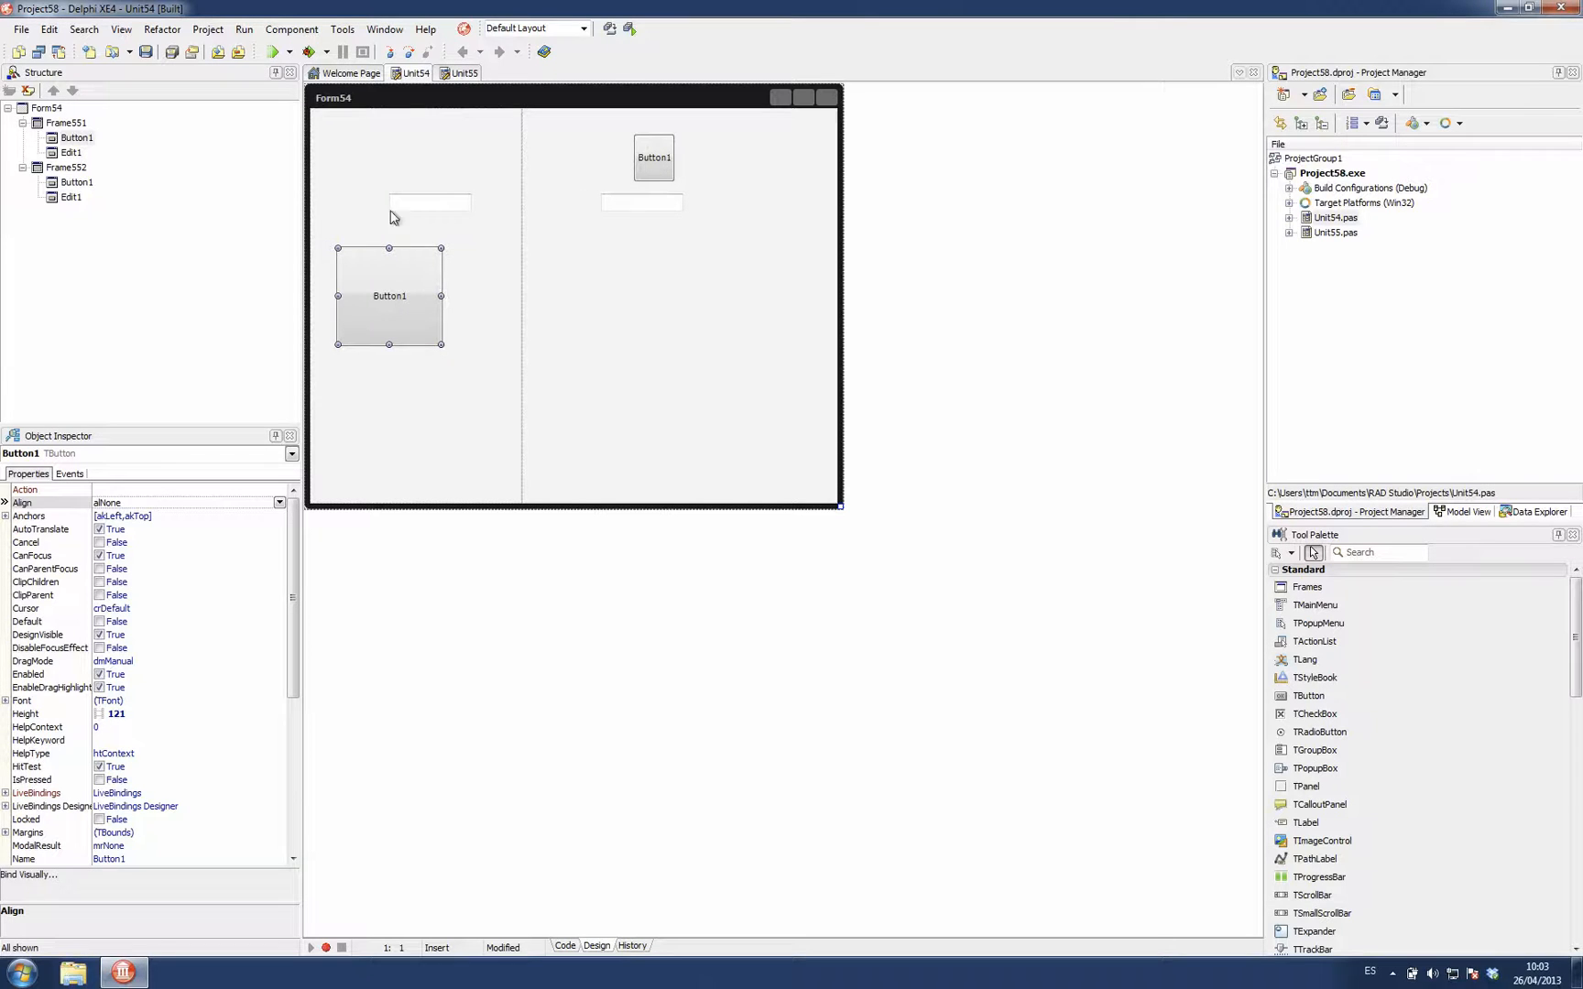
mouse_move(389, 324)
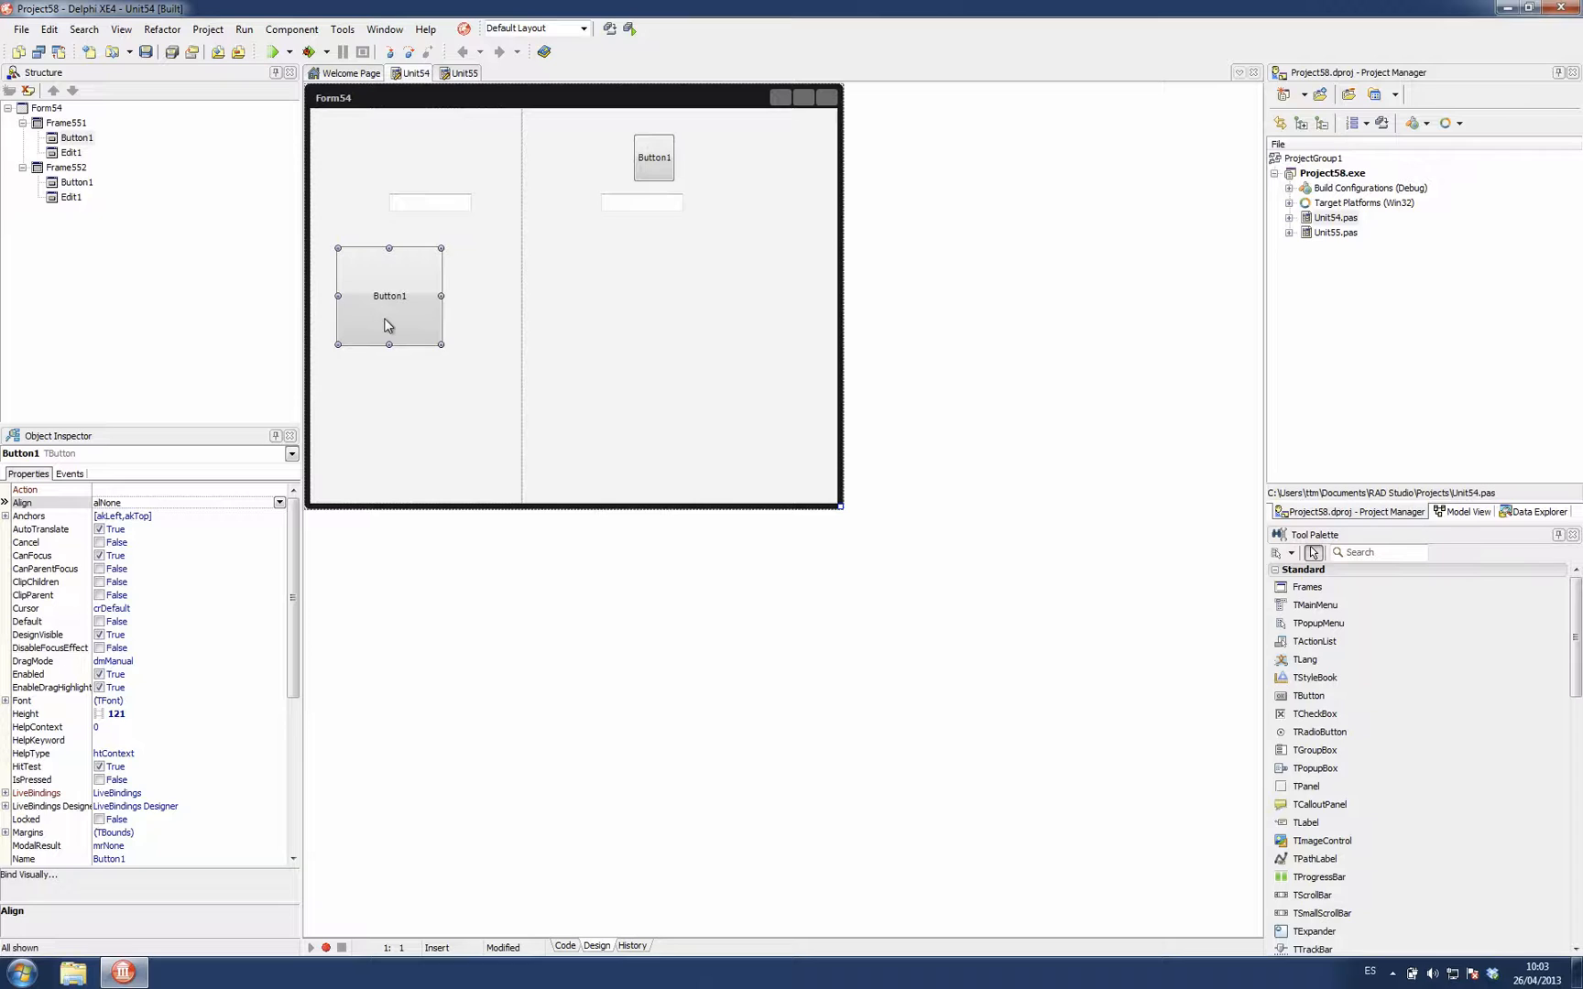
mouse_move(387, 336)
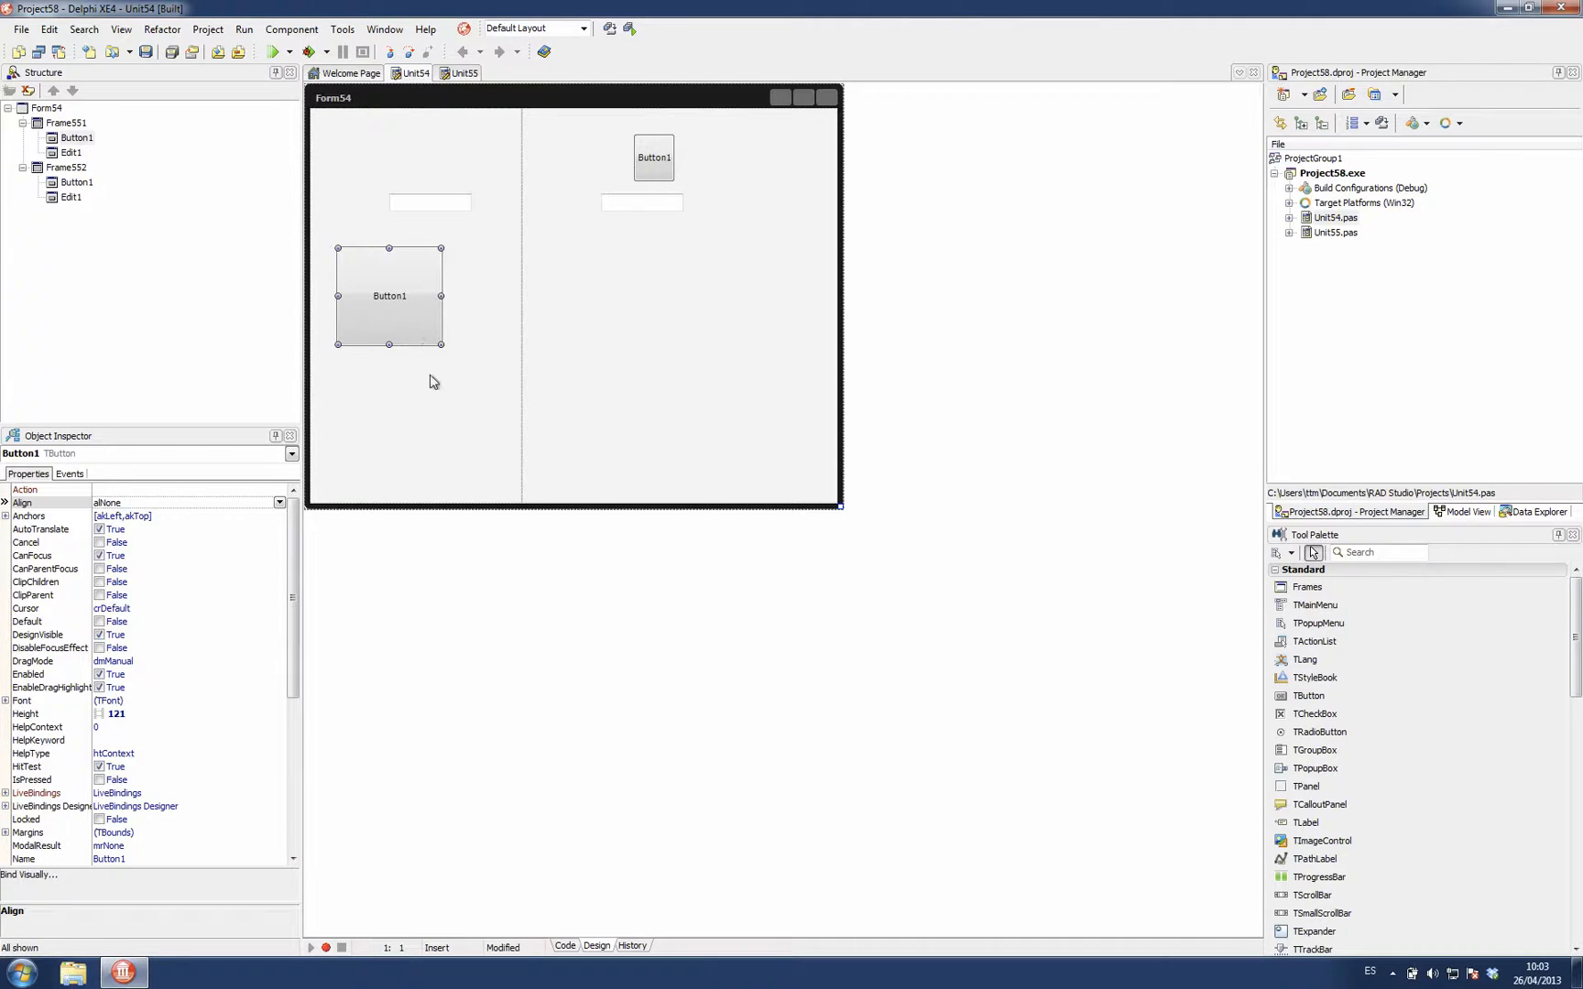
mouse_move(449, 395)
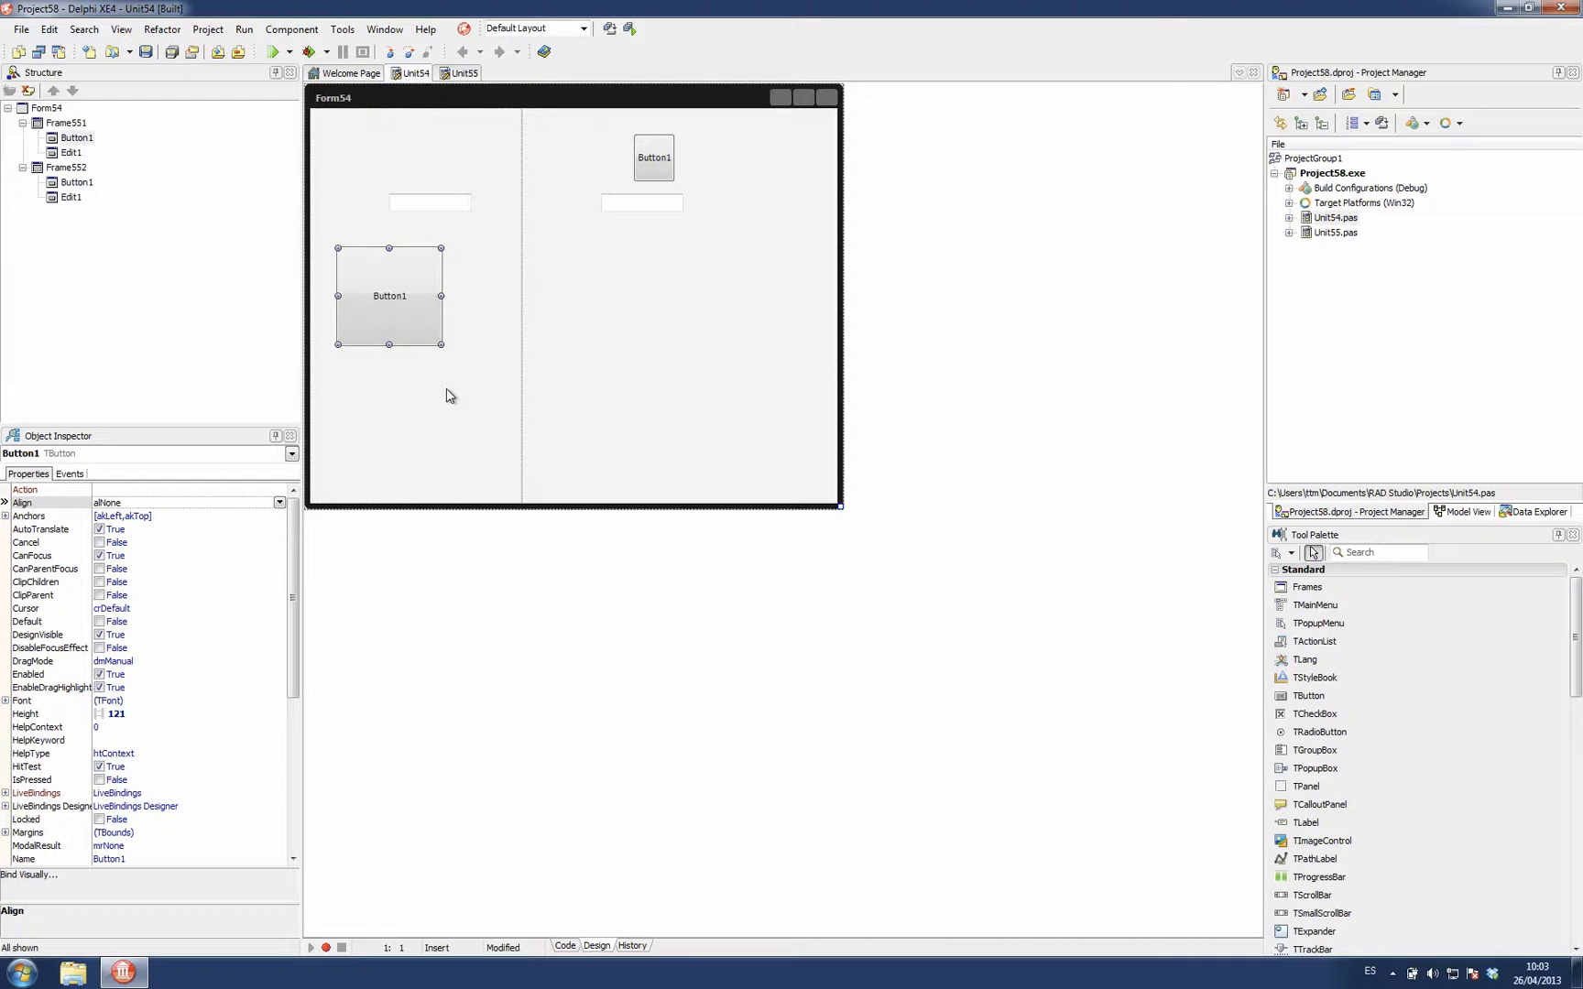
mouse_move(419, 326)
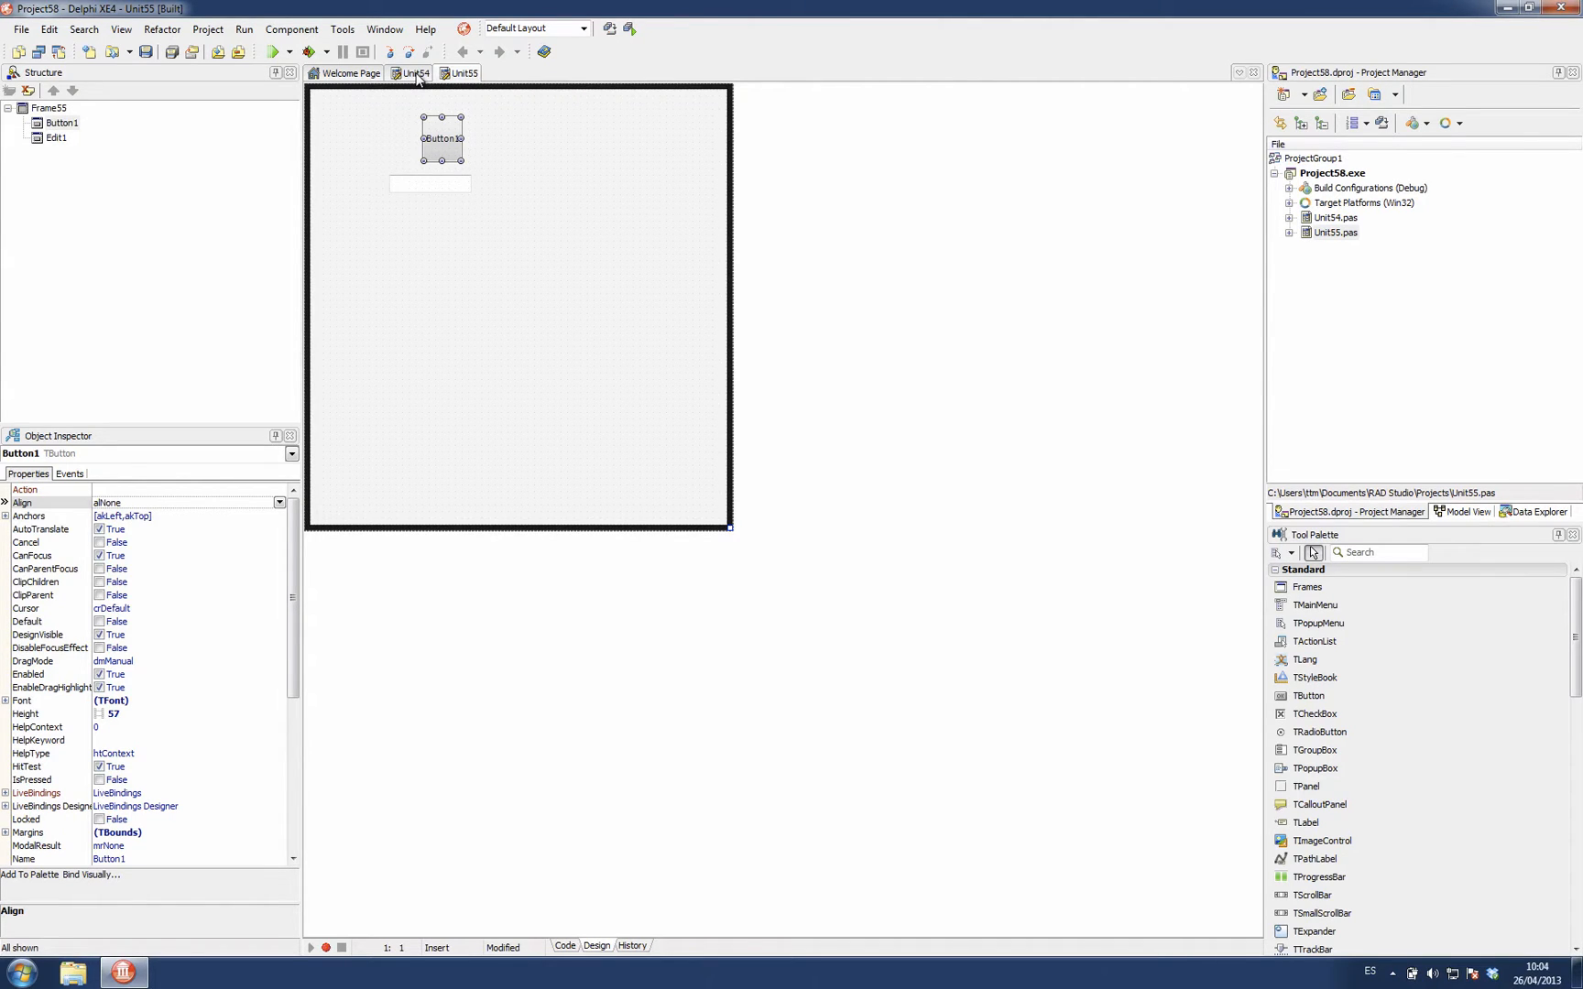
mouse_move(688, 266)
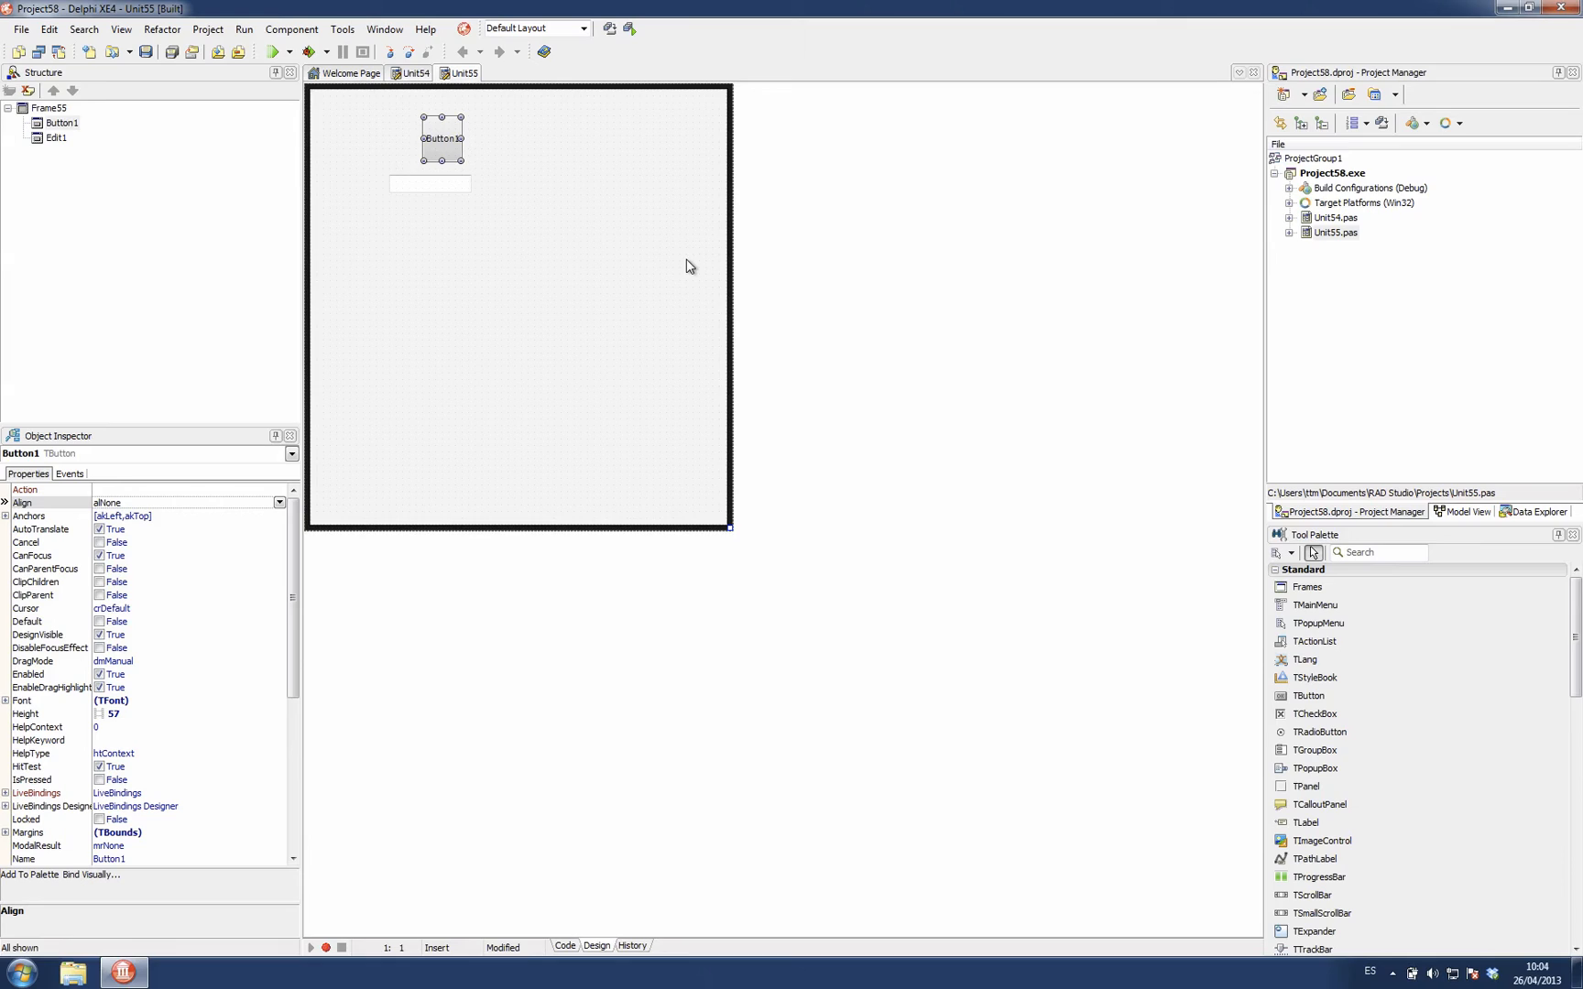